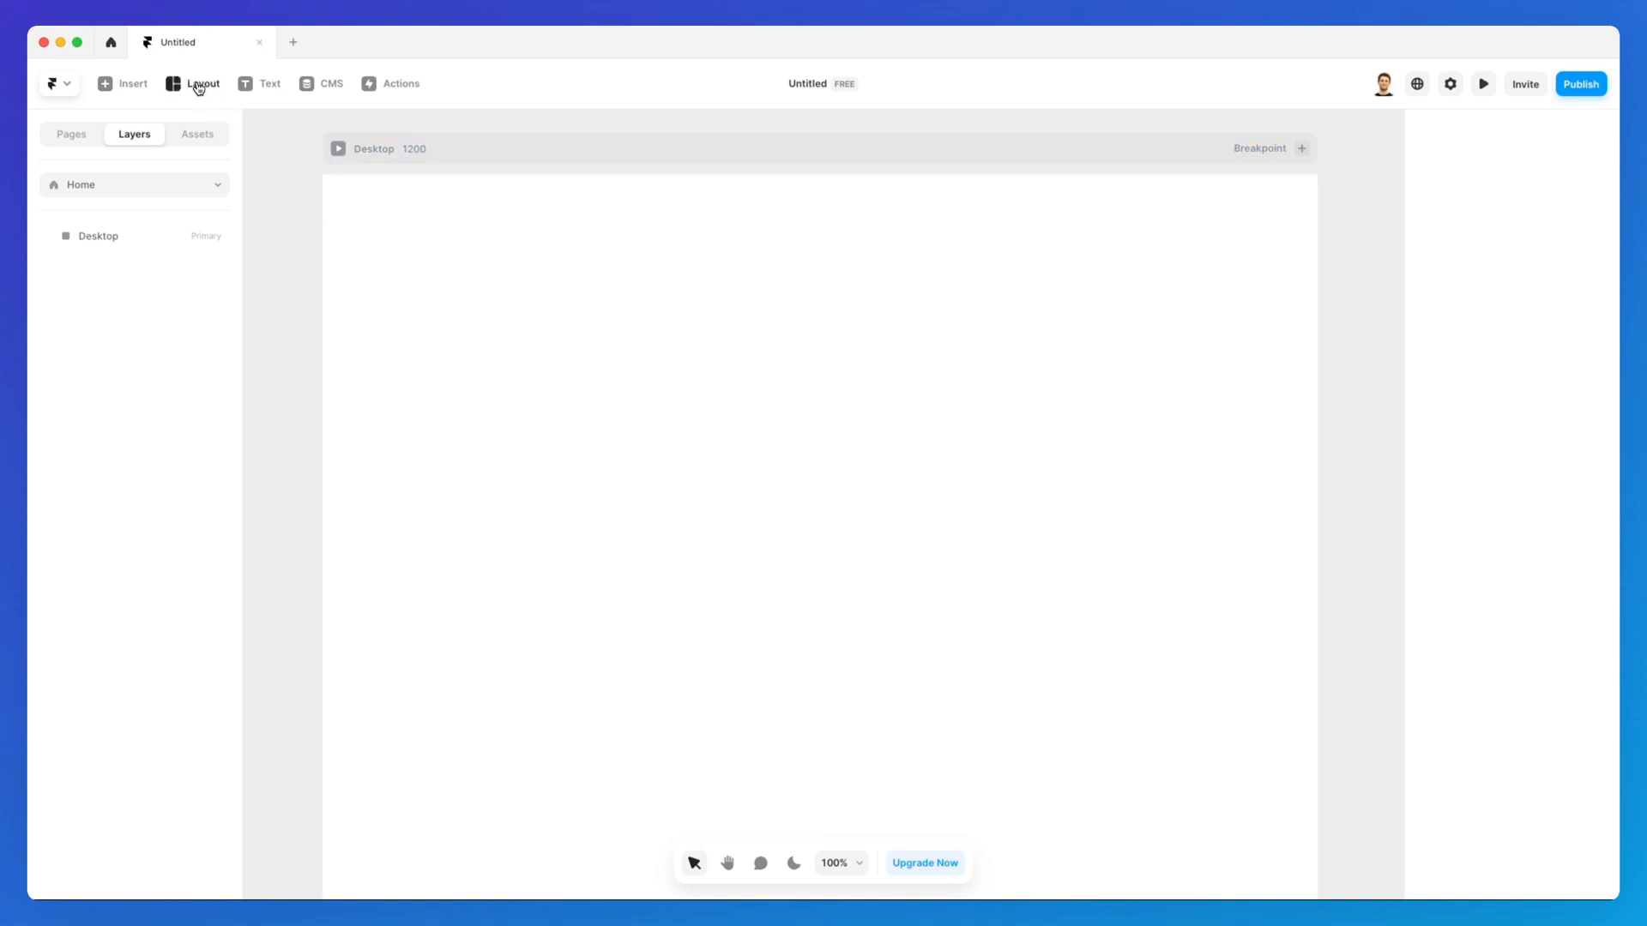
Bring up the Layout list of frame, rows, columns and grid layout types
left_click(202, 84)
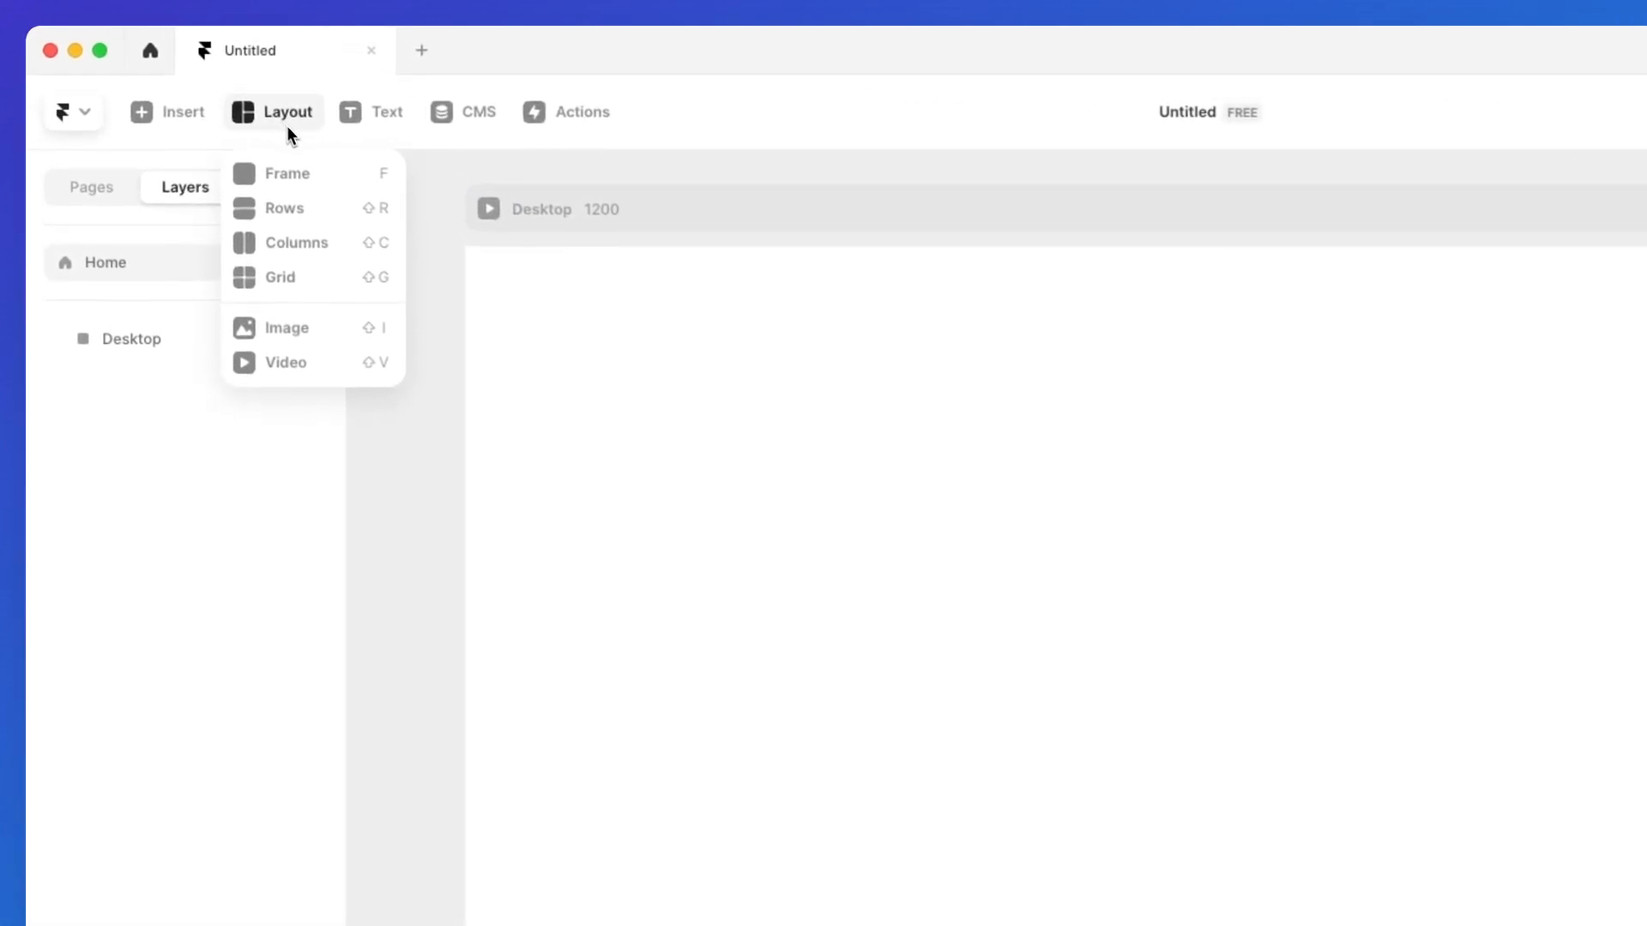
mouse_move(293, 175)
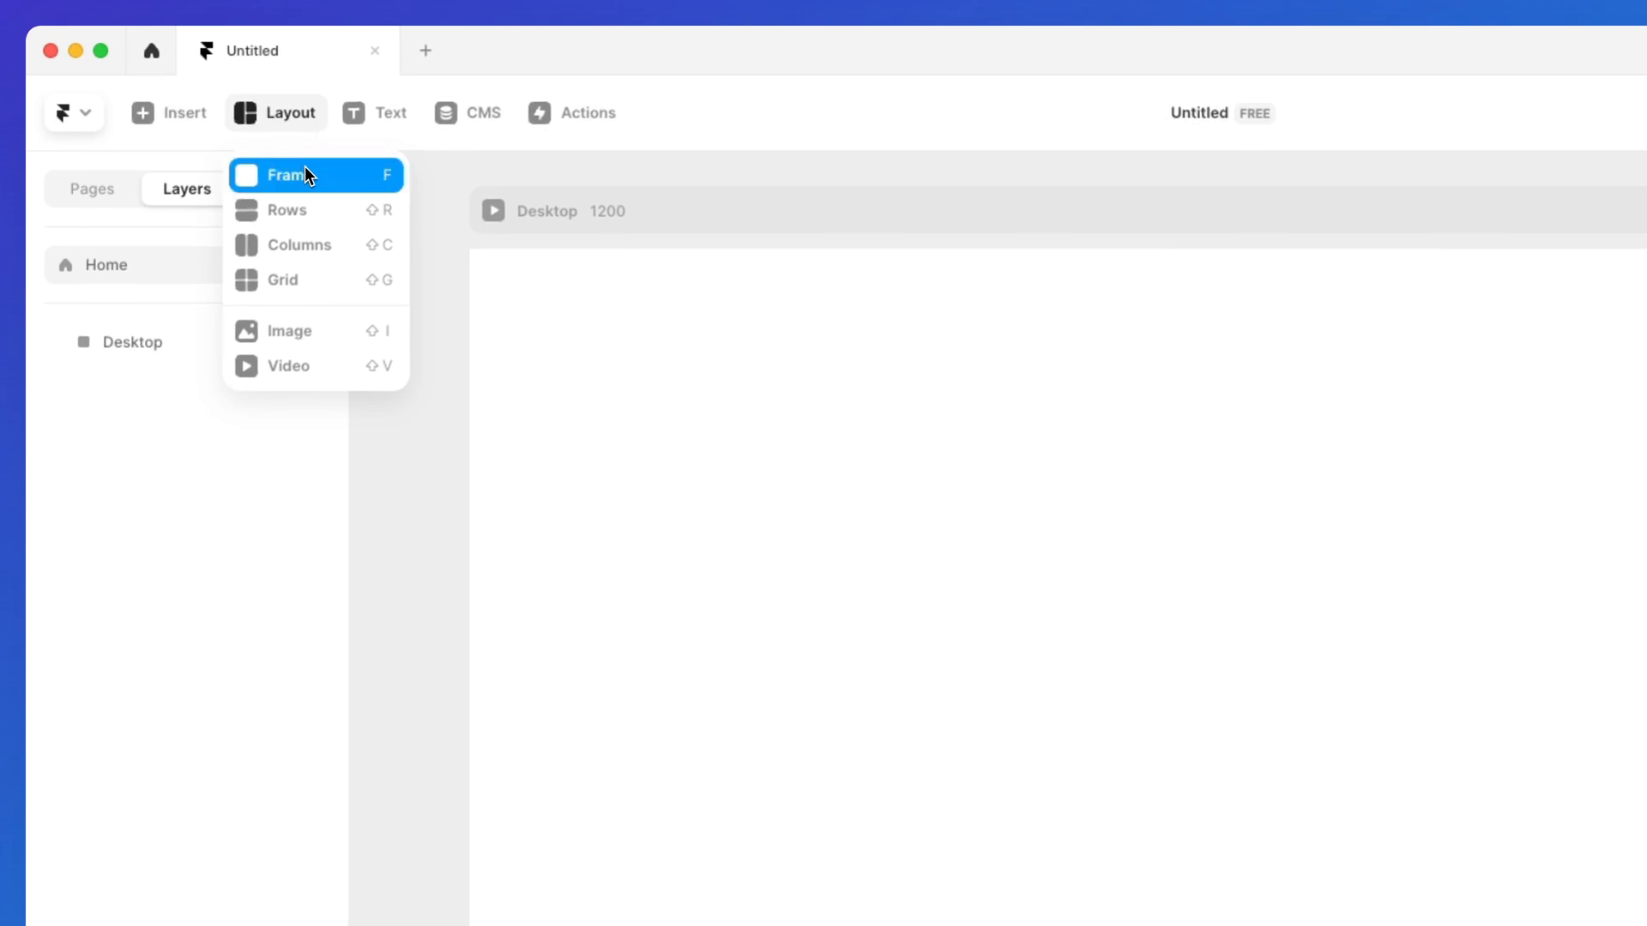
mouse_move(354, 180)
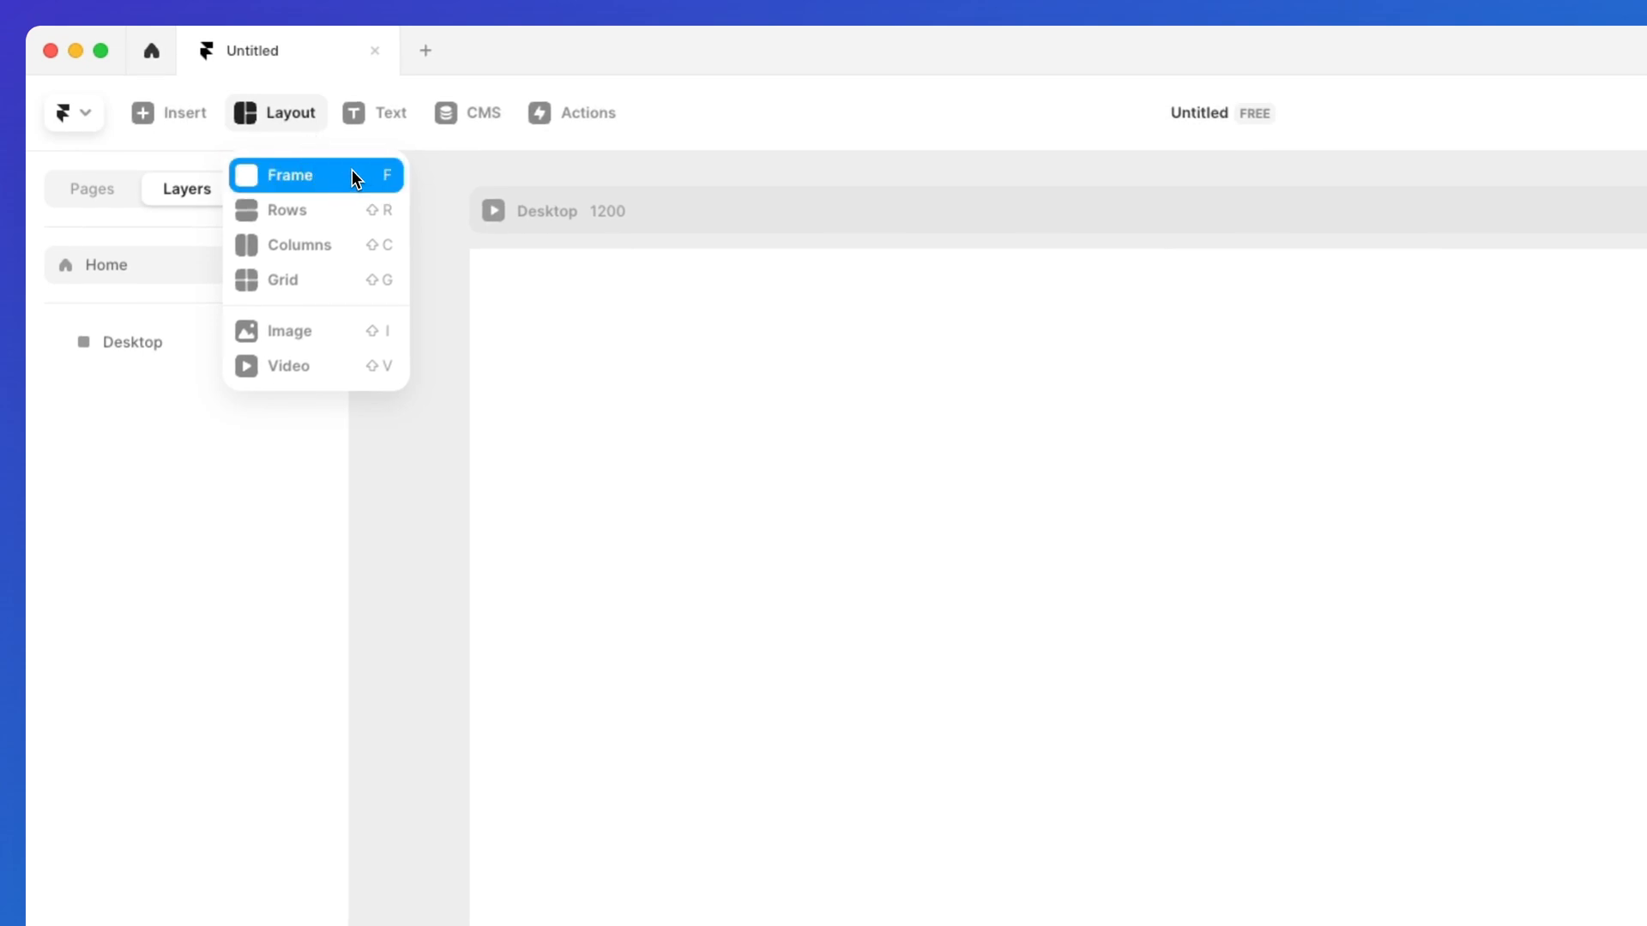
mouse_move(347, 189)
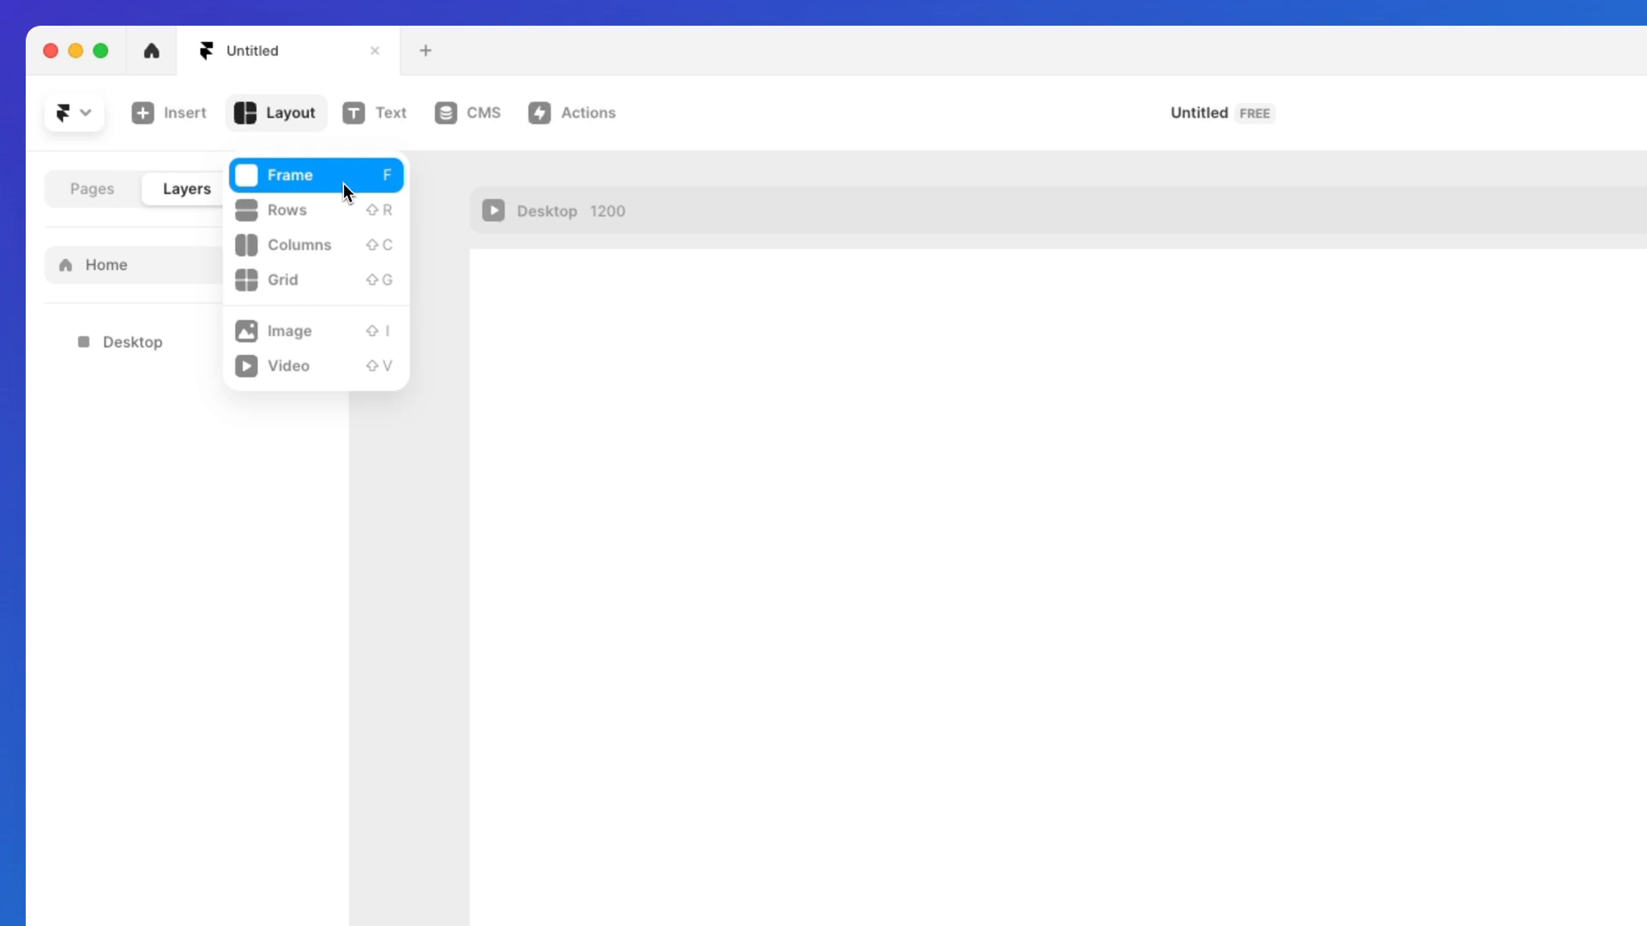
mouse_move(287, 209)
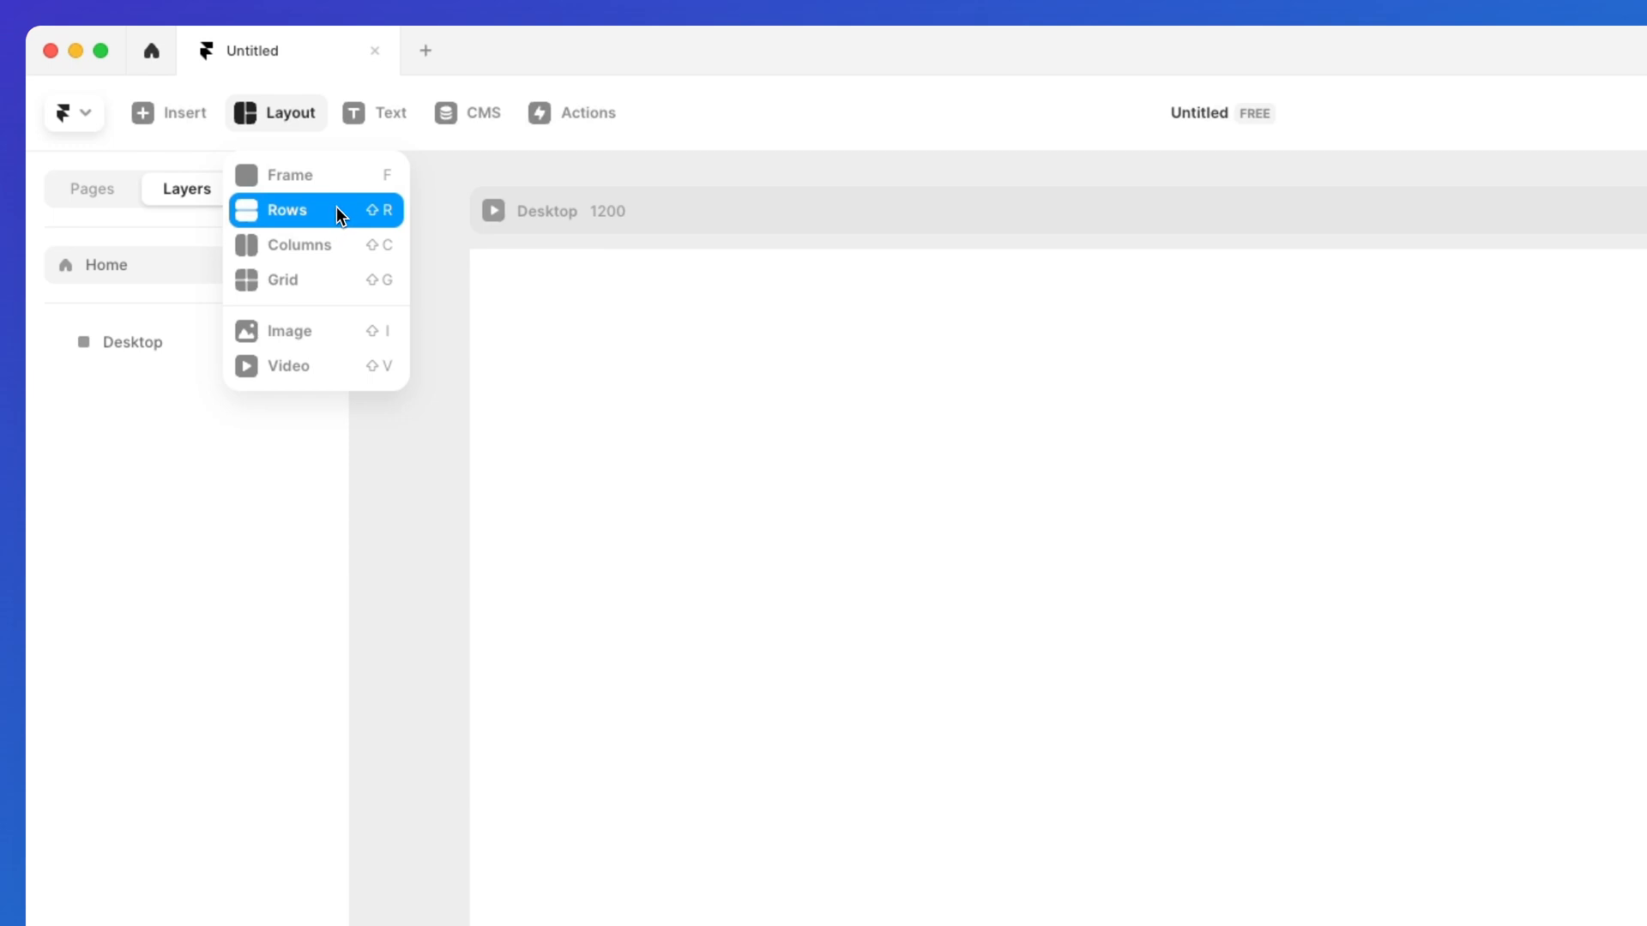
mouse_move(315, 279)
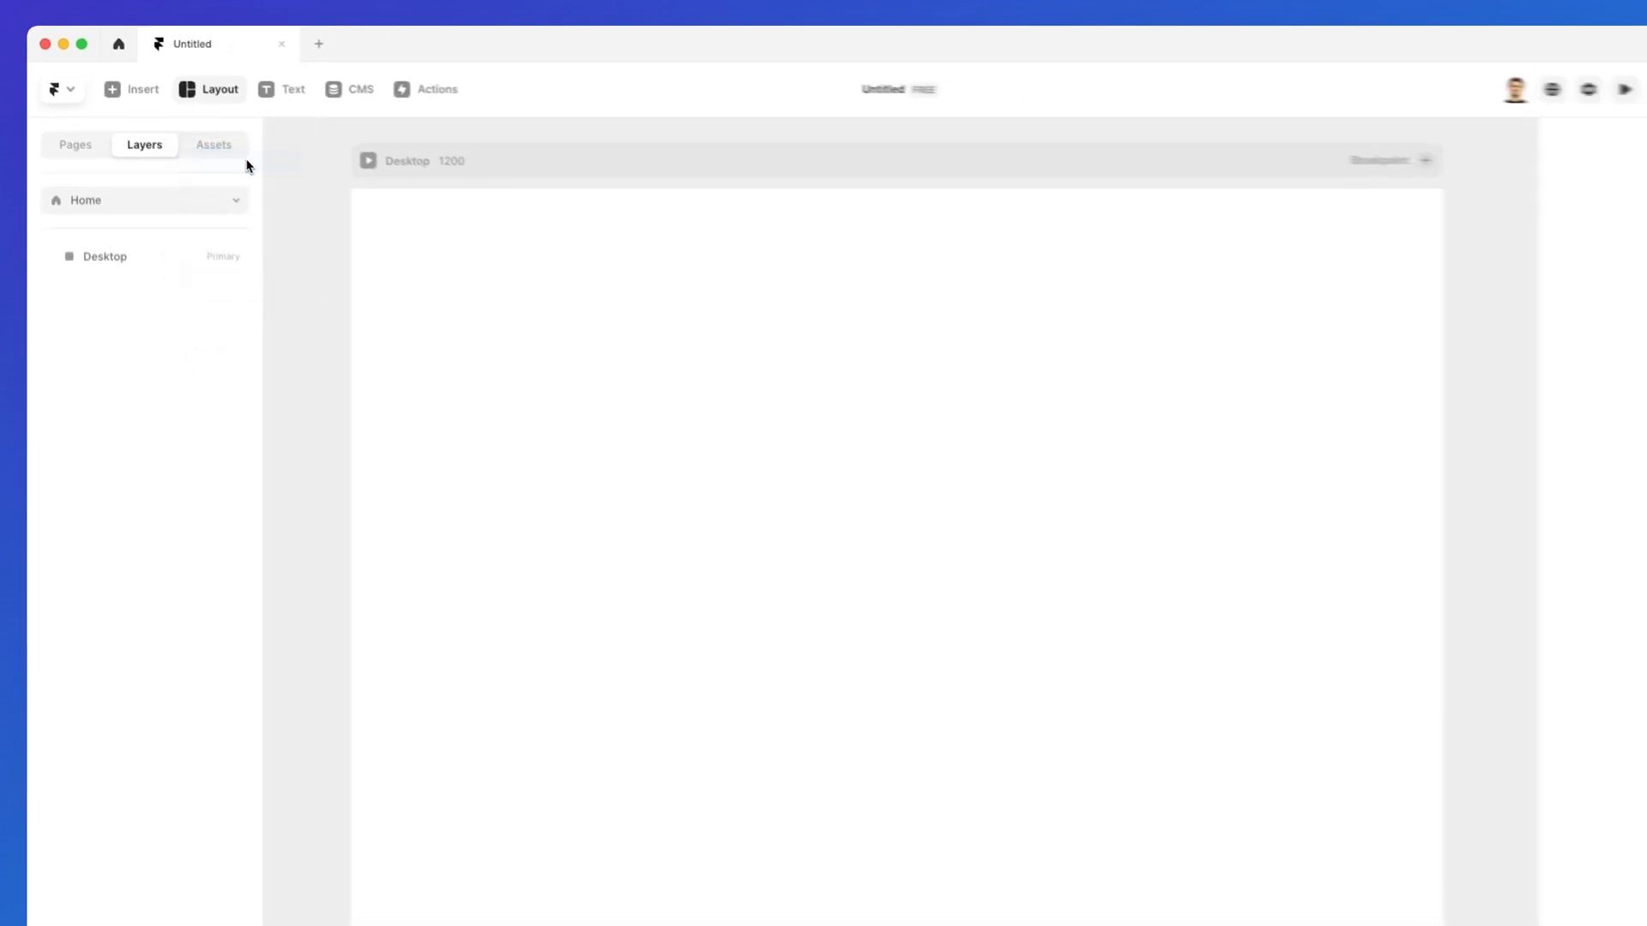
Draw a vertical two-frame stack on the Desktop page and select the Stack layer
left_click_drag(444, 242, 674, 447)
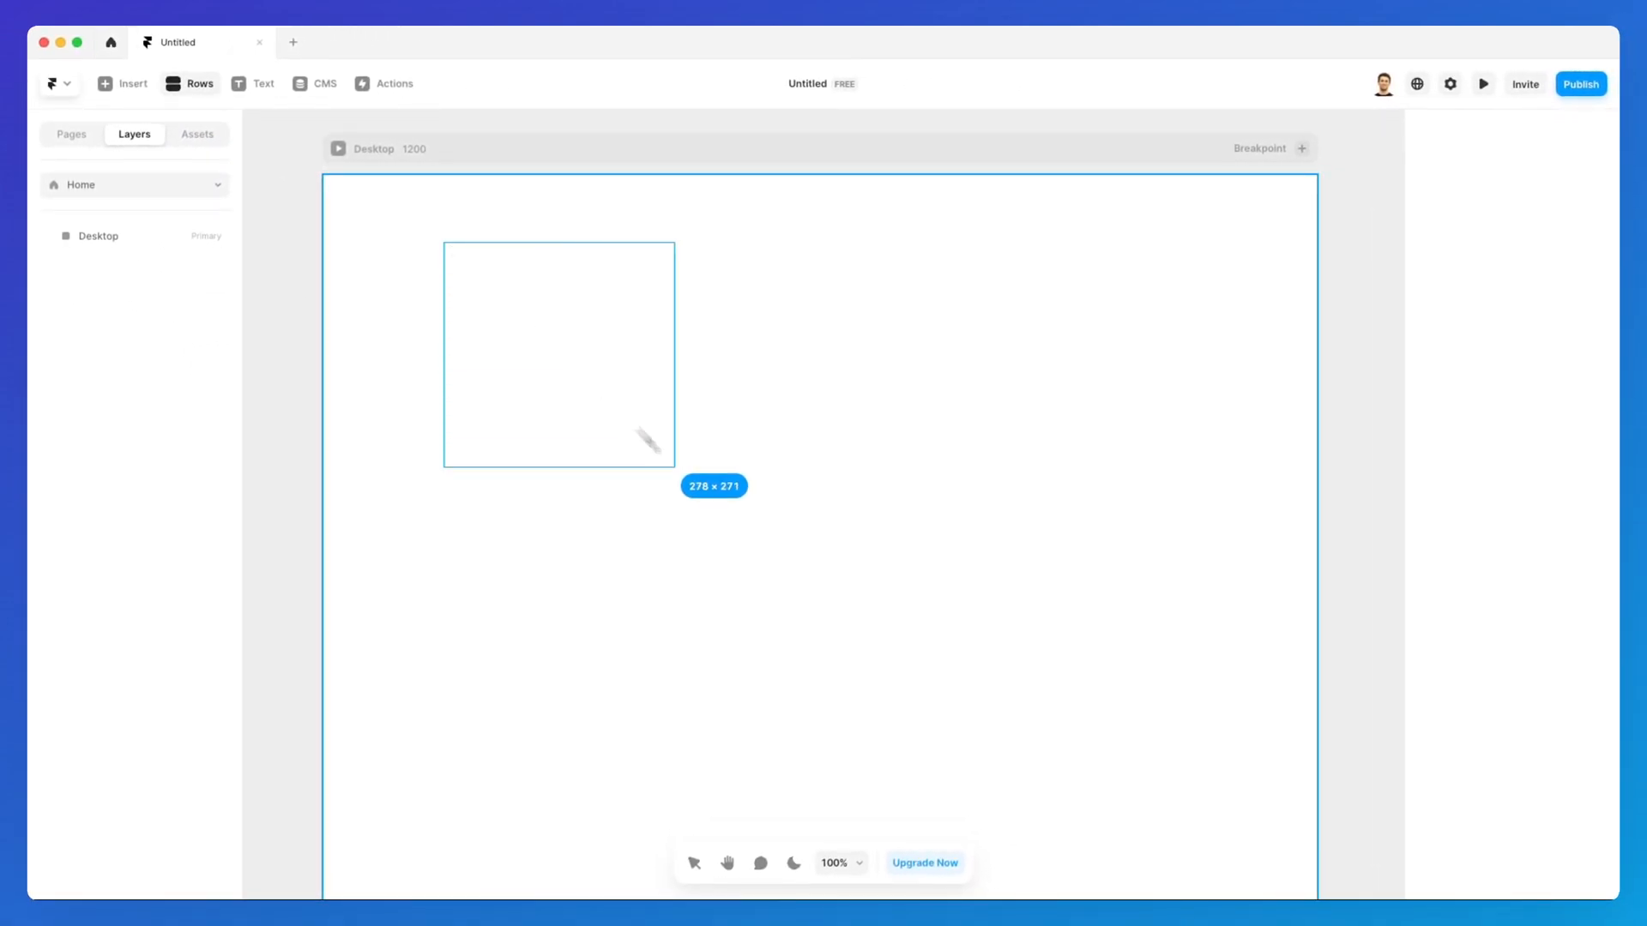
left_click_drag(658, 451, 1218, 700)
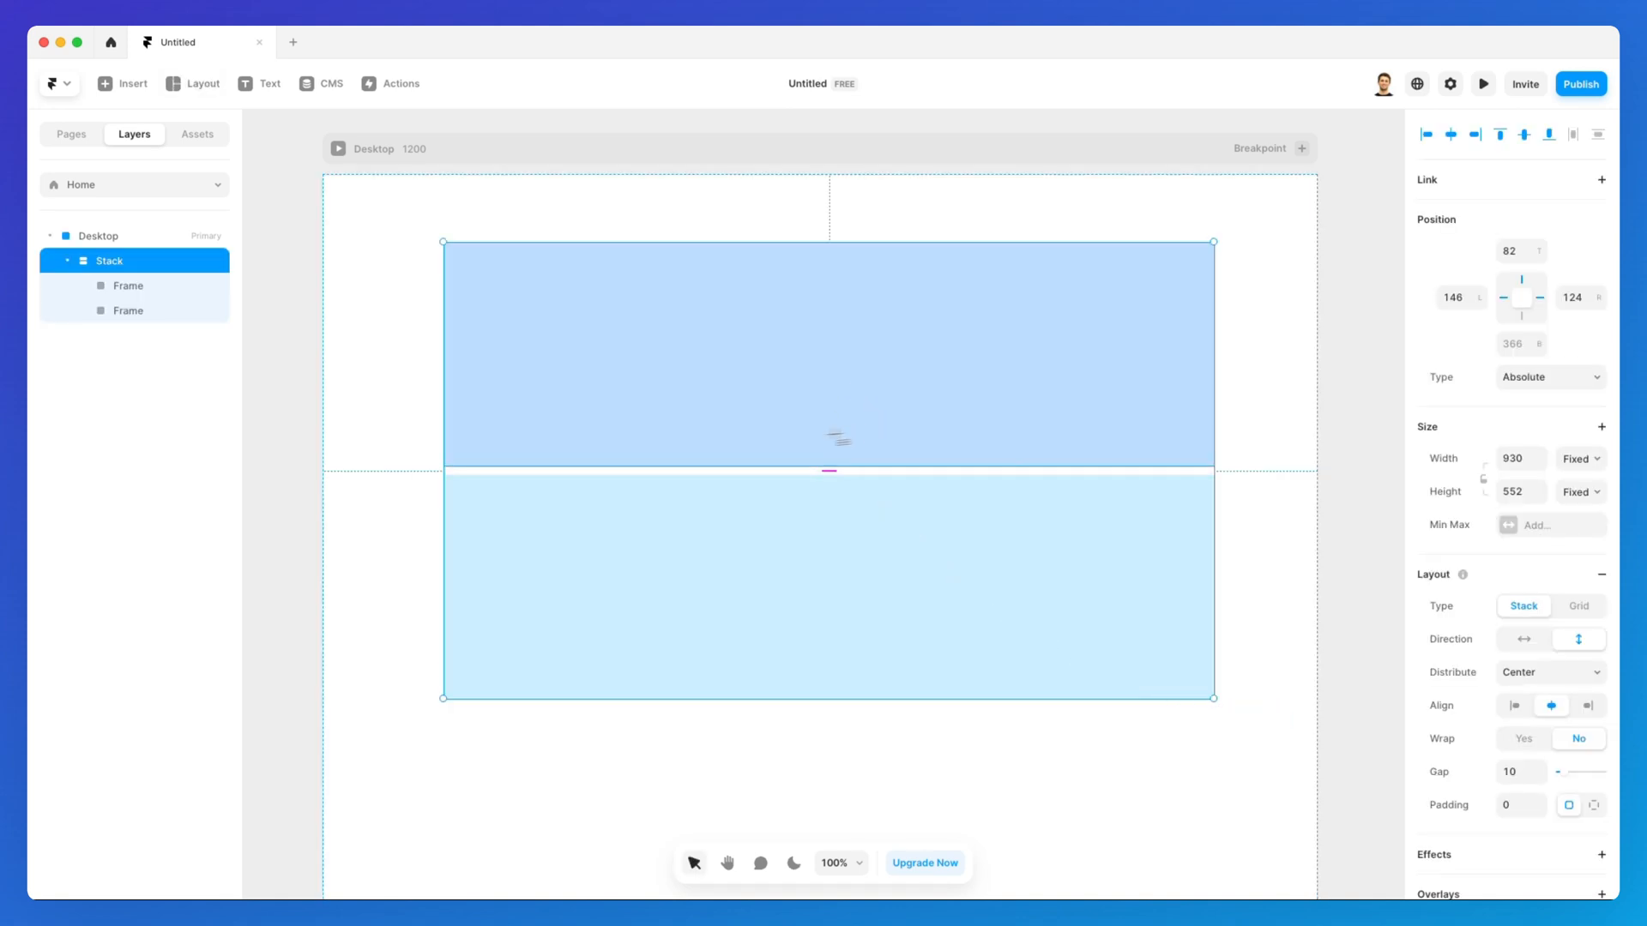
mouse_move(708, 376)
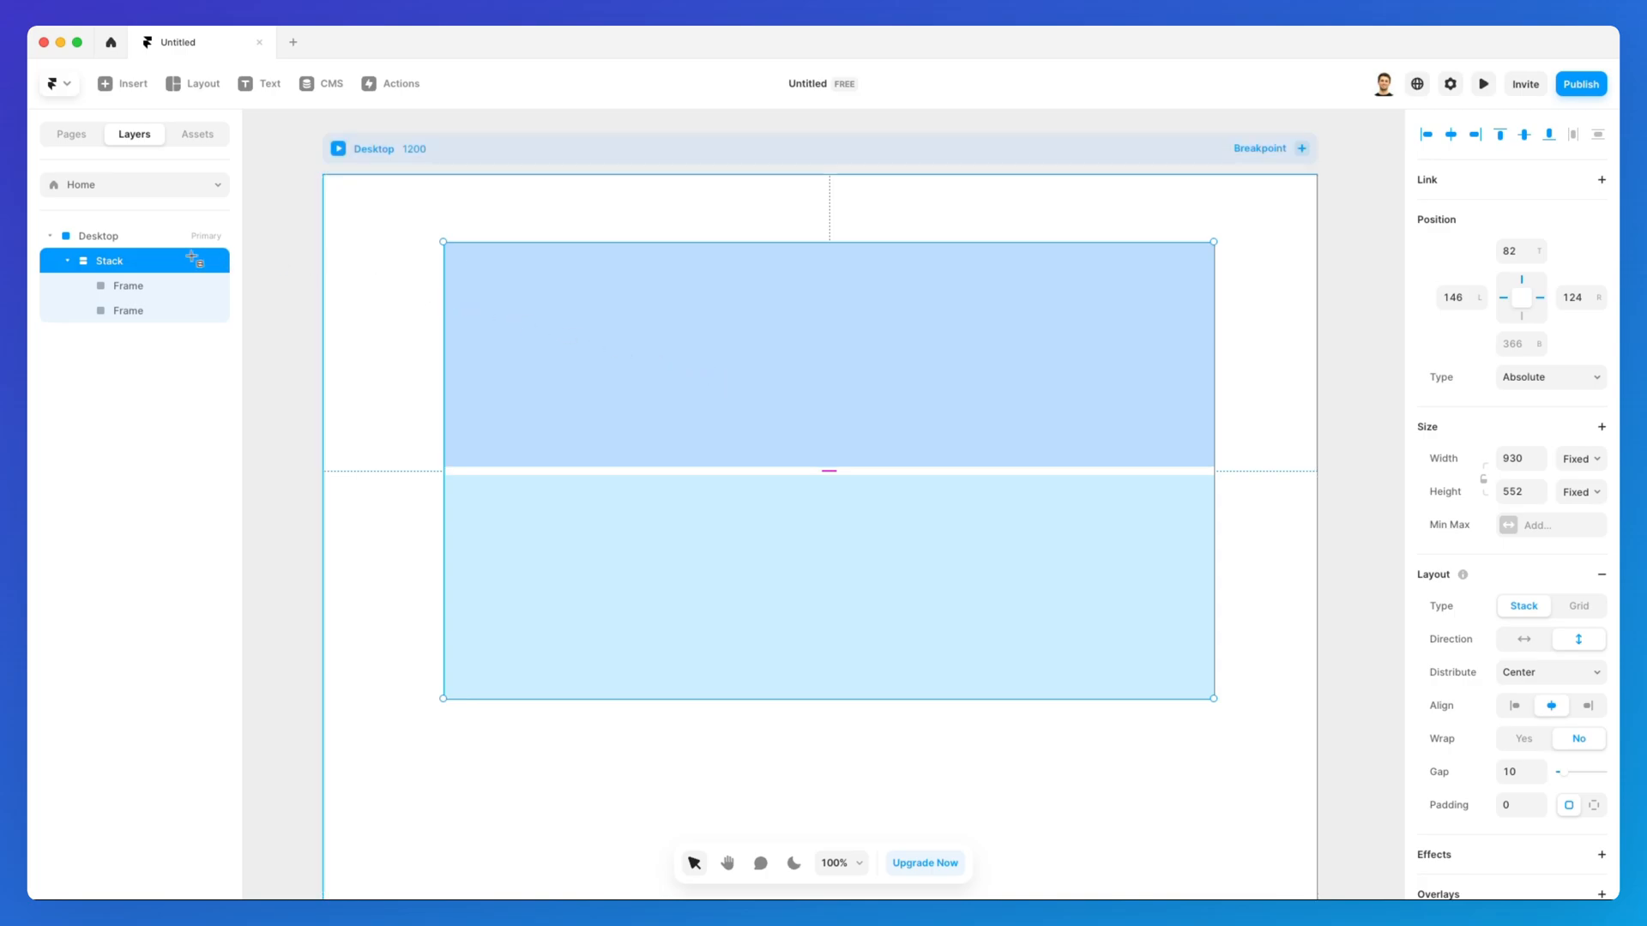
mouse_move(114, 233)
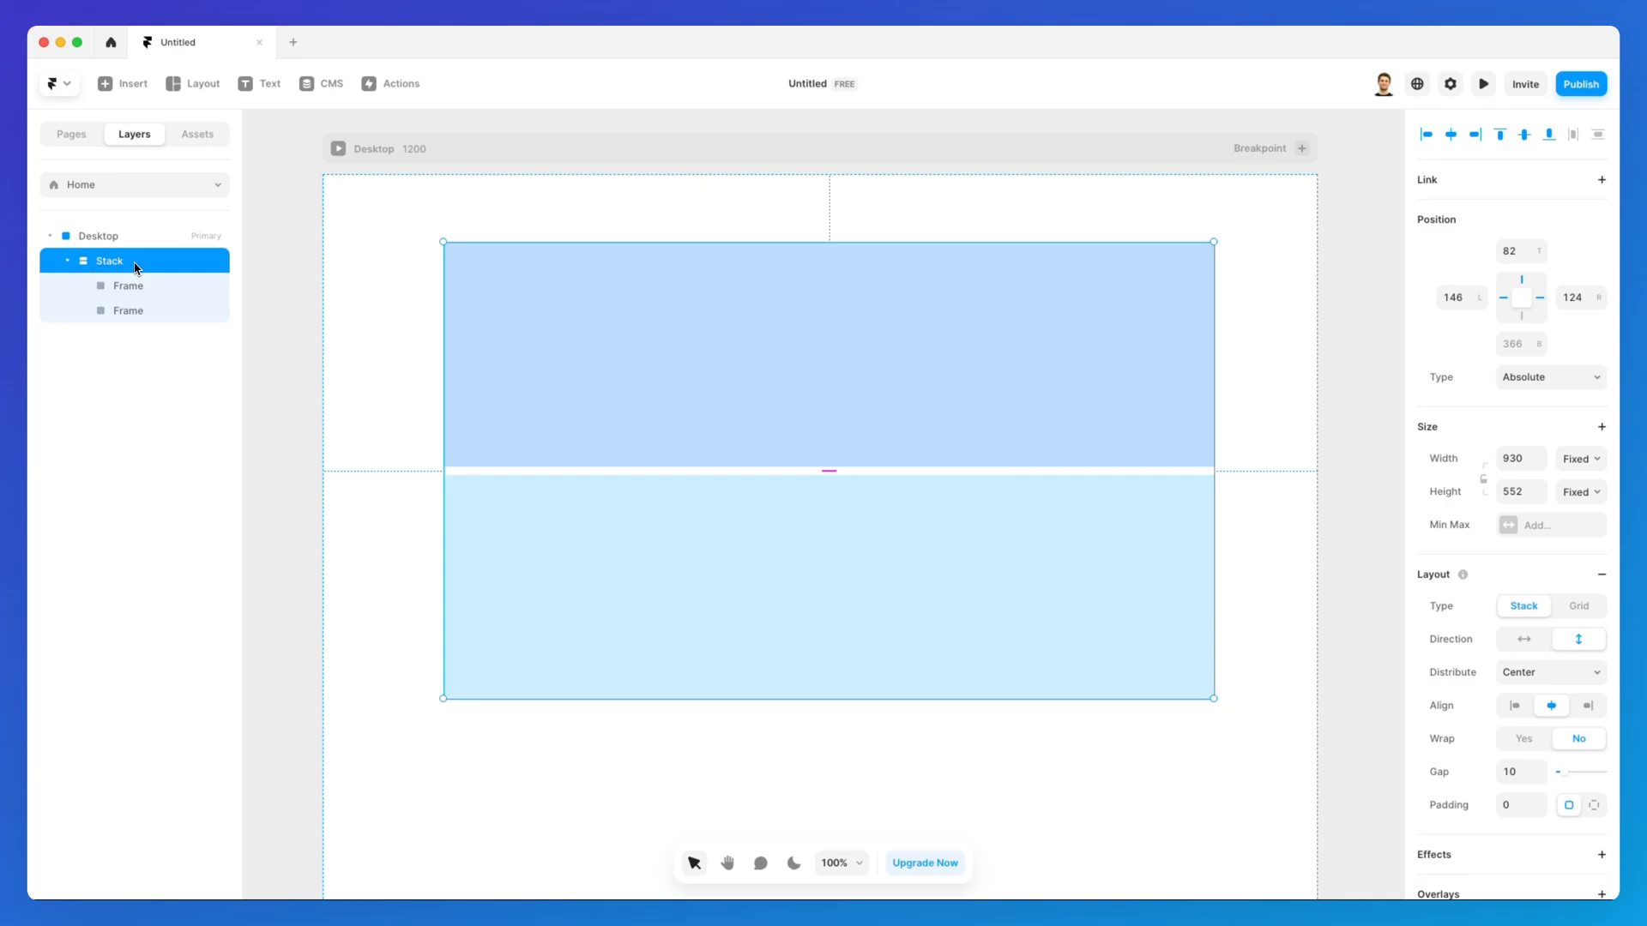
left_click(126, 284)
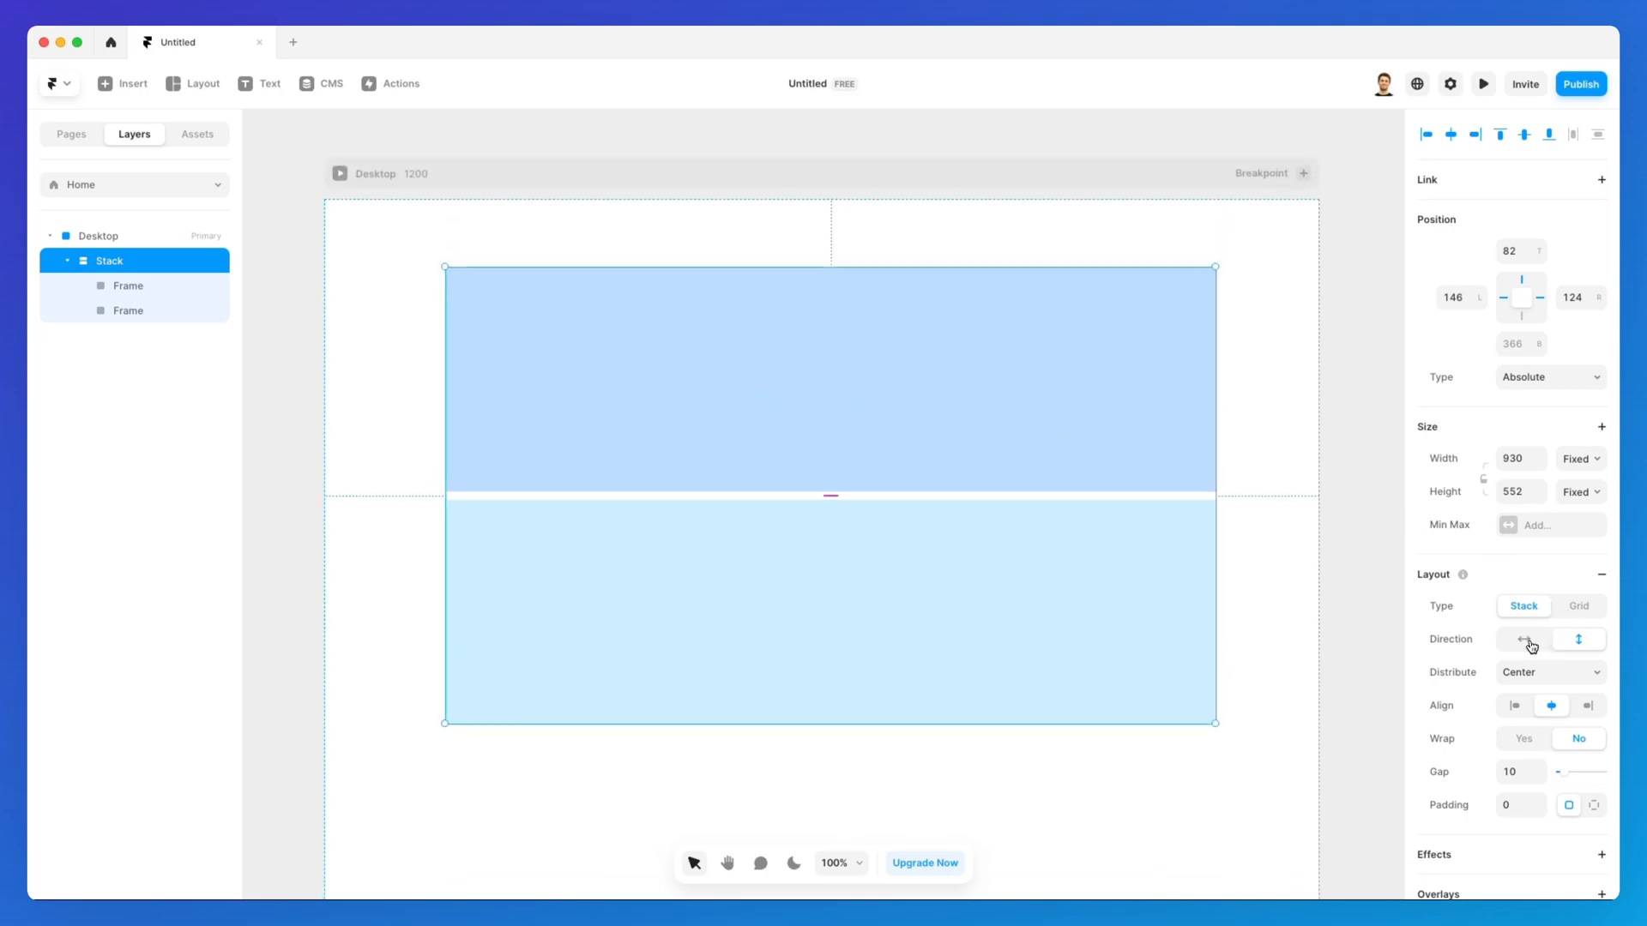
mouse_move(1525, 638)
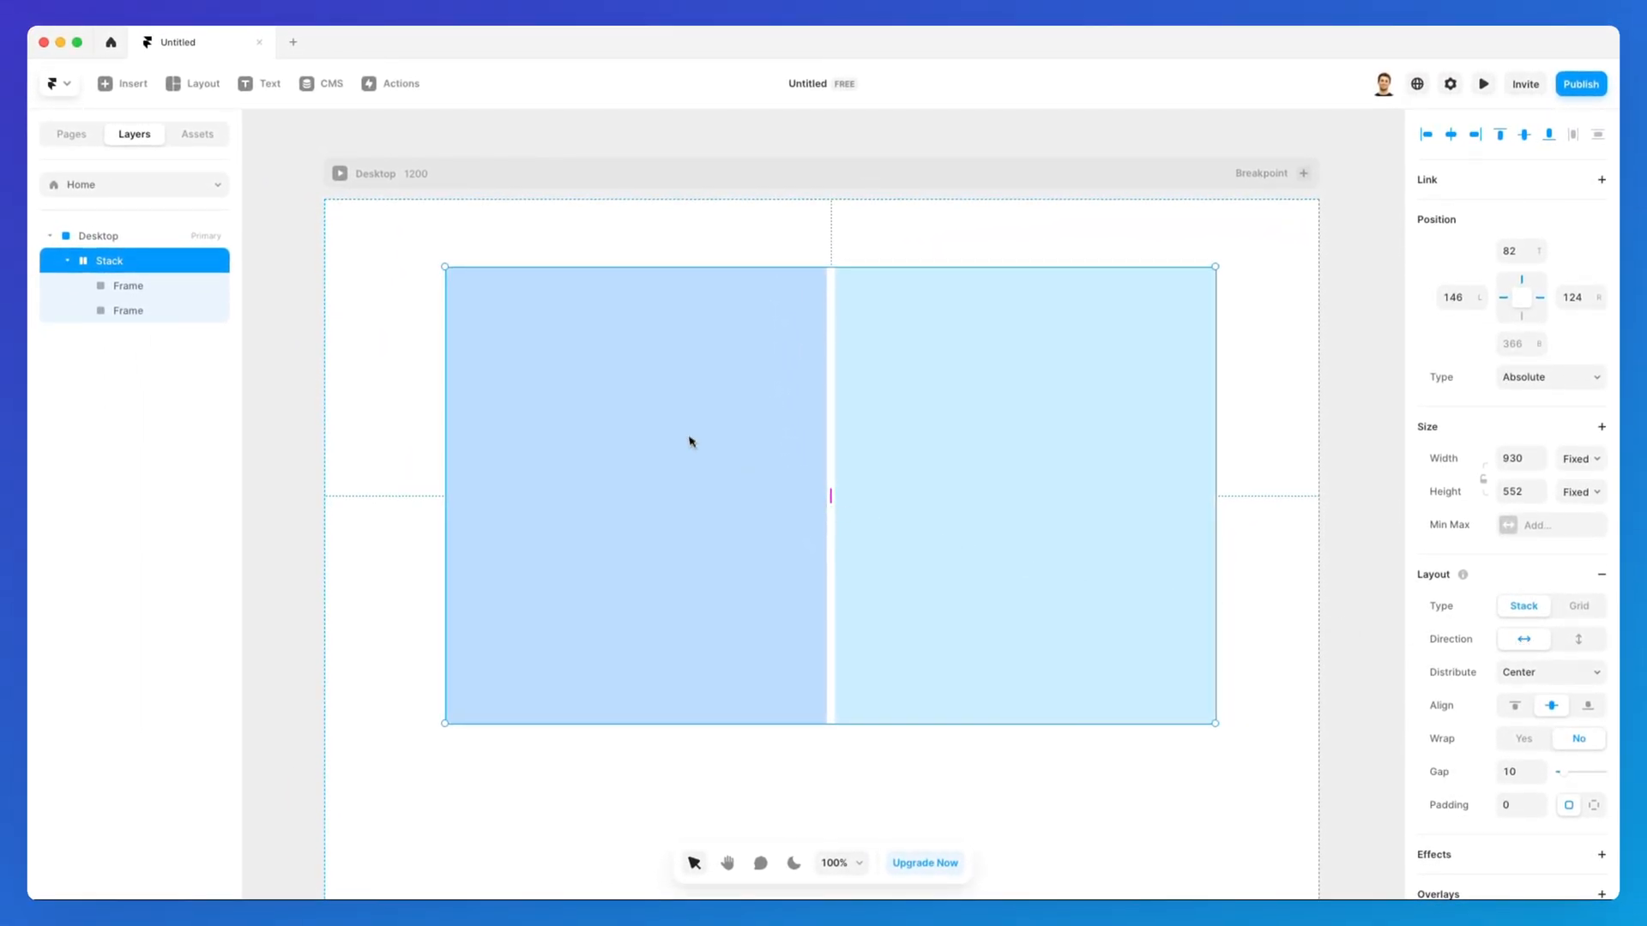
left_click(1580, 638)
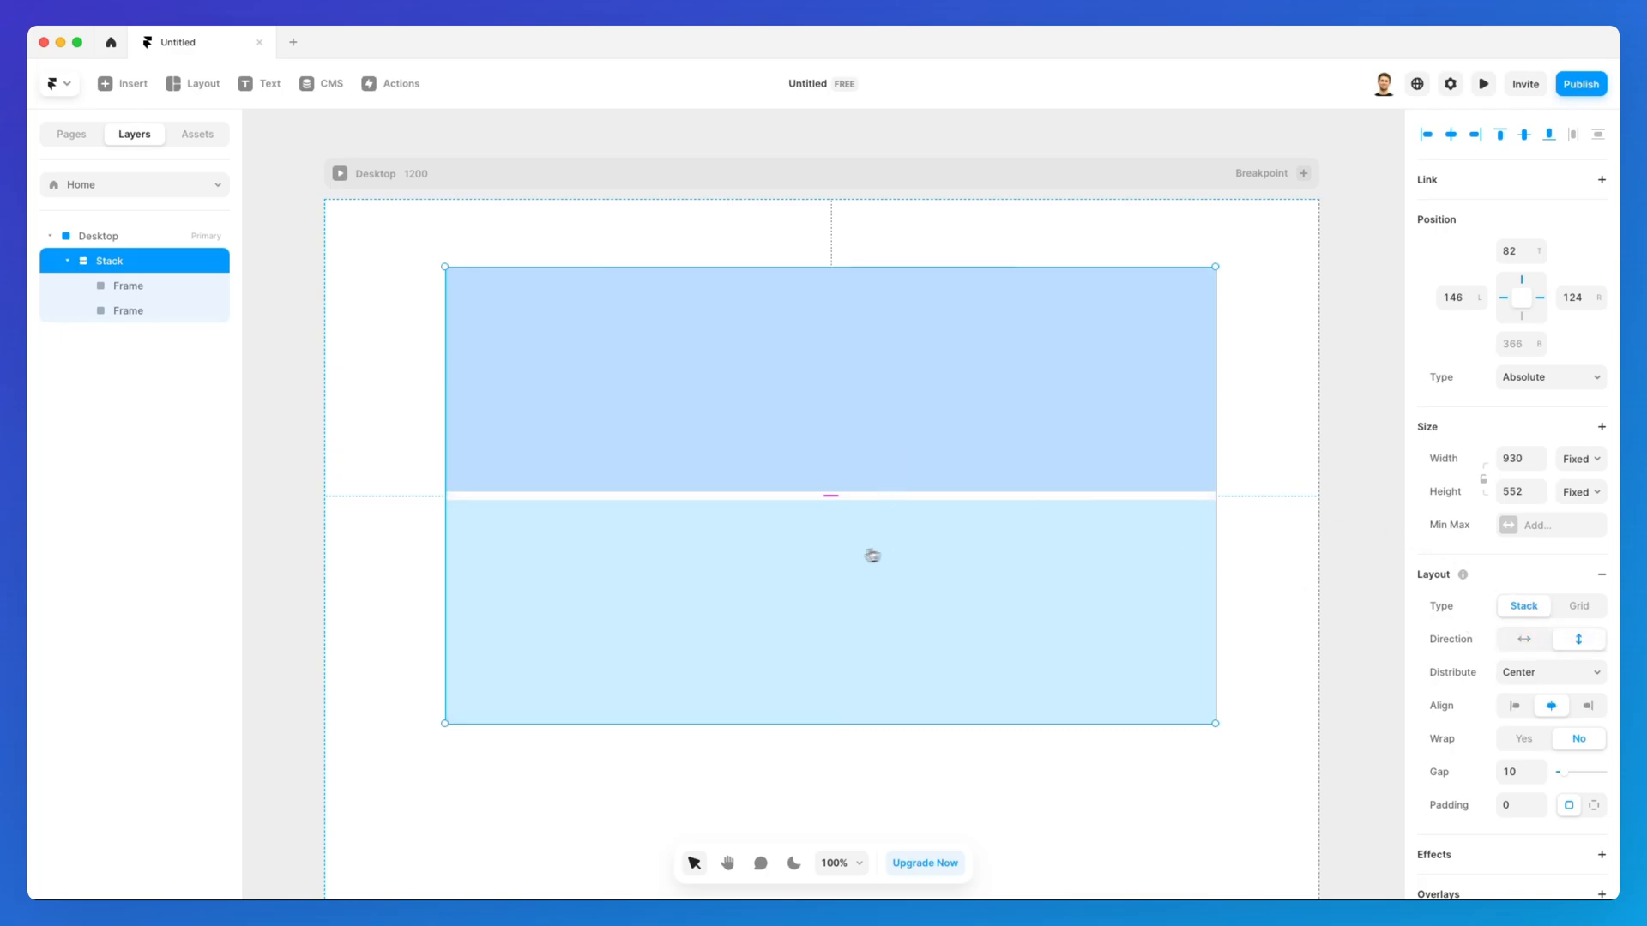
left_click(199, 82)
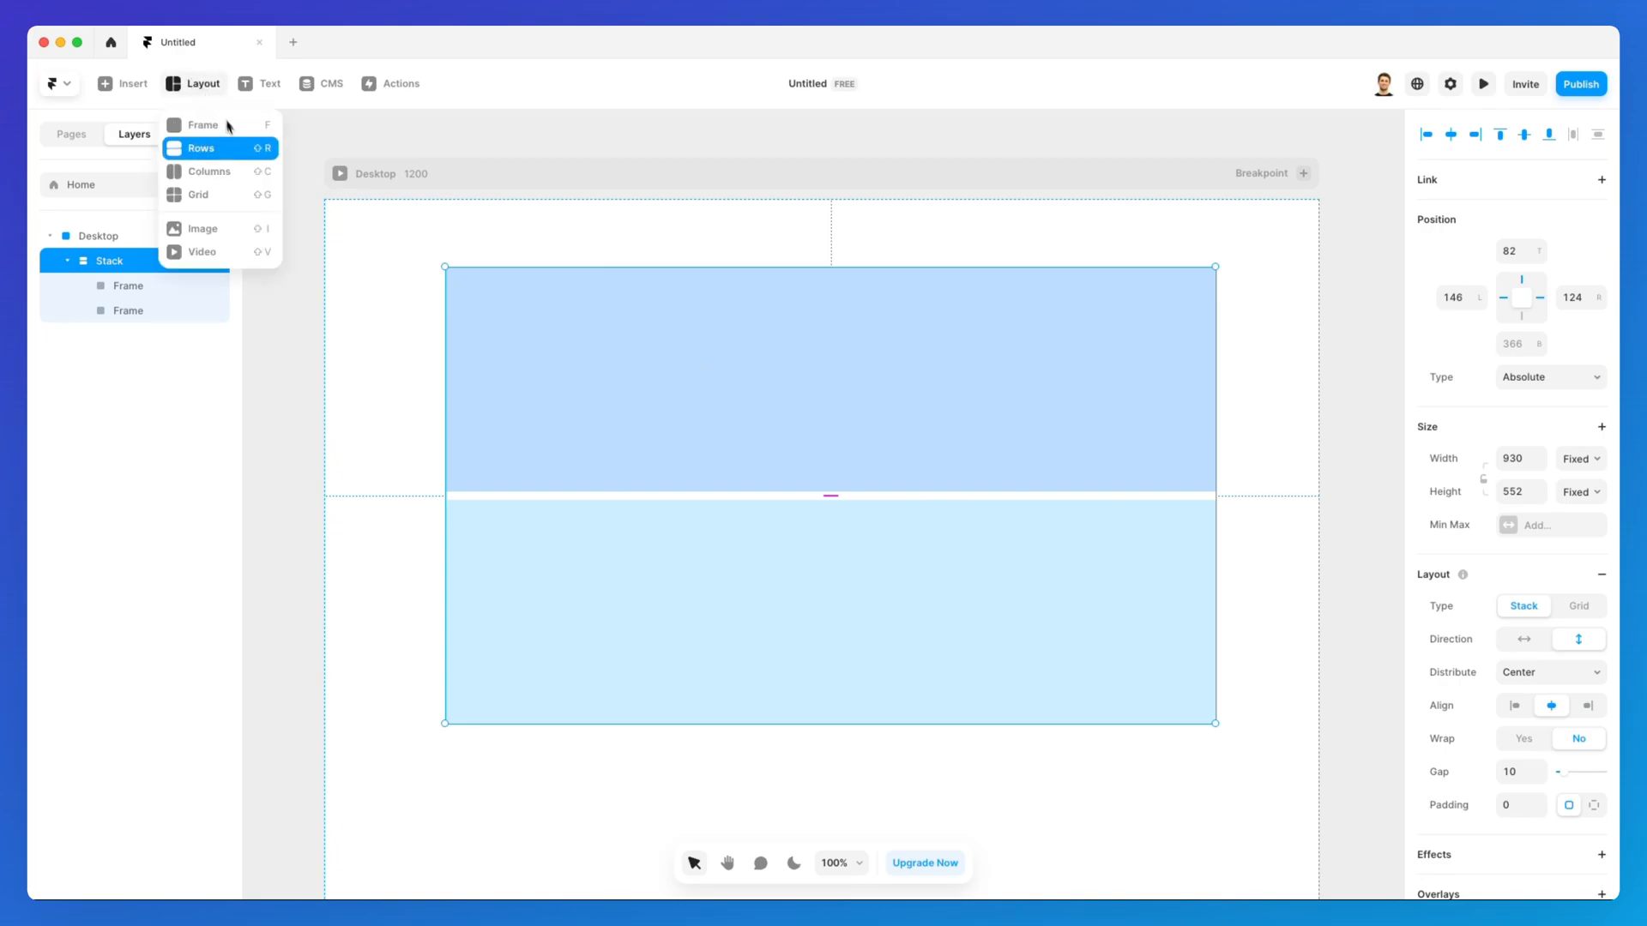
mouse_move(266, 179)
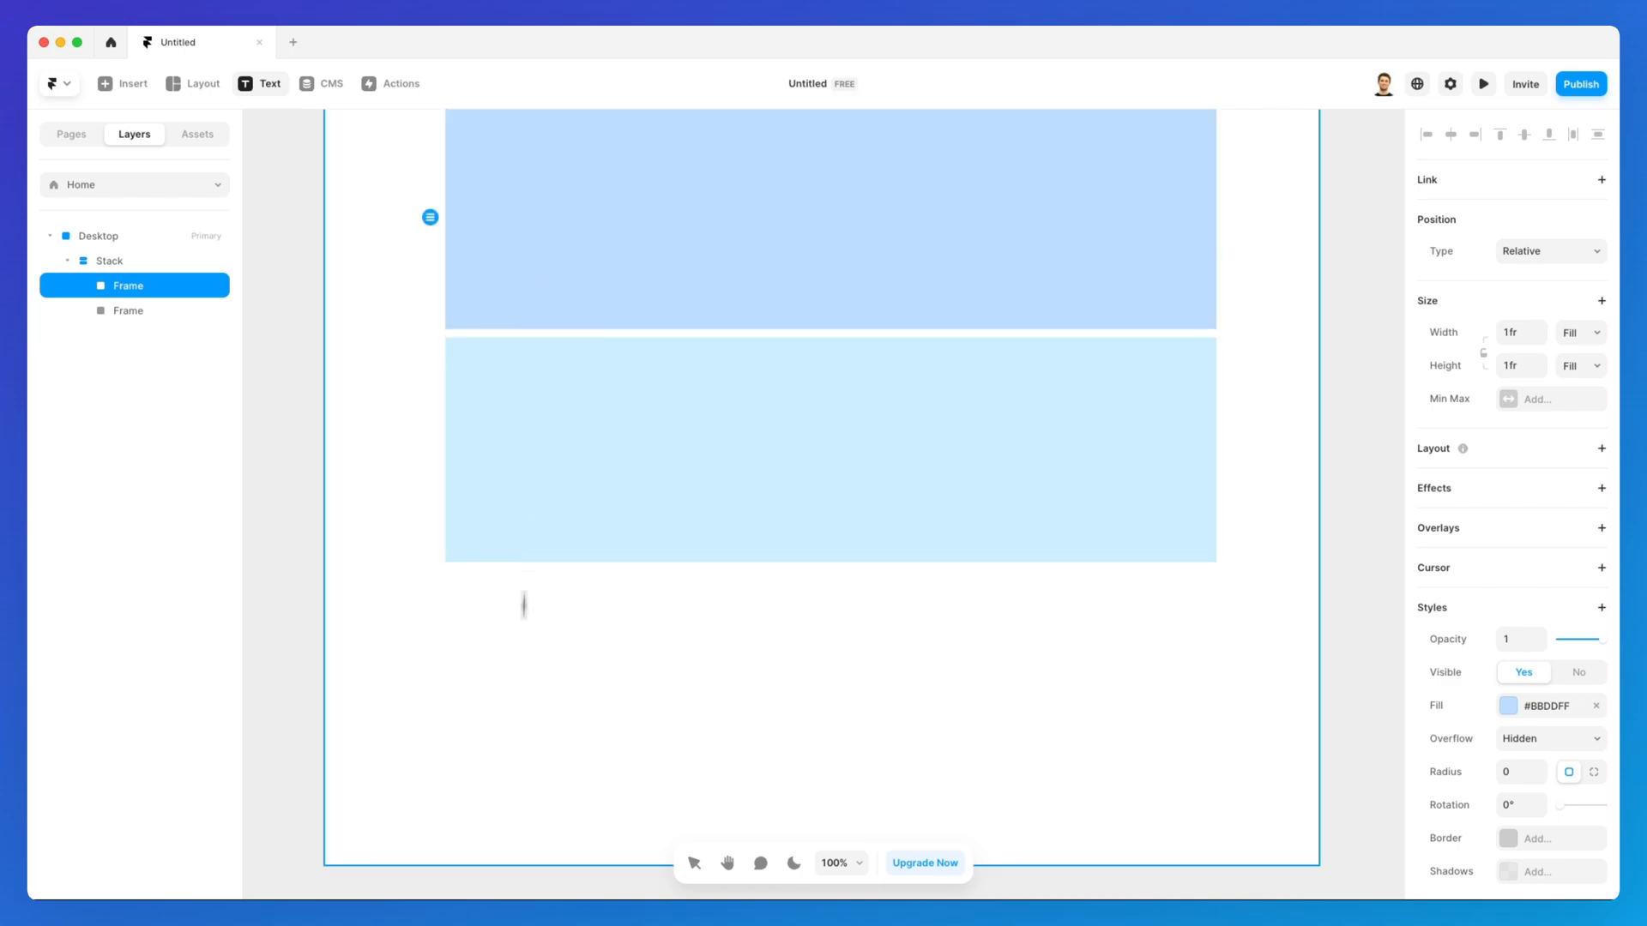
Add an 'Element' text layer and drop it into the top frame of the stack
type("Element")
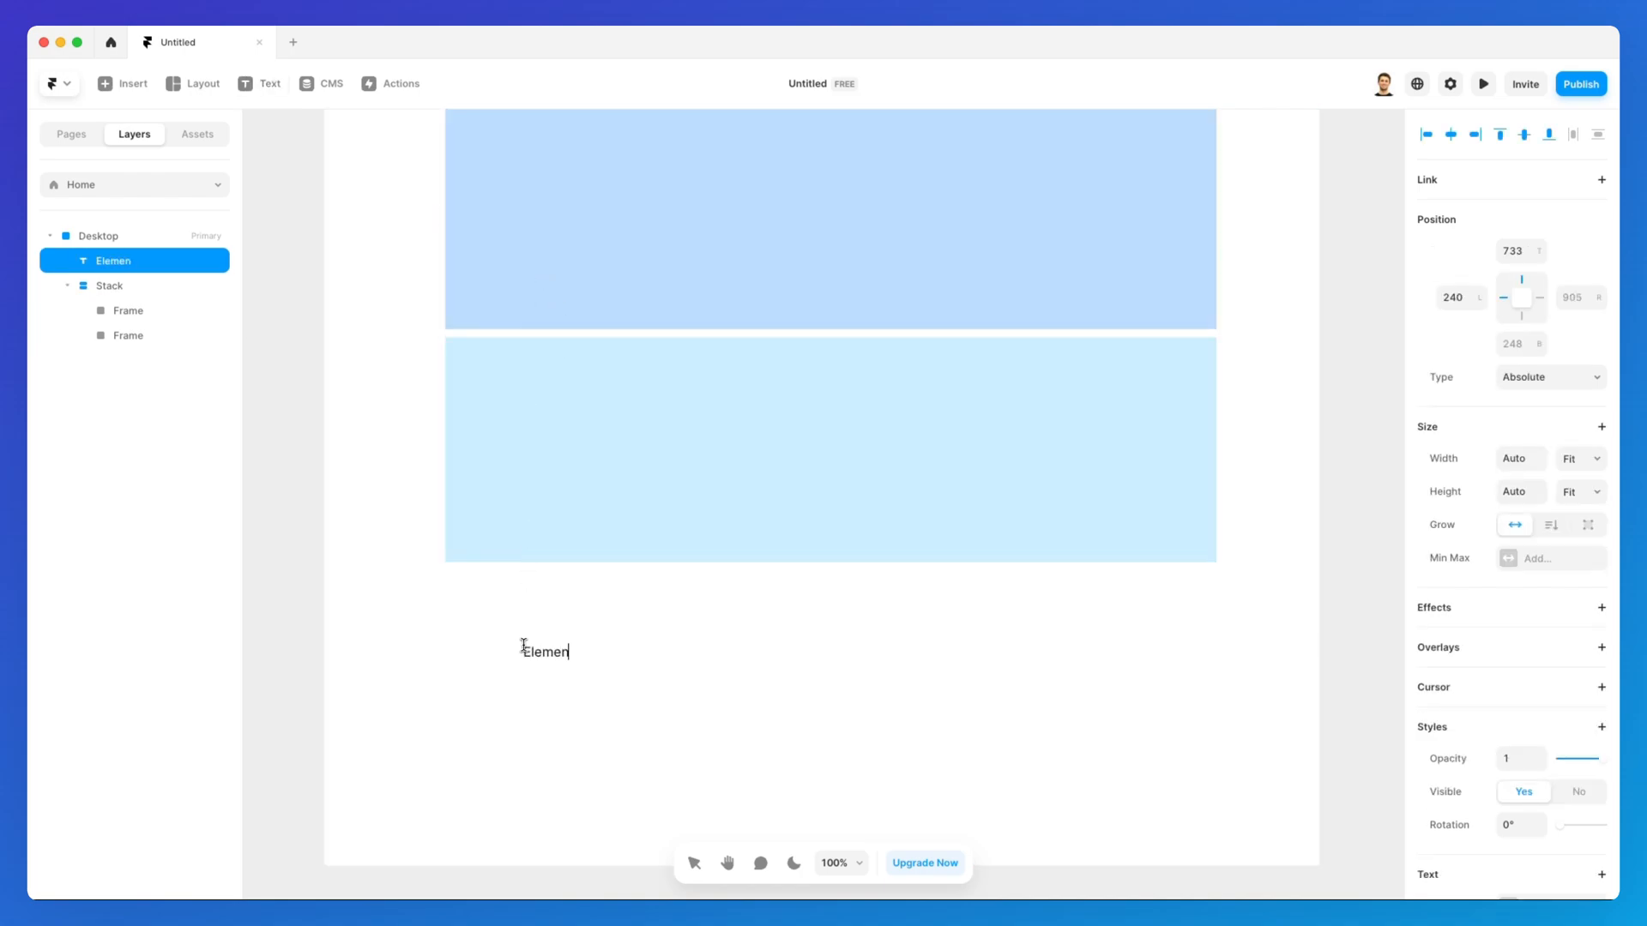
type("t")
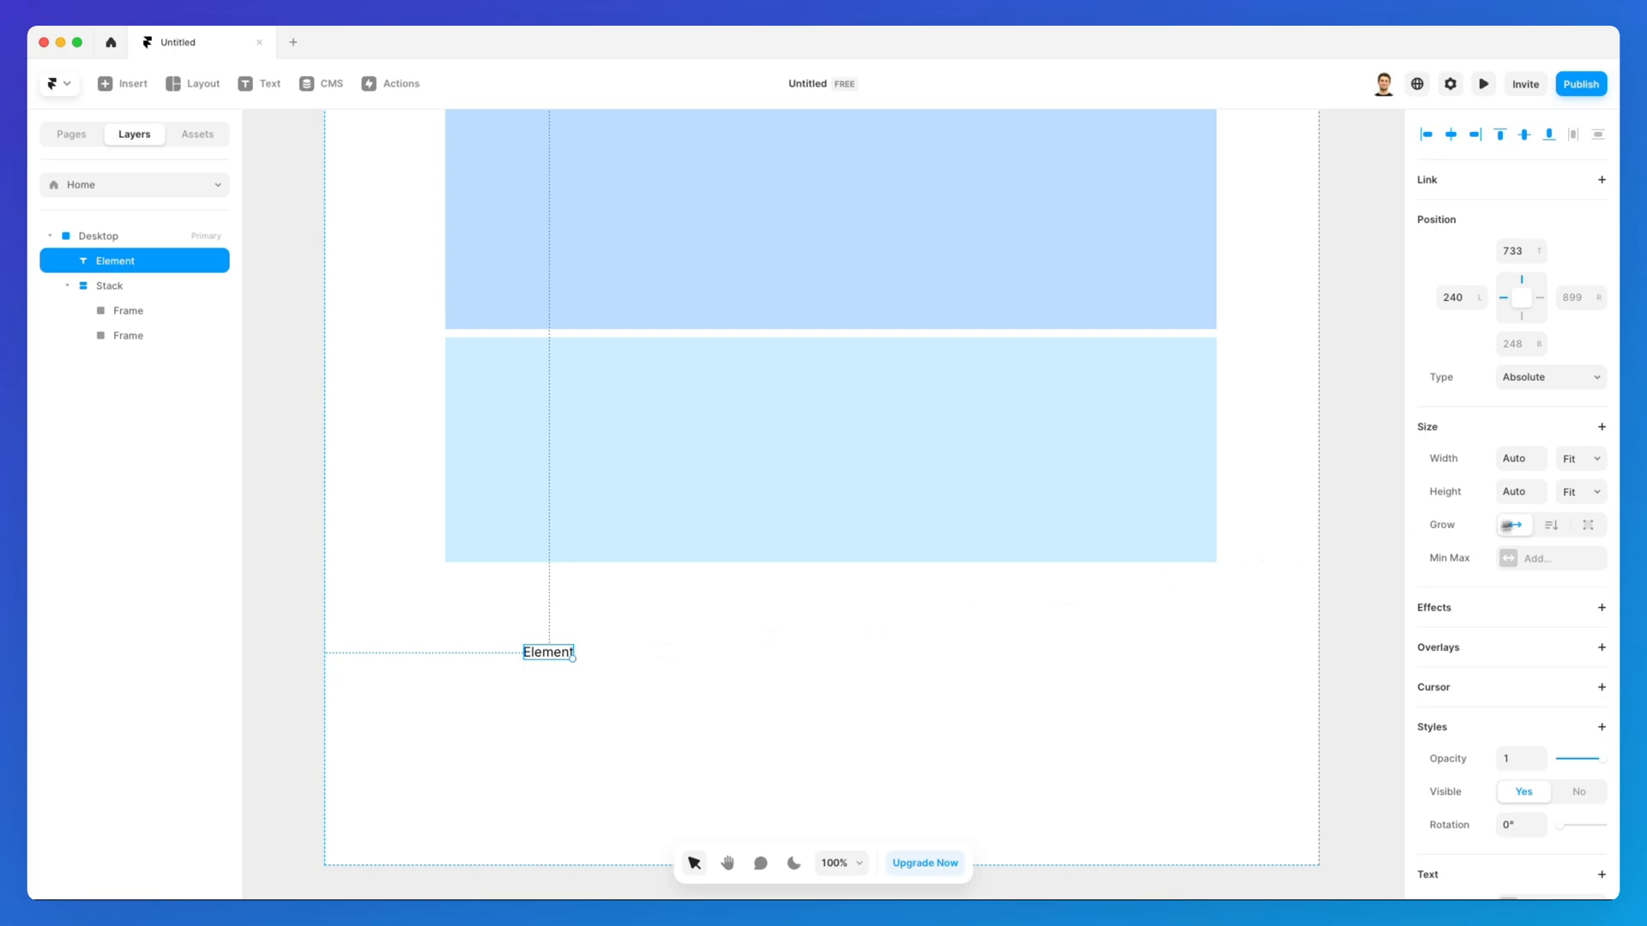
scroll("down", 3)
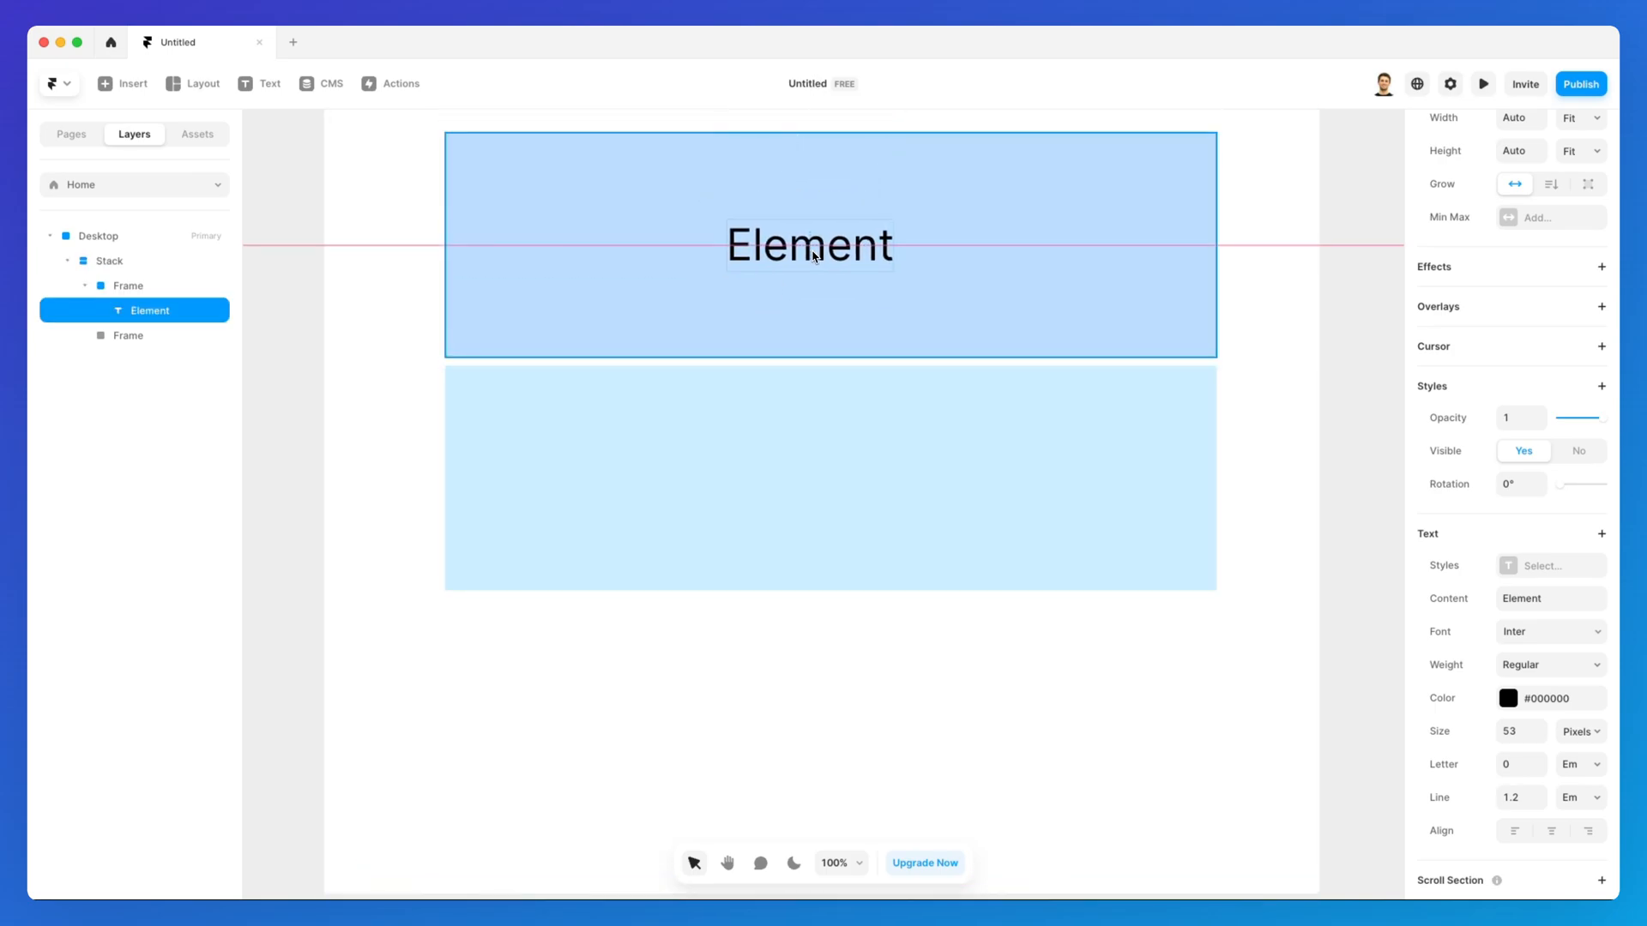
left_click(807, 245)
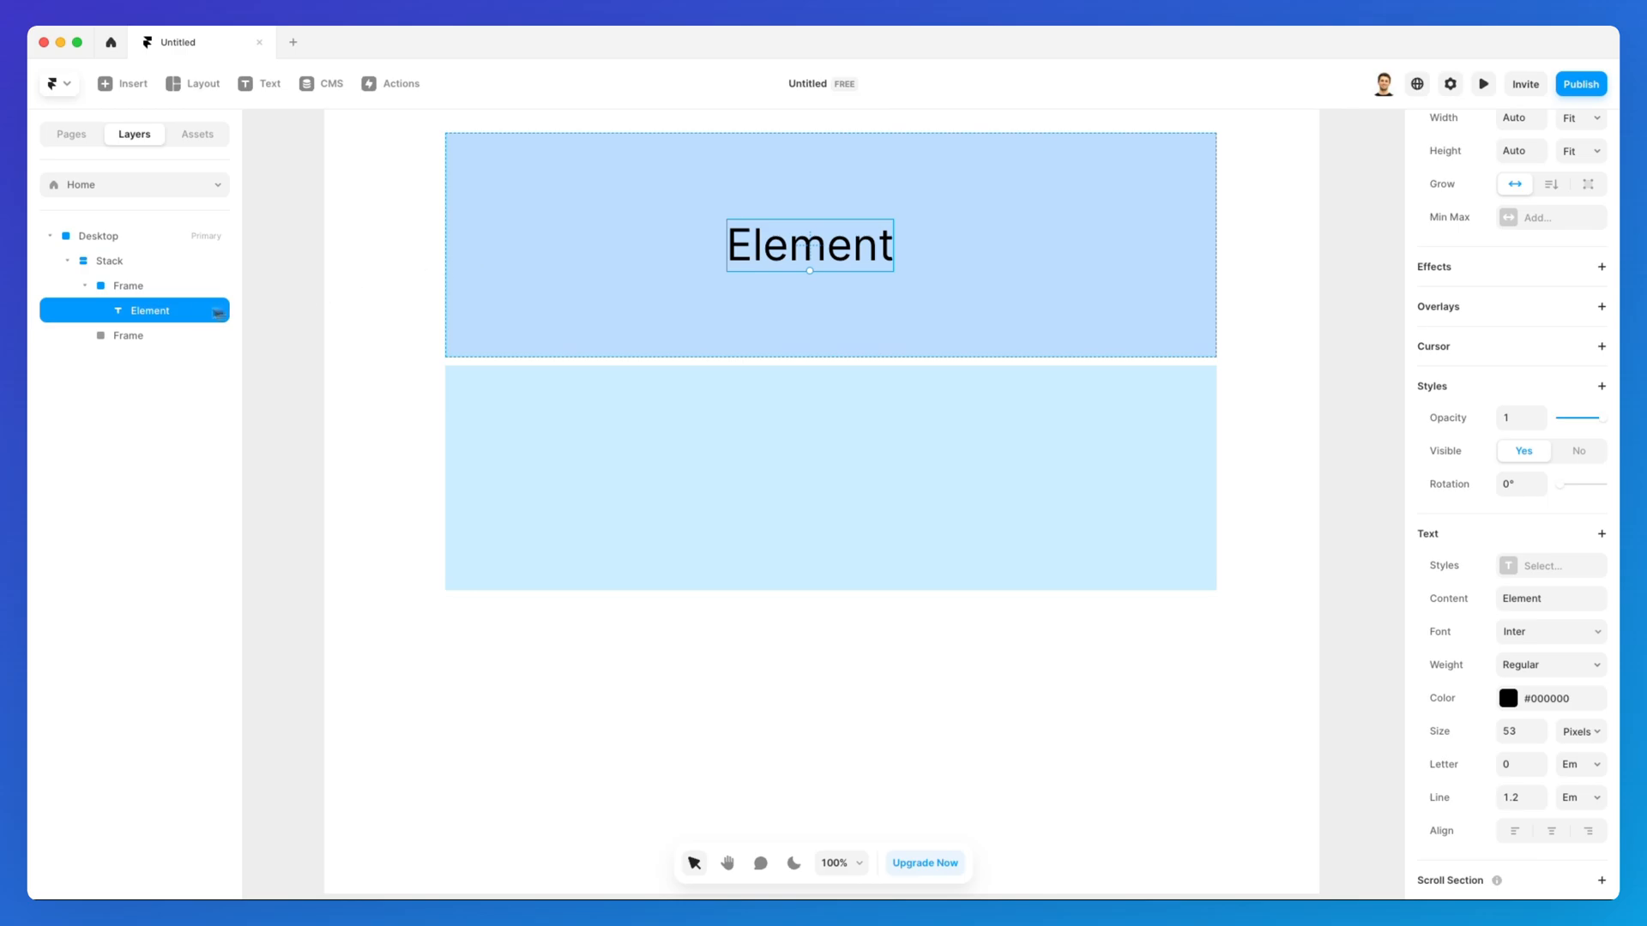
Step through the top frame, the Element text and the bottom frame in the Layers panel
left_click(129, 285)
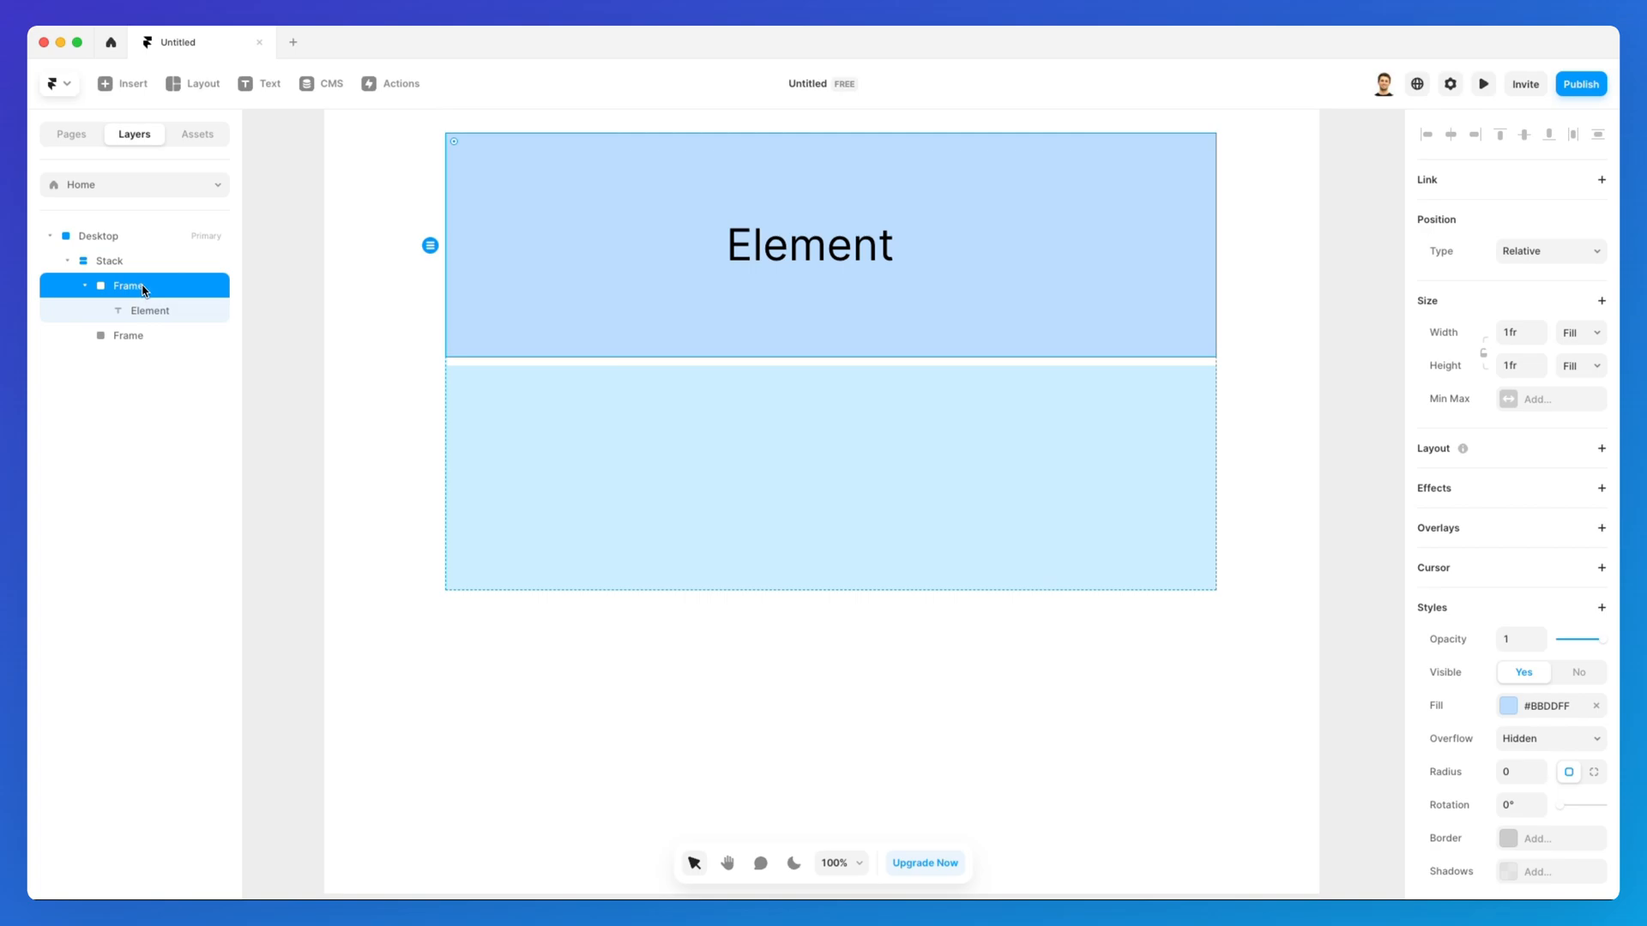
left_click(149, 310)
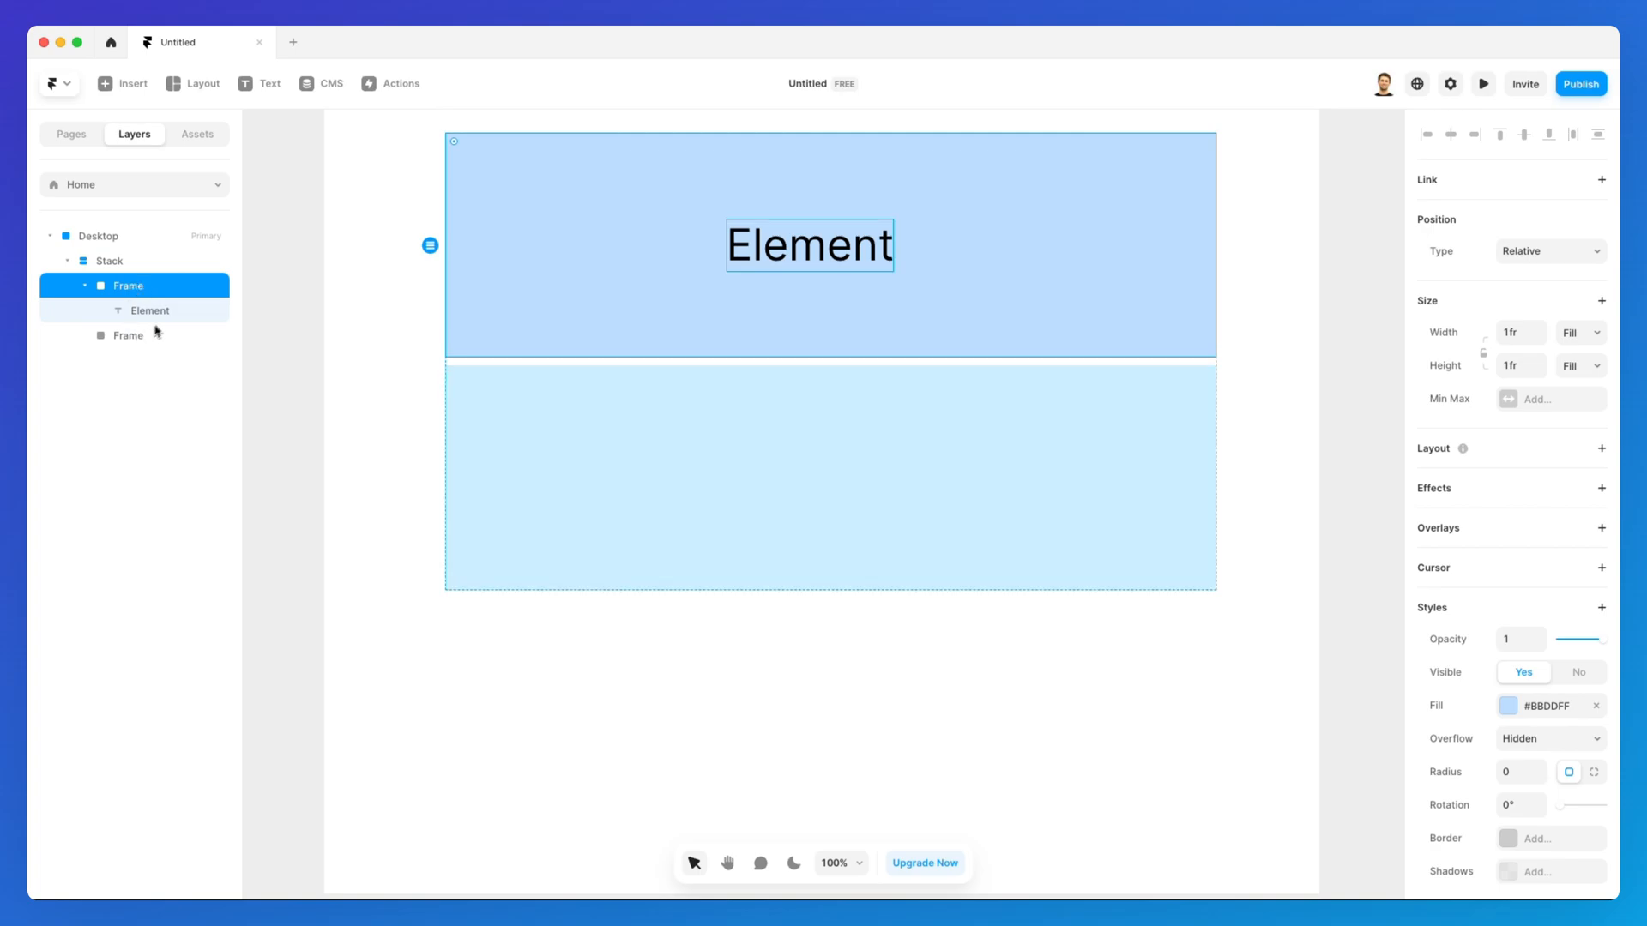
left_click(149, 310)
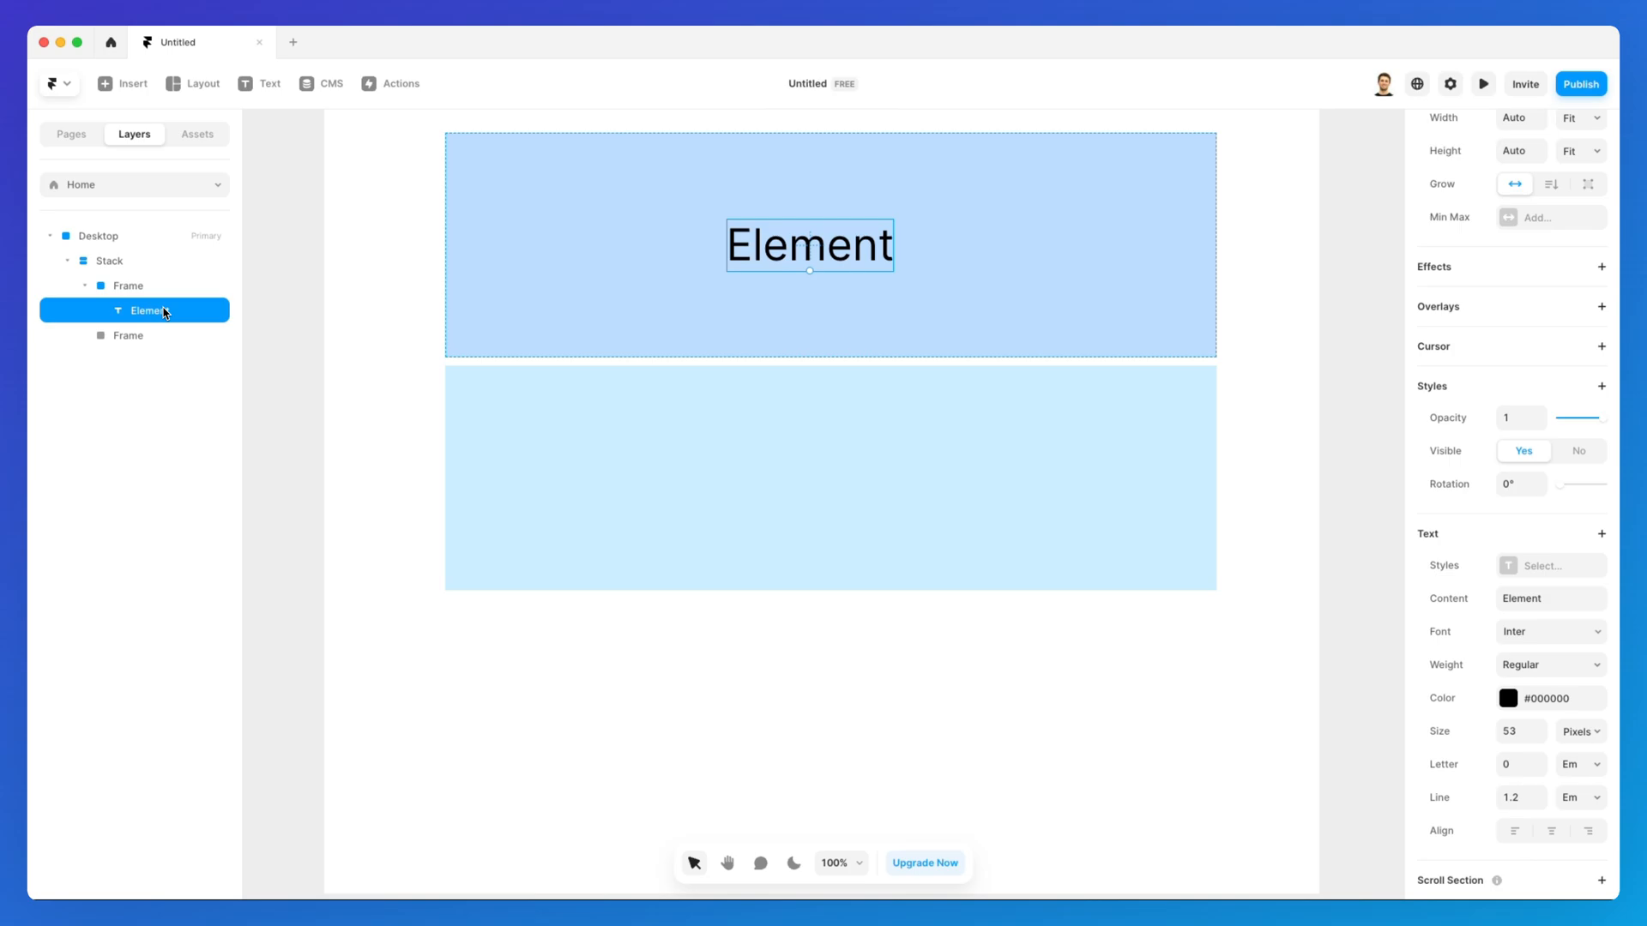
left_click(128, 335)
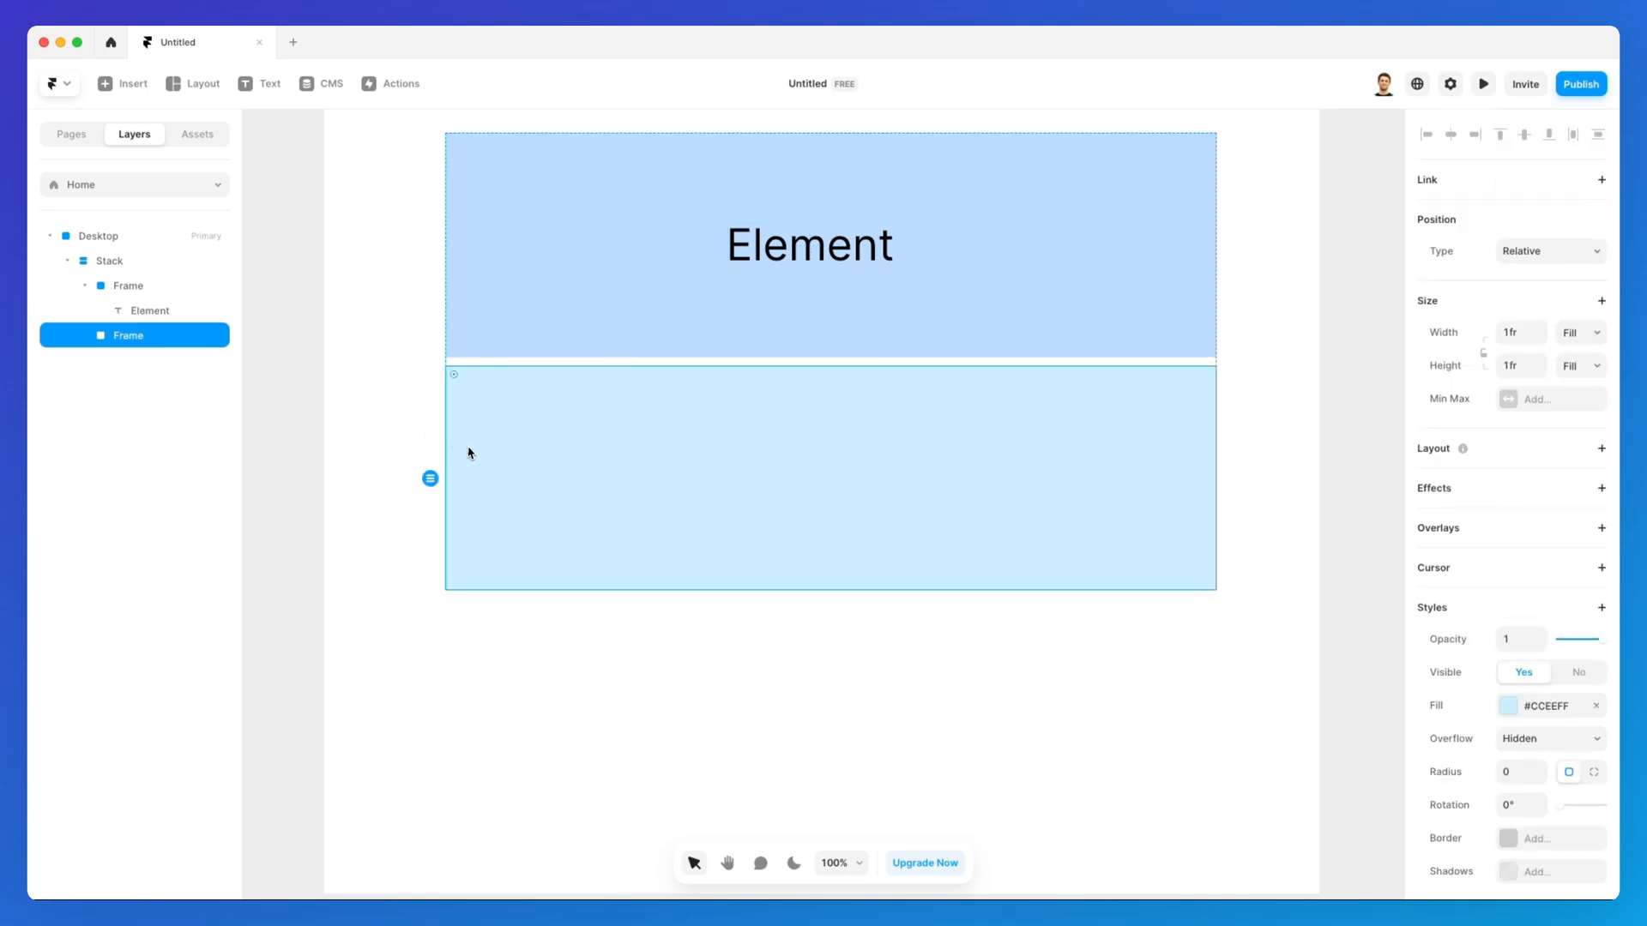
Select the whole stack and lay its two frames side by side
left_click(439, 405)
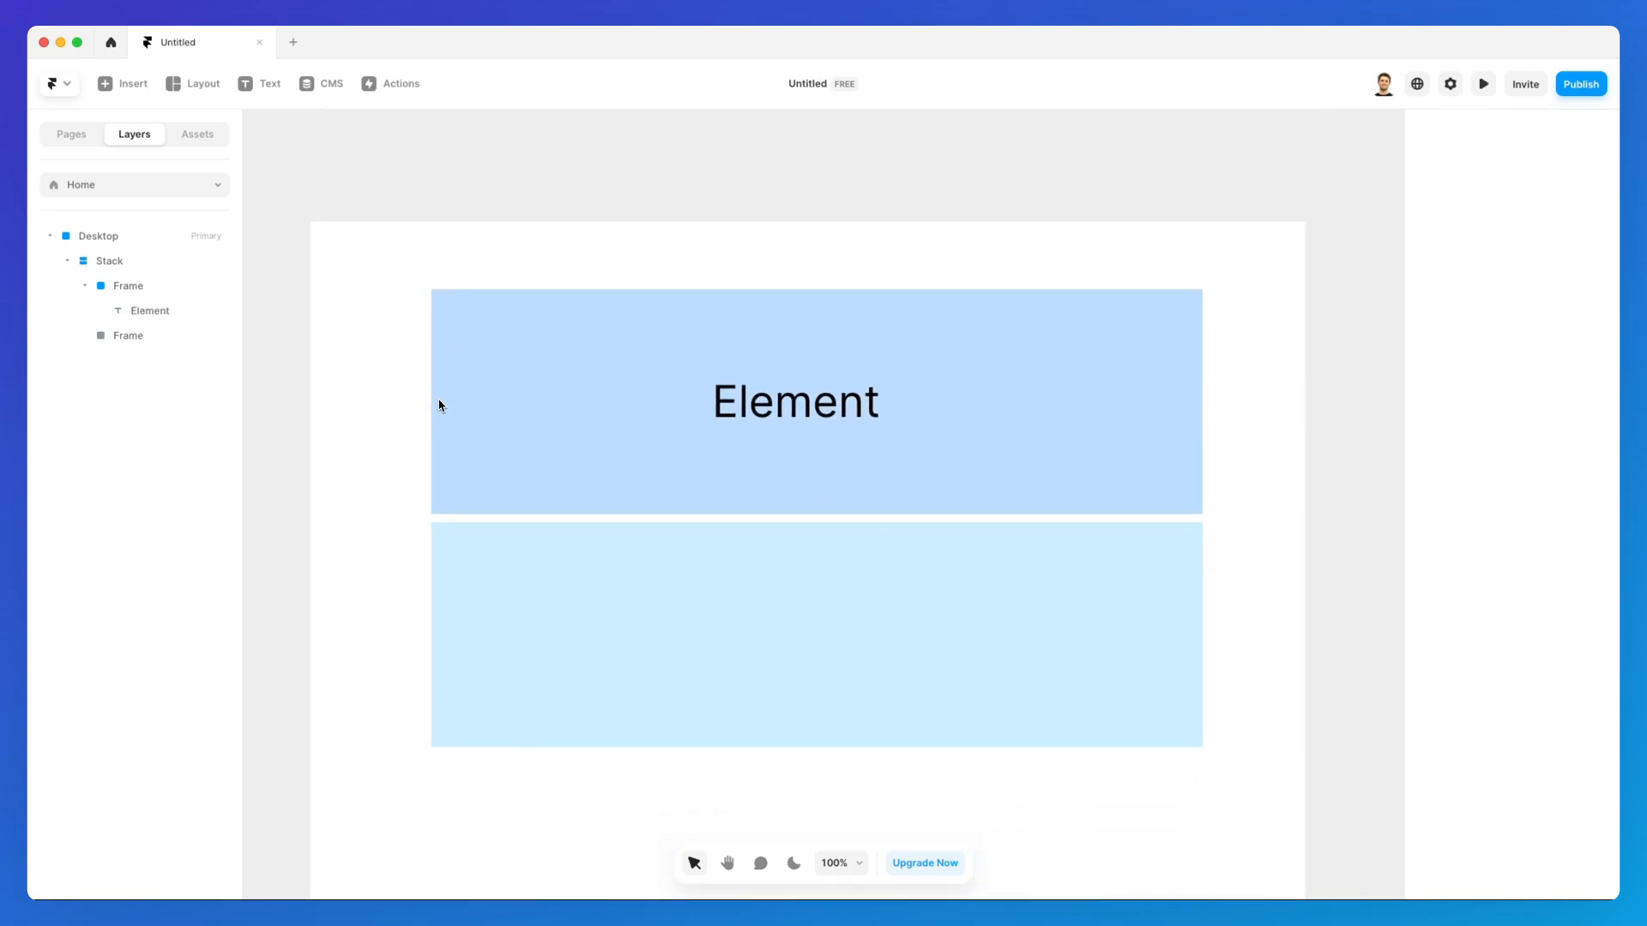
left_click(108, 261)
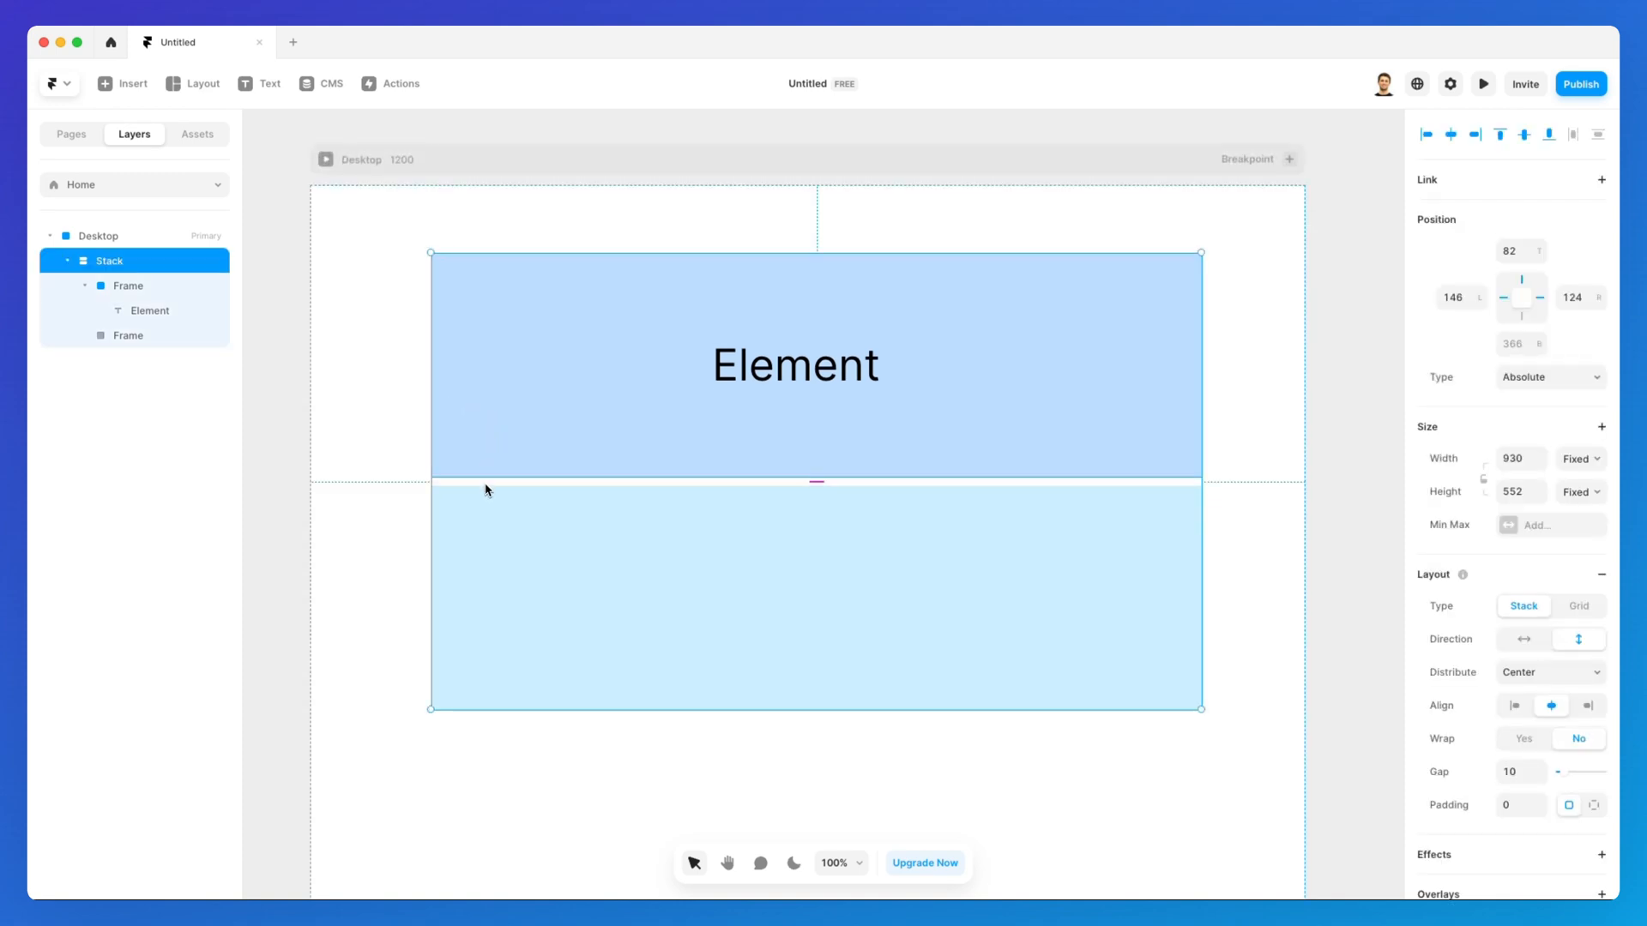
left_click(1523, 638)
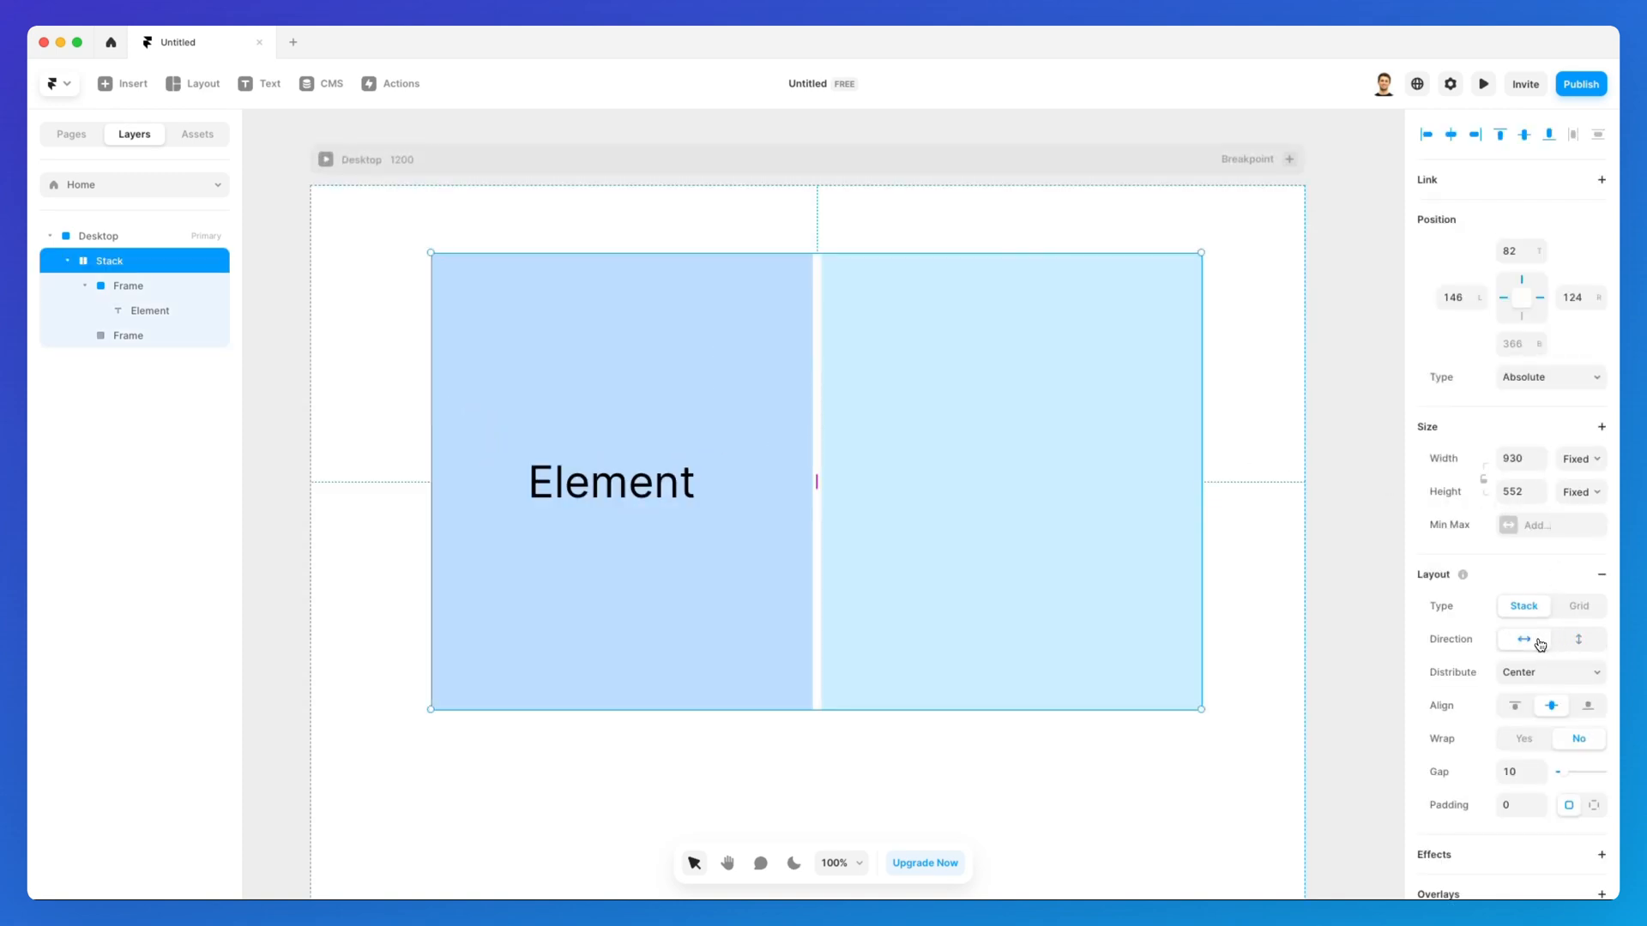
Make the left frame wrapping the Element text its own stack layout
left_click(127, 285)
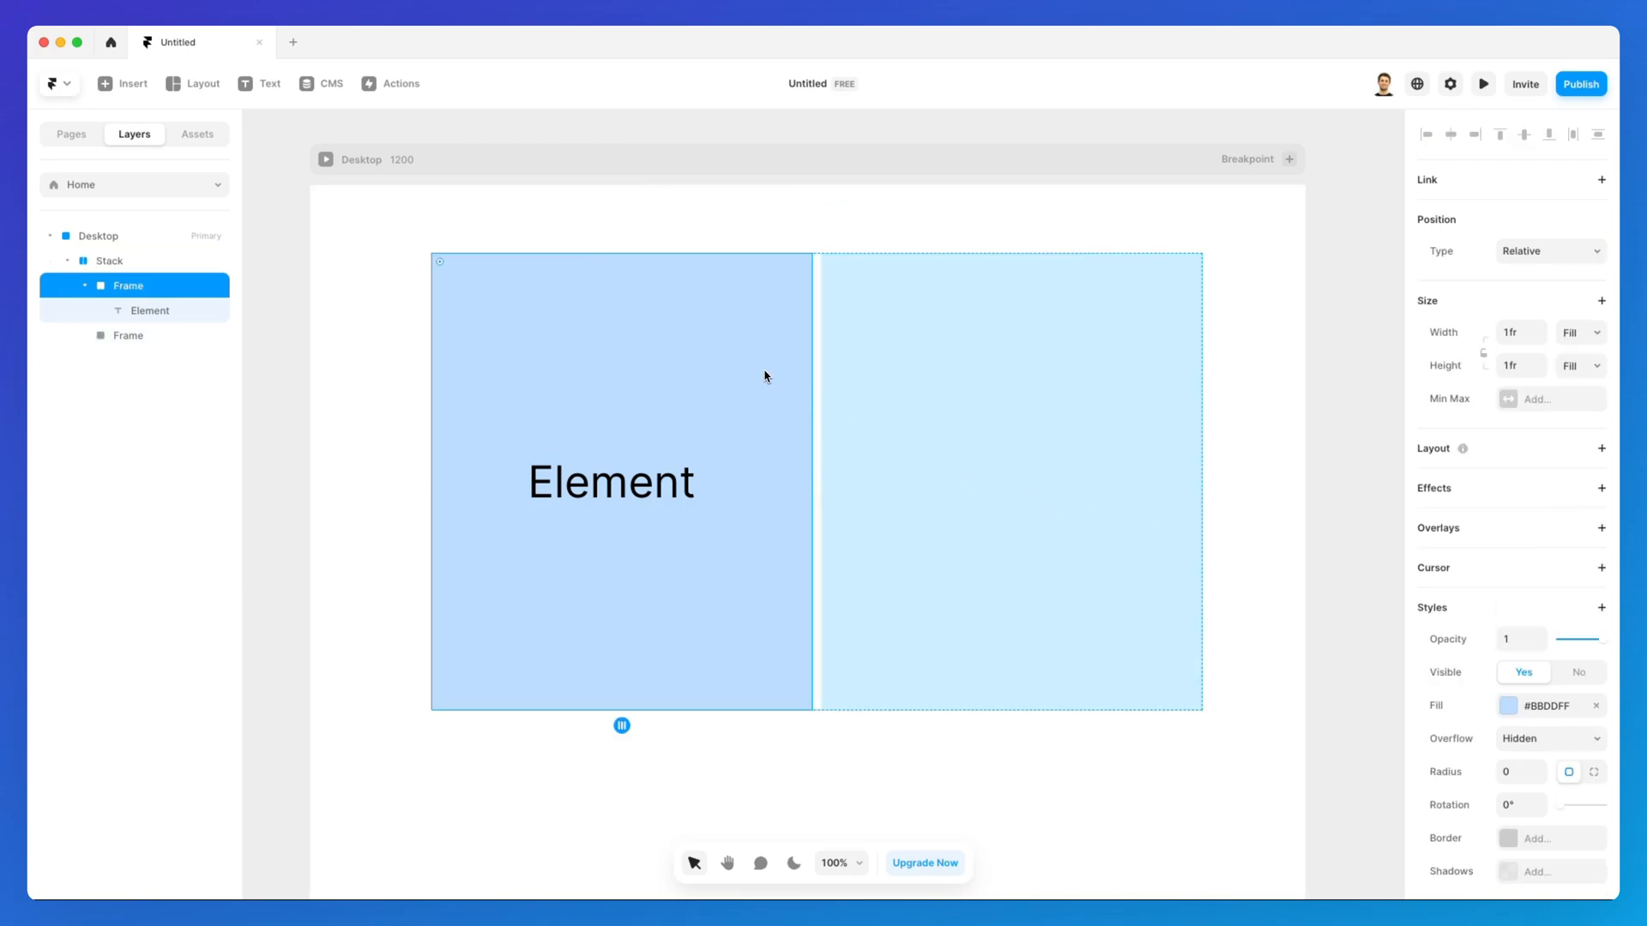
left_click(150, 311)
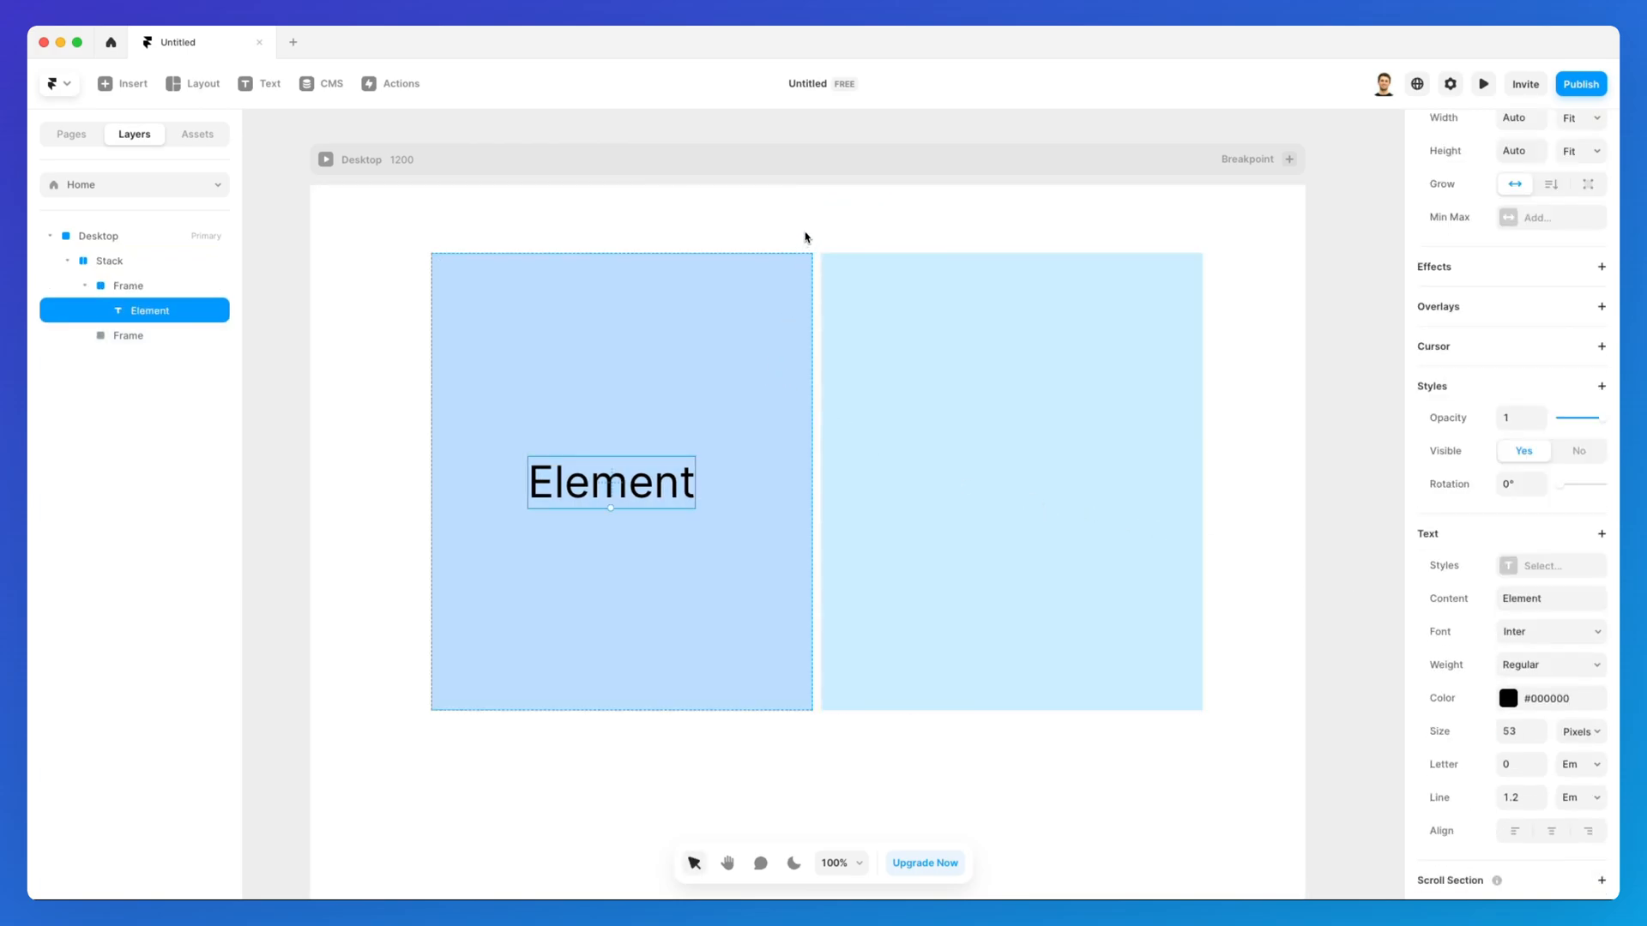
left_click(128, 284)
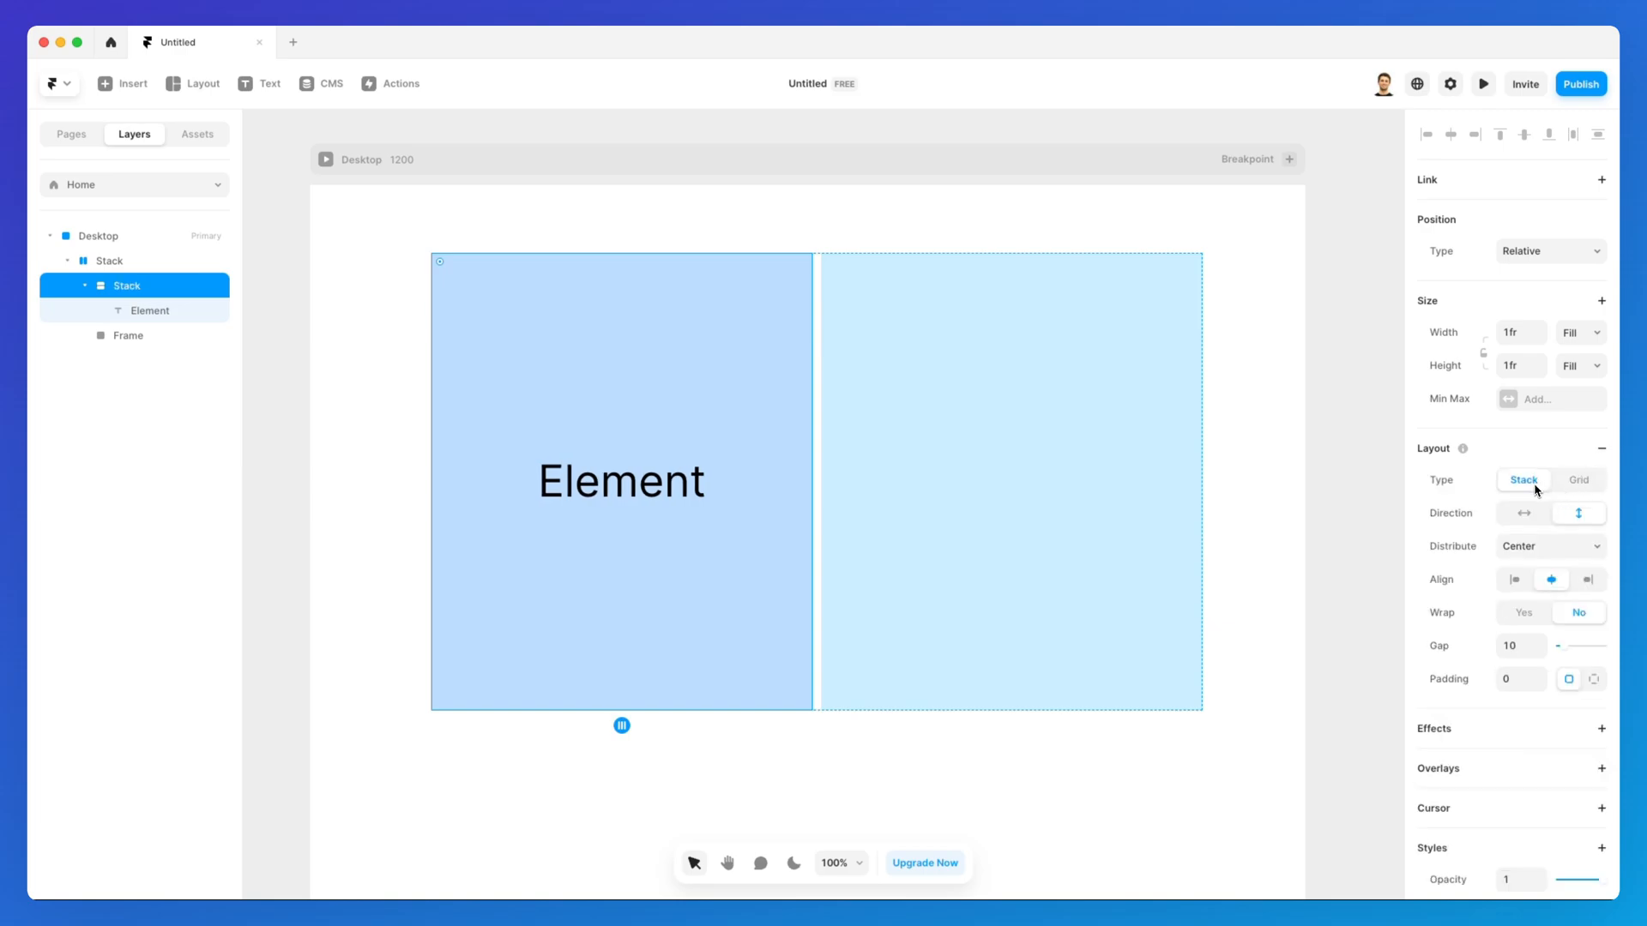
Try End and Center distribution for the Element text, settle on Start, then deselect
left_click(1549, 545)
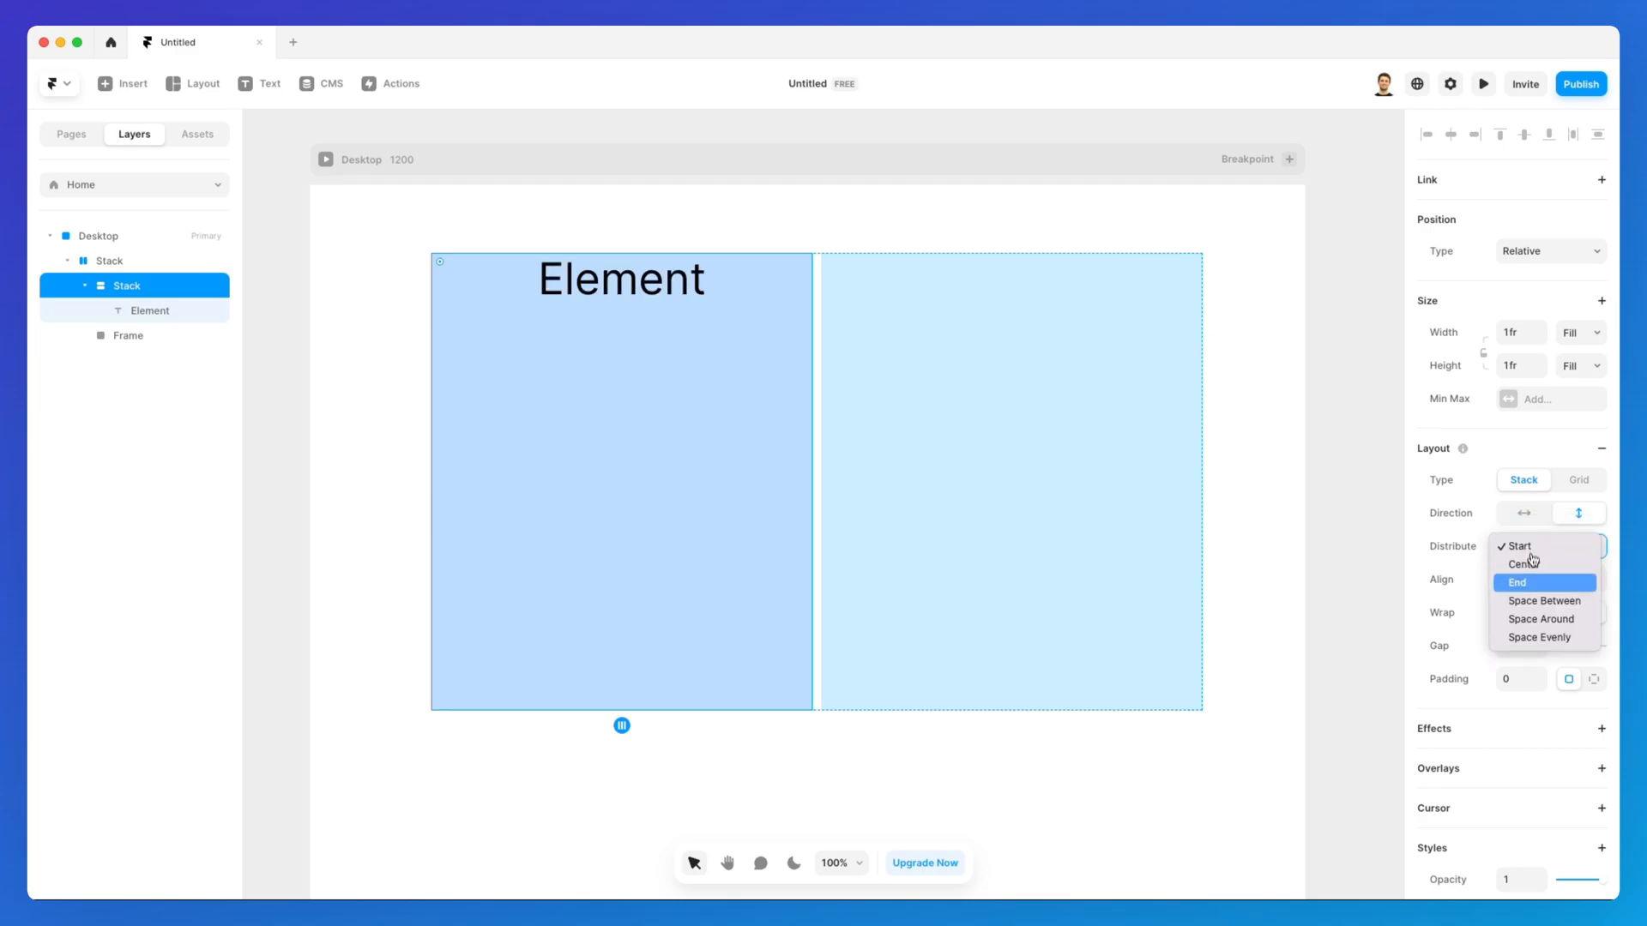
left_click(1516, 582)
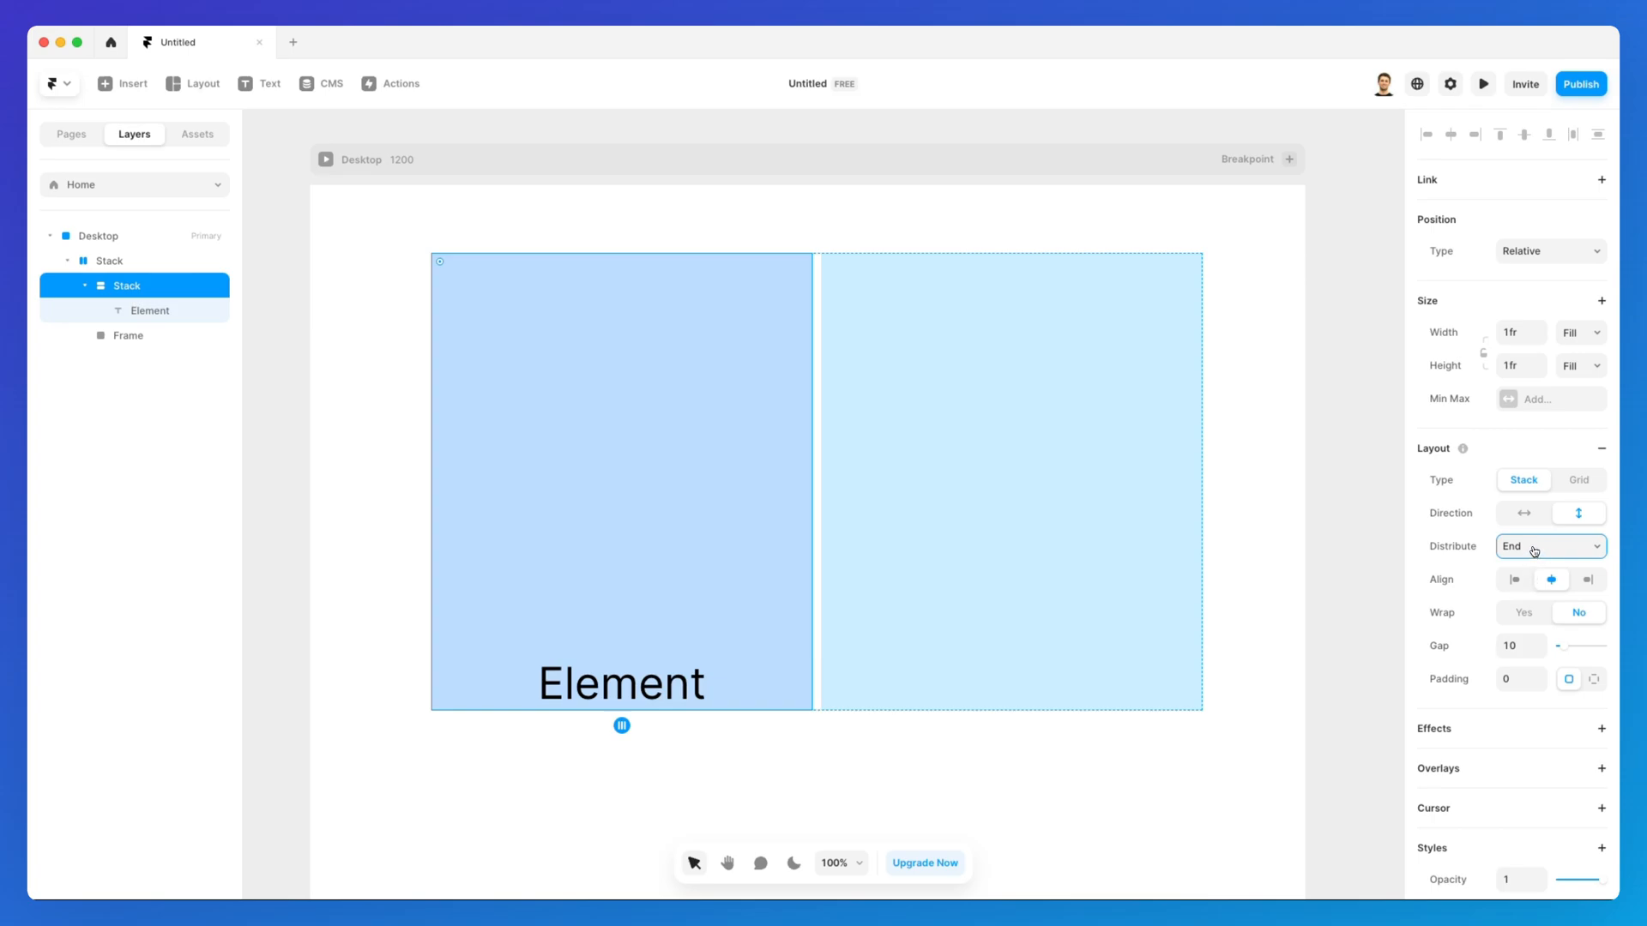
left_click(1549, 546)
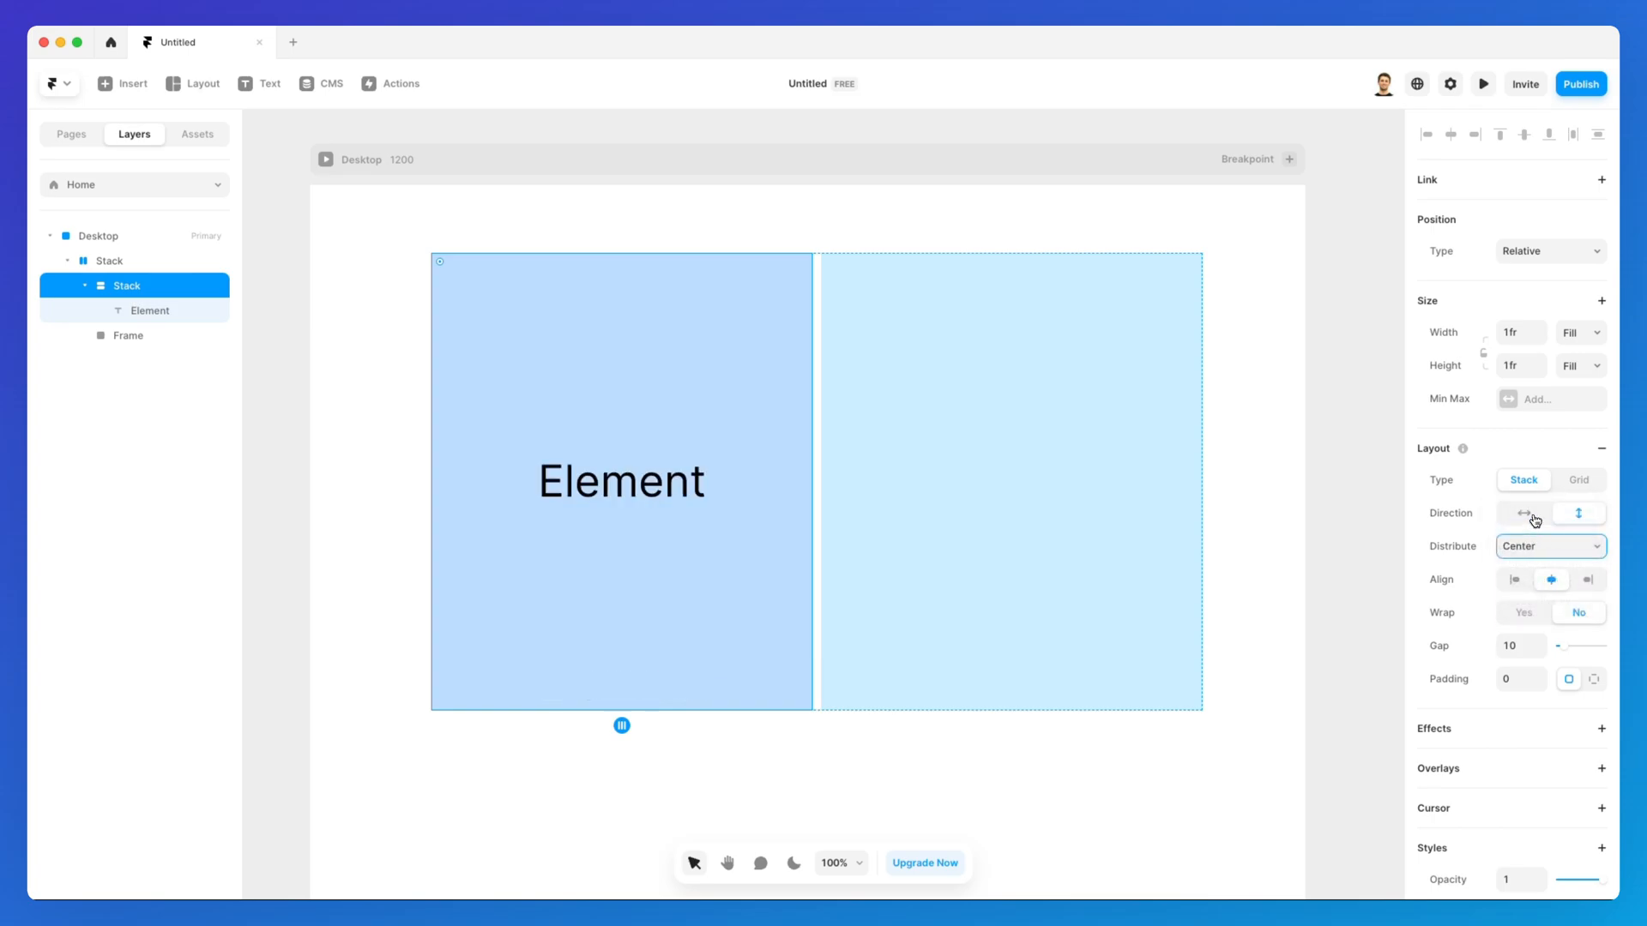
left_click(1550, 546)
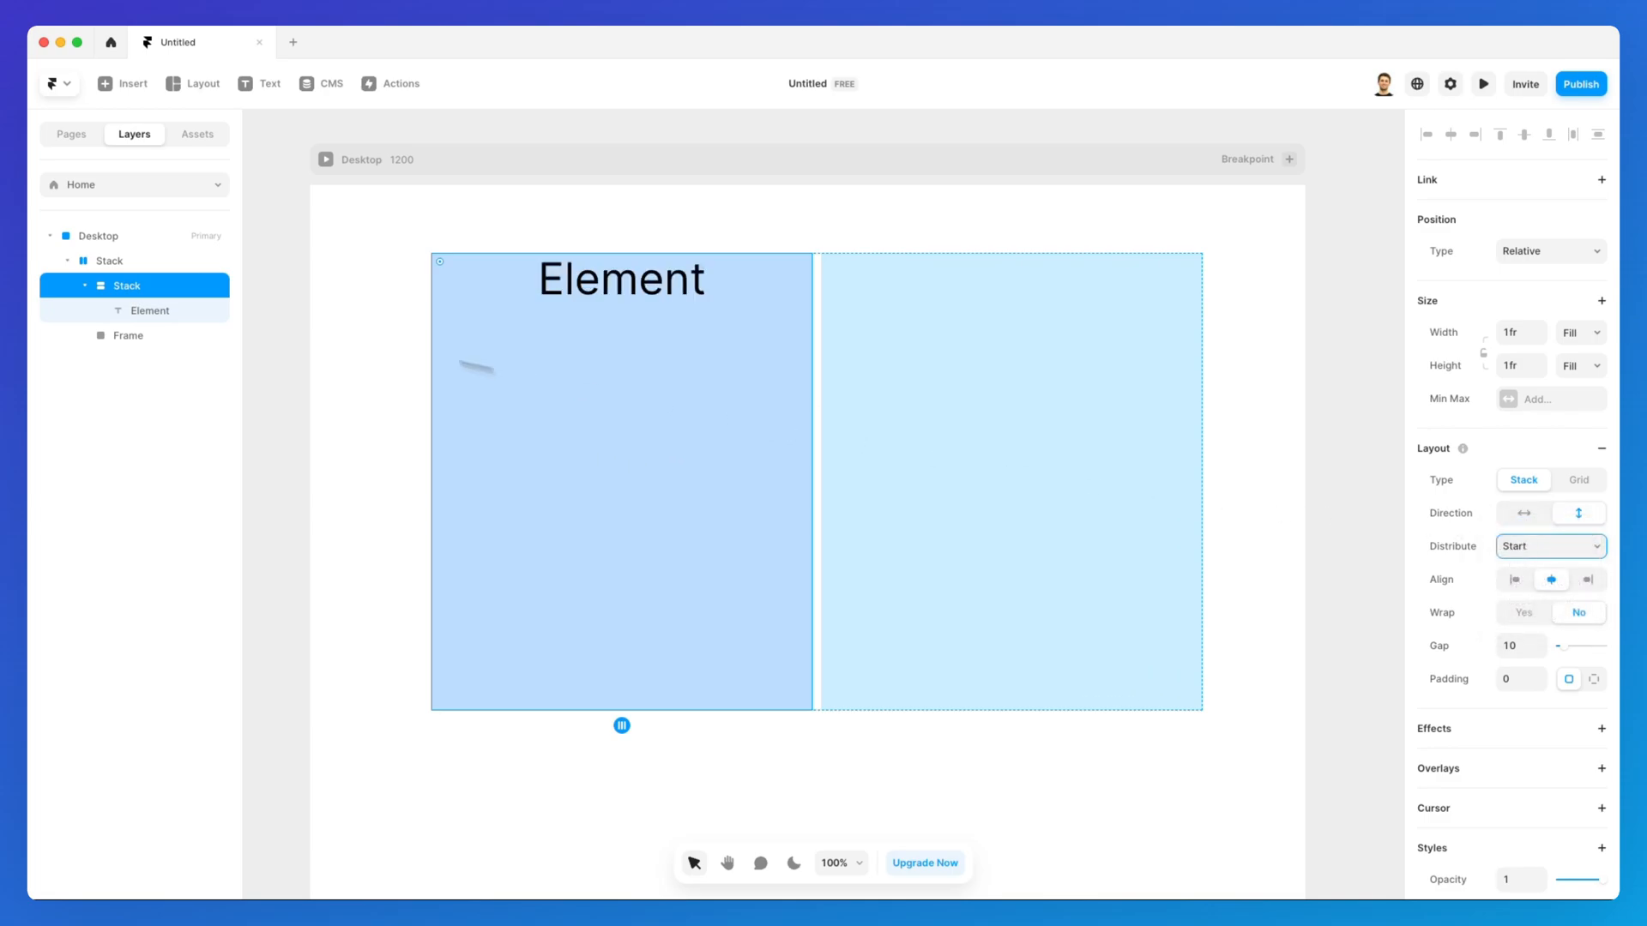
left_click(125, 286)
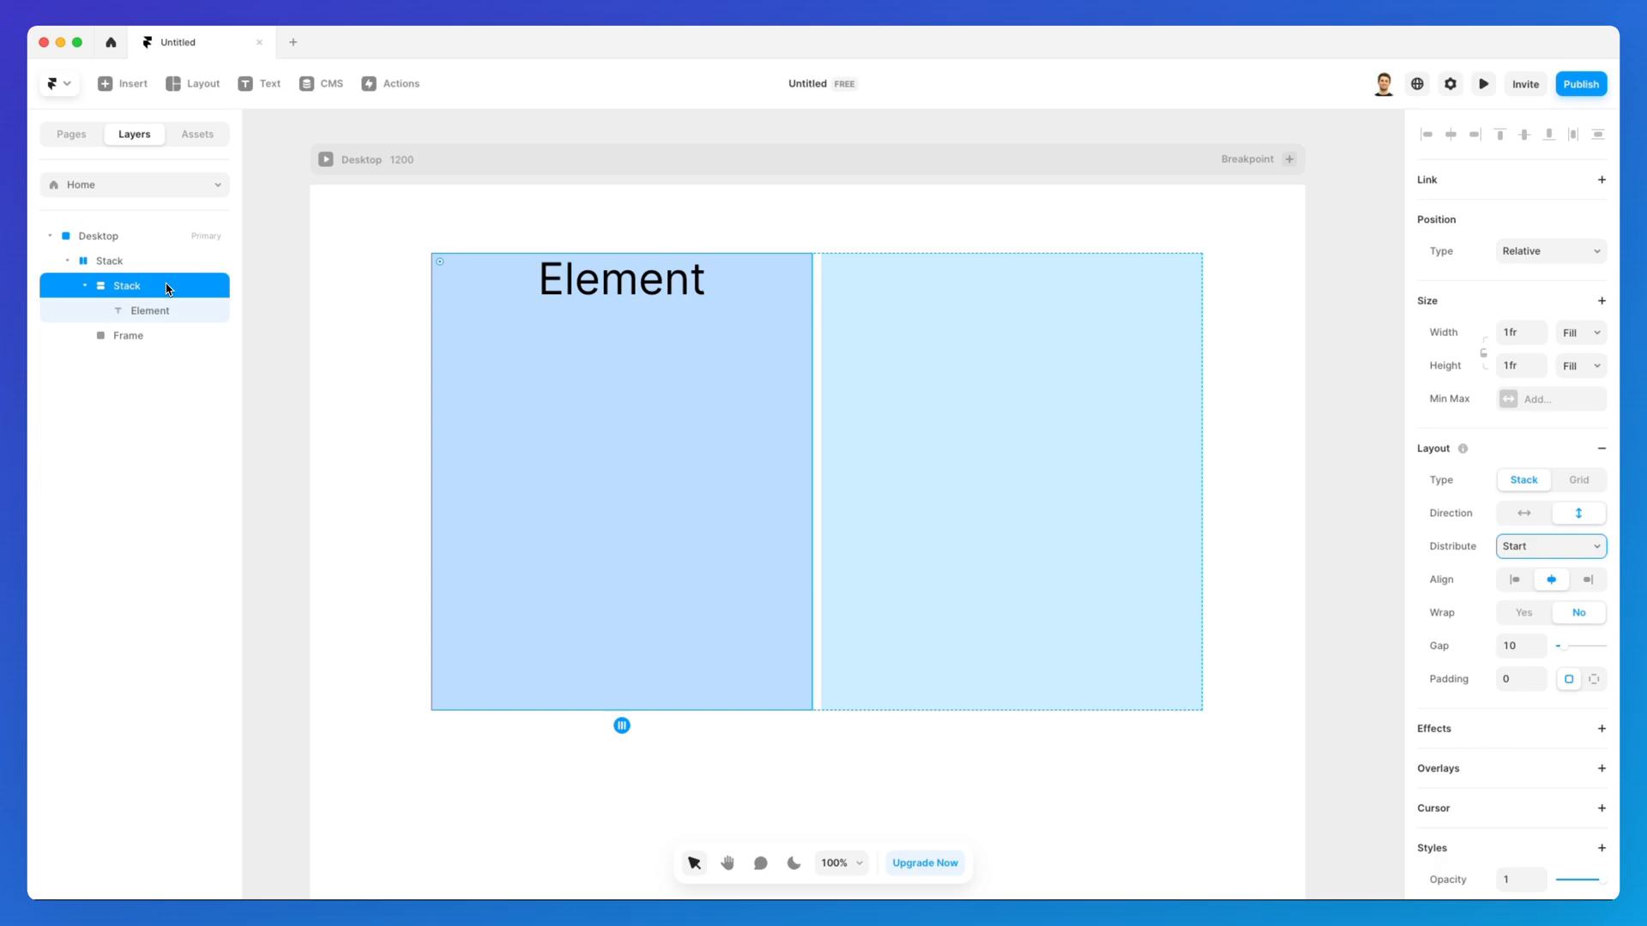
left_click(360, 269)
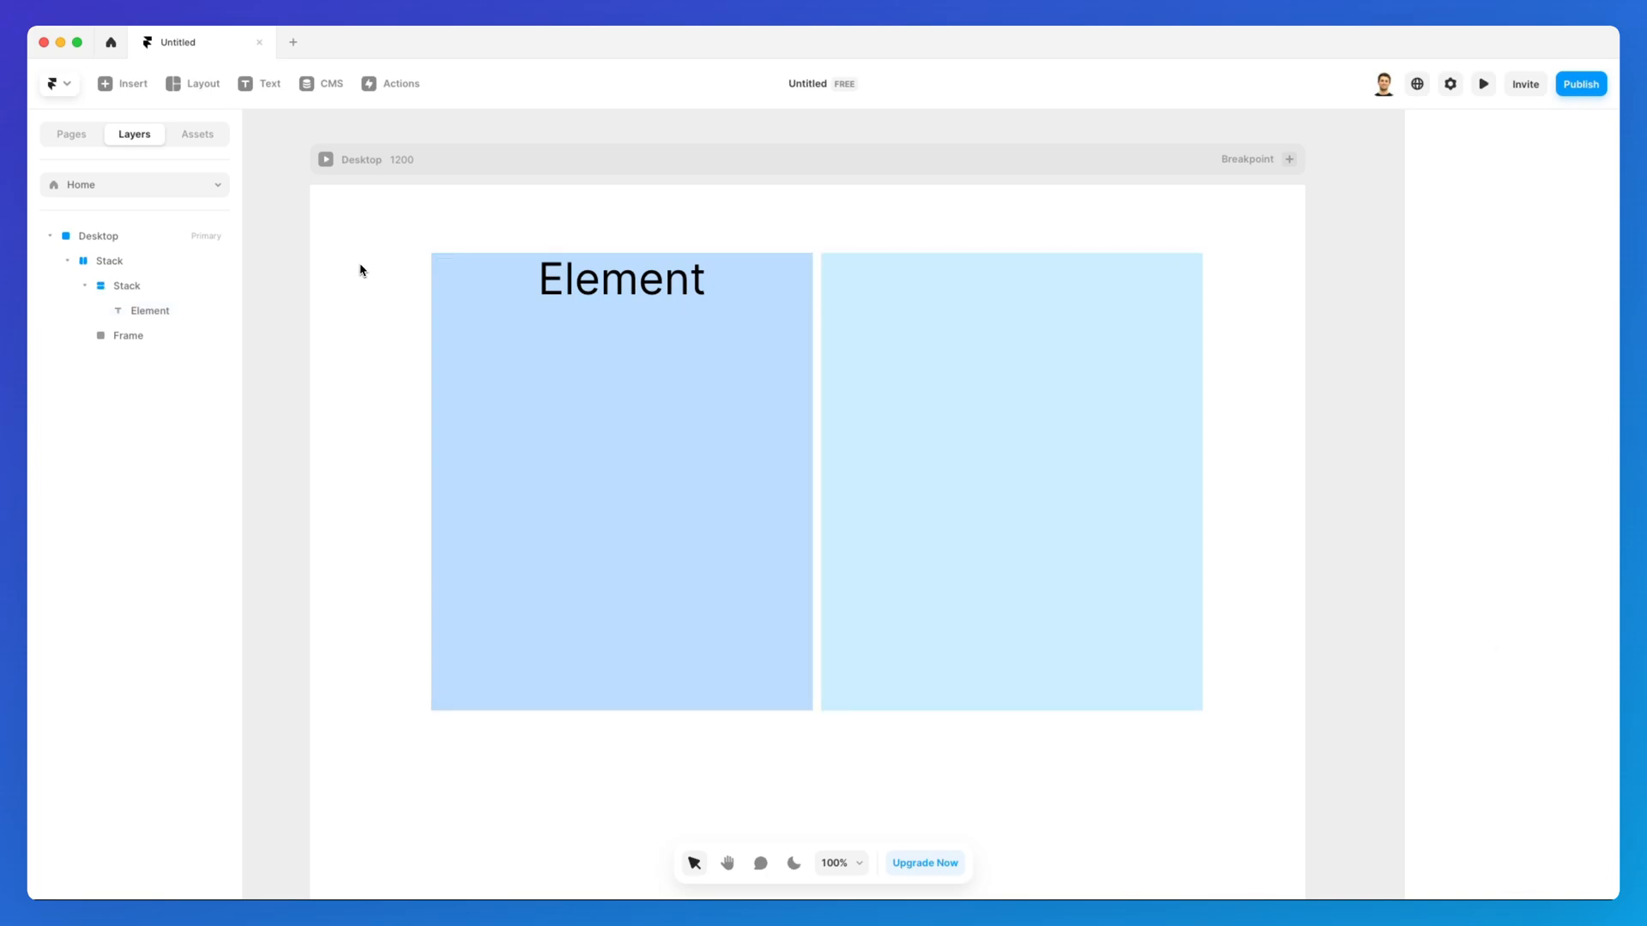
Set the outer stack's direction to vertical and widen its gap to 39
left_click(125, 285)
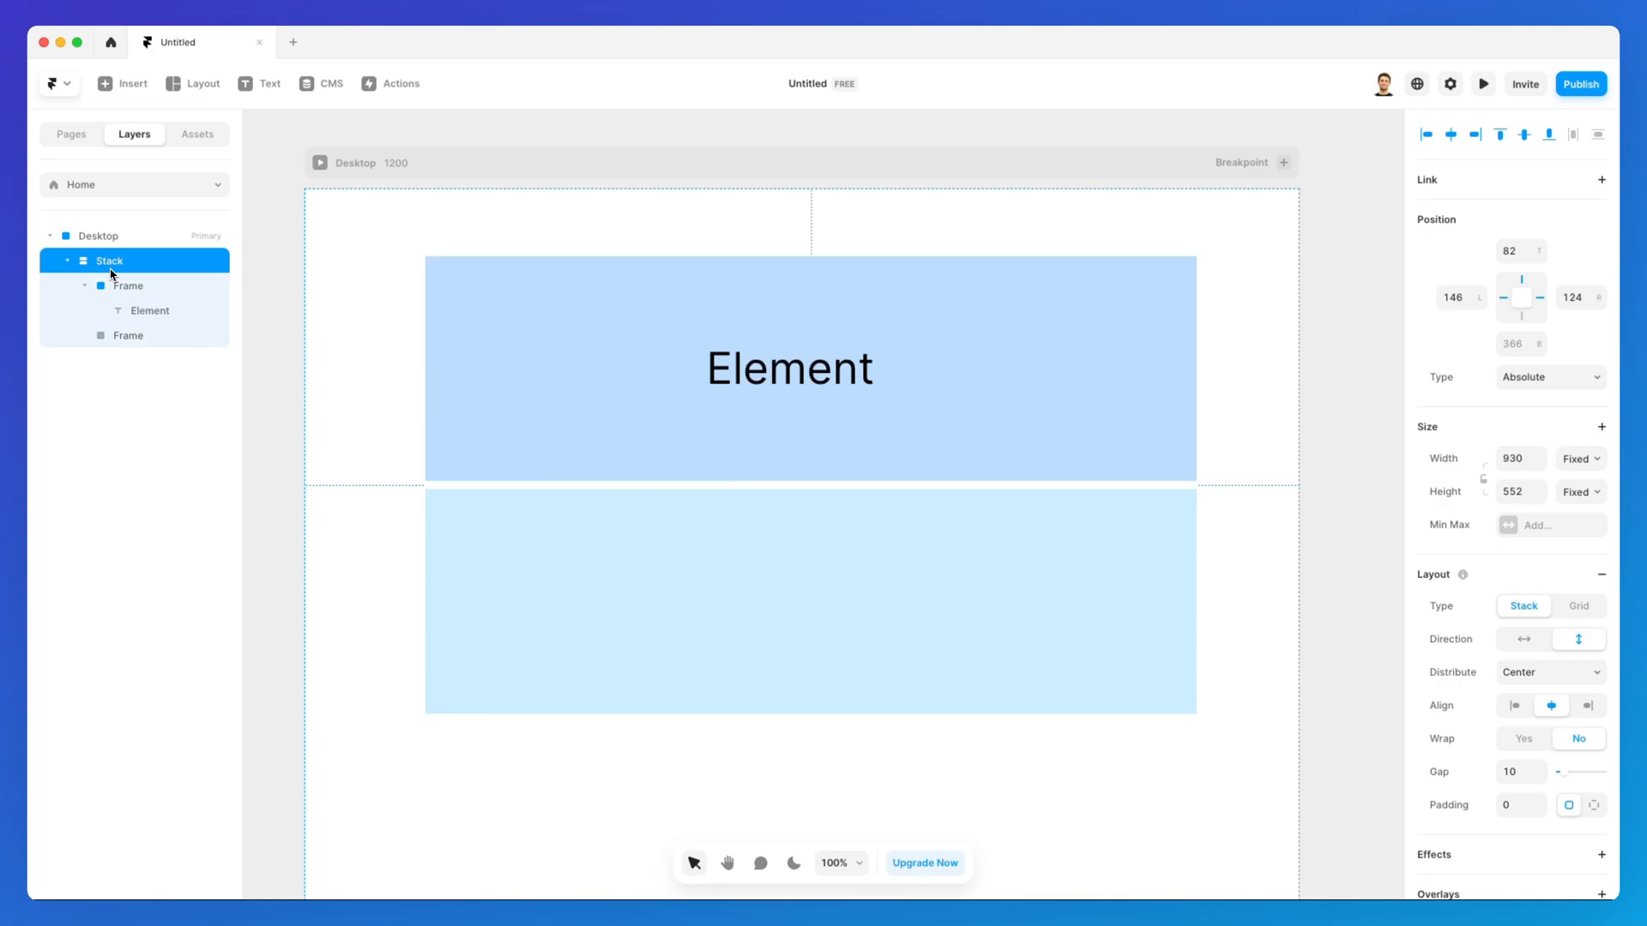
left_click(150, 310)
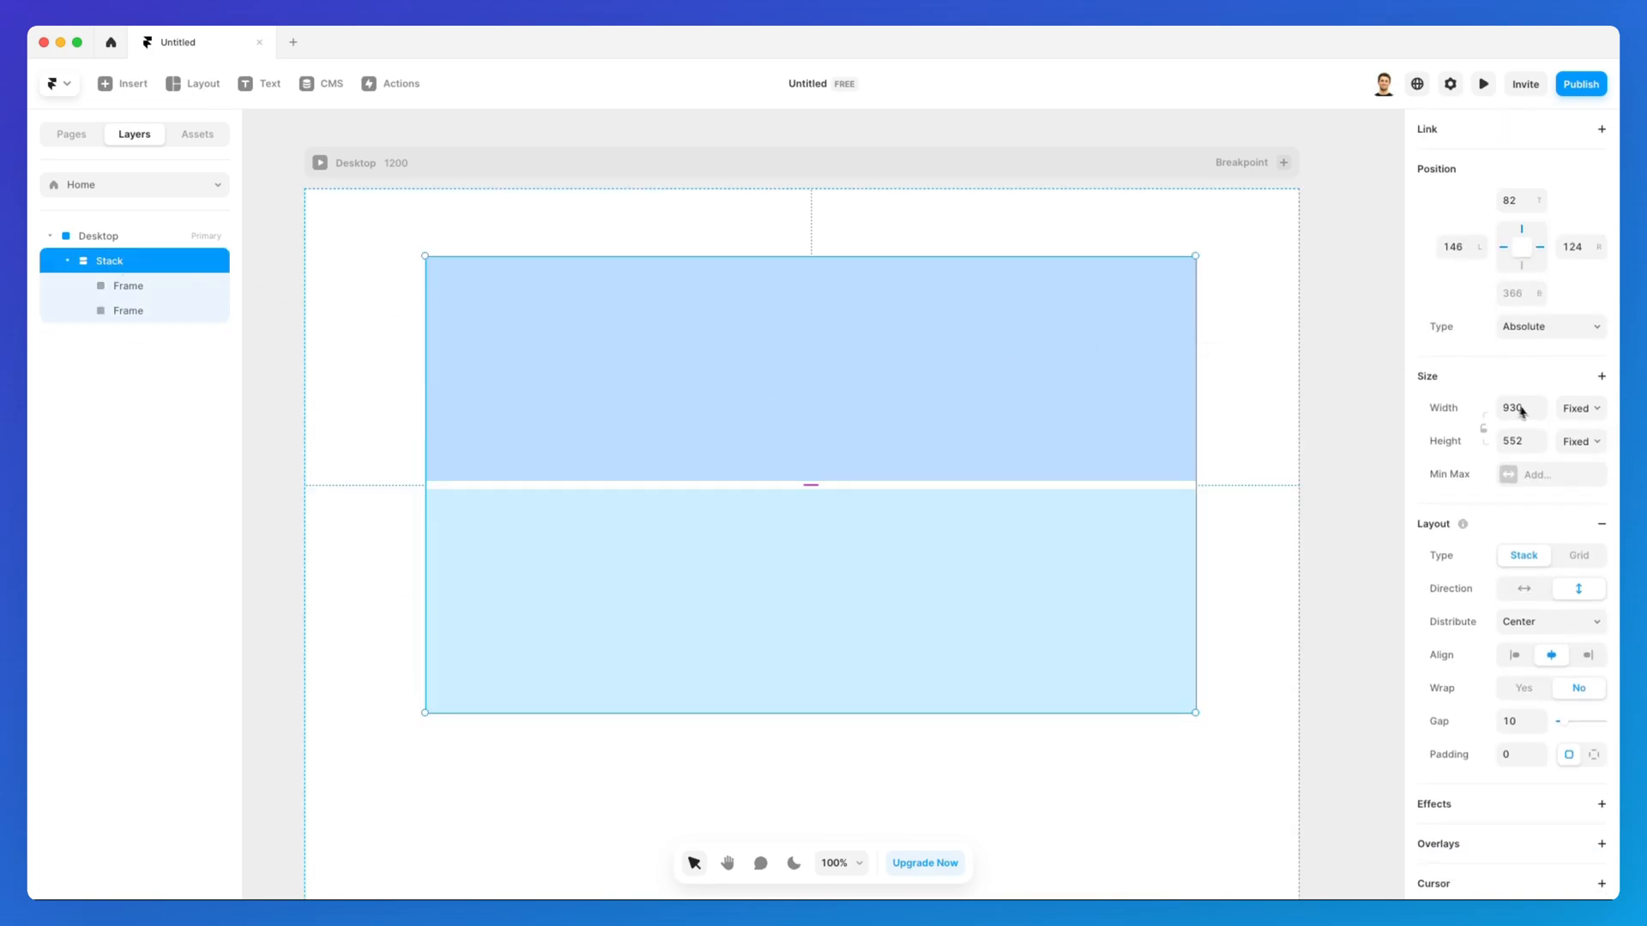
scroll("down", 3)
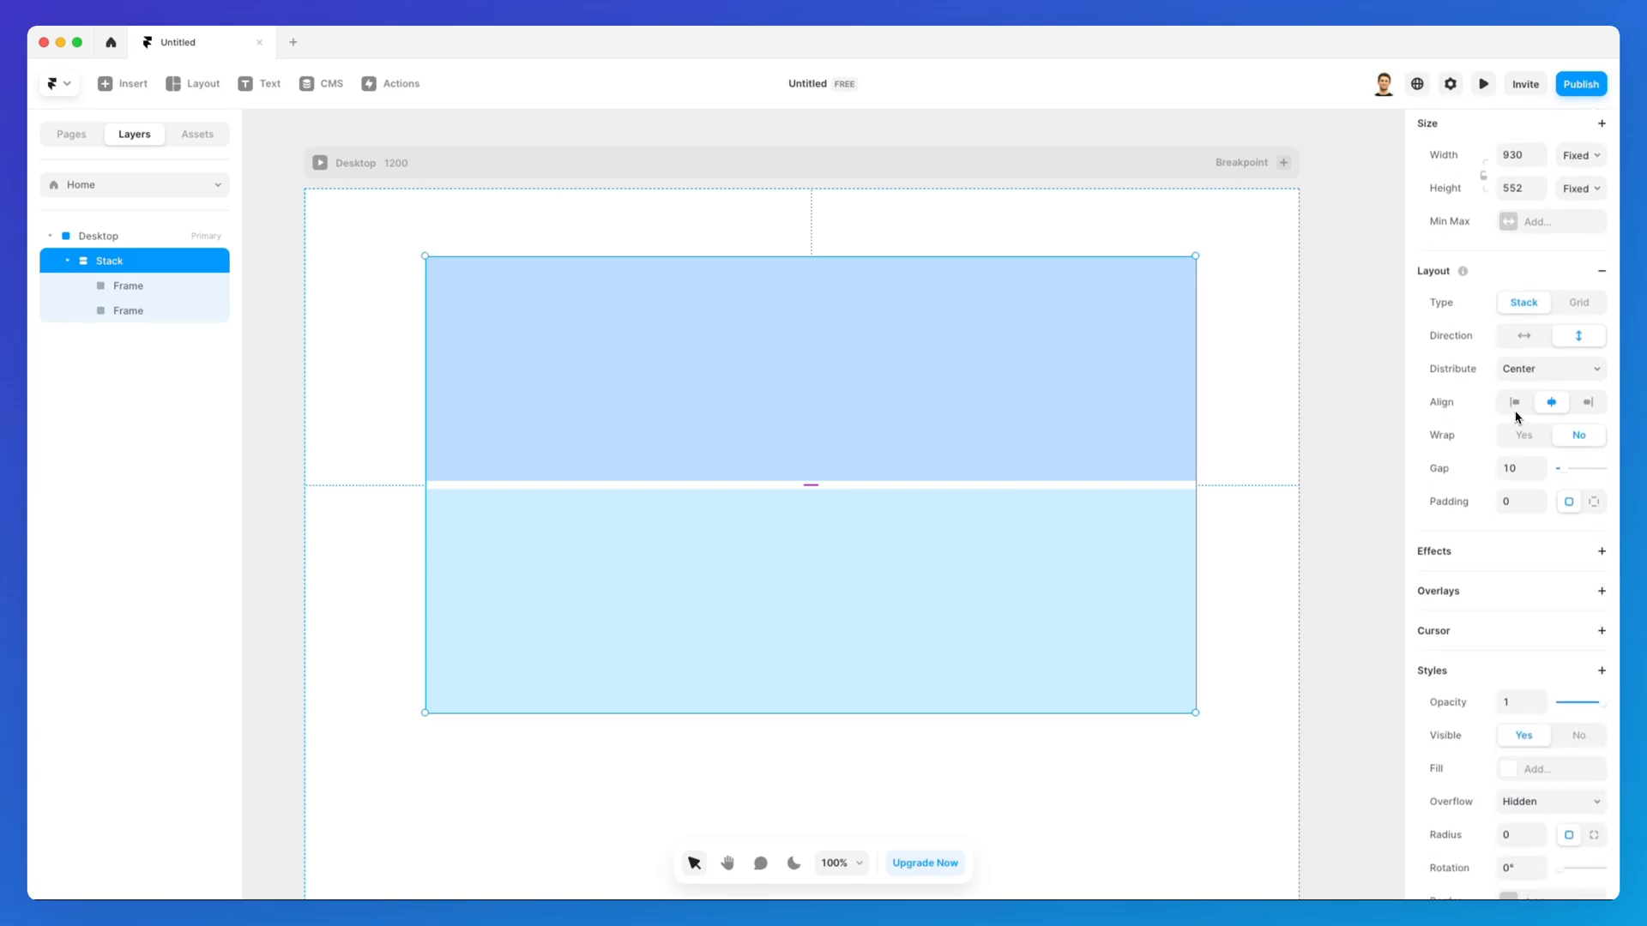
scroll("down", 3)
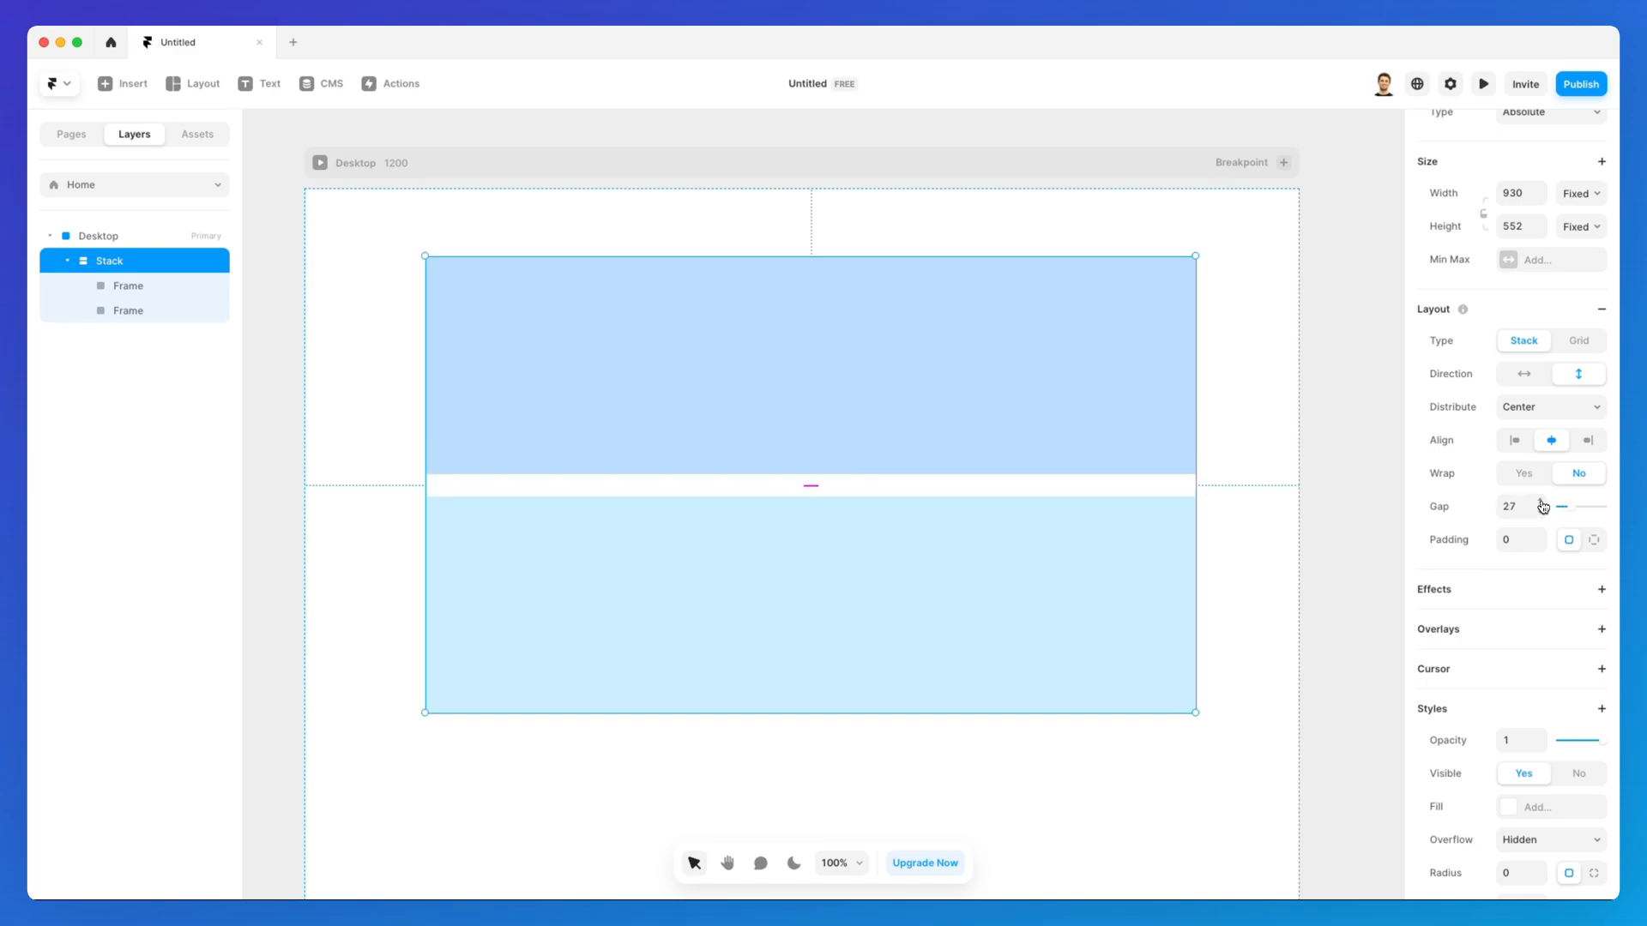
left_click_drag(810, 486, 837, 498)
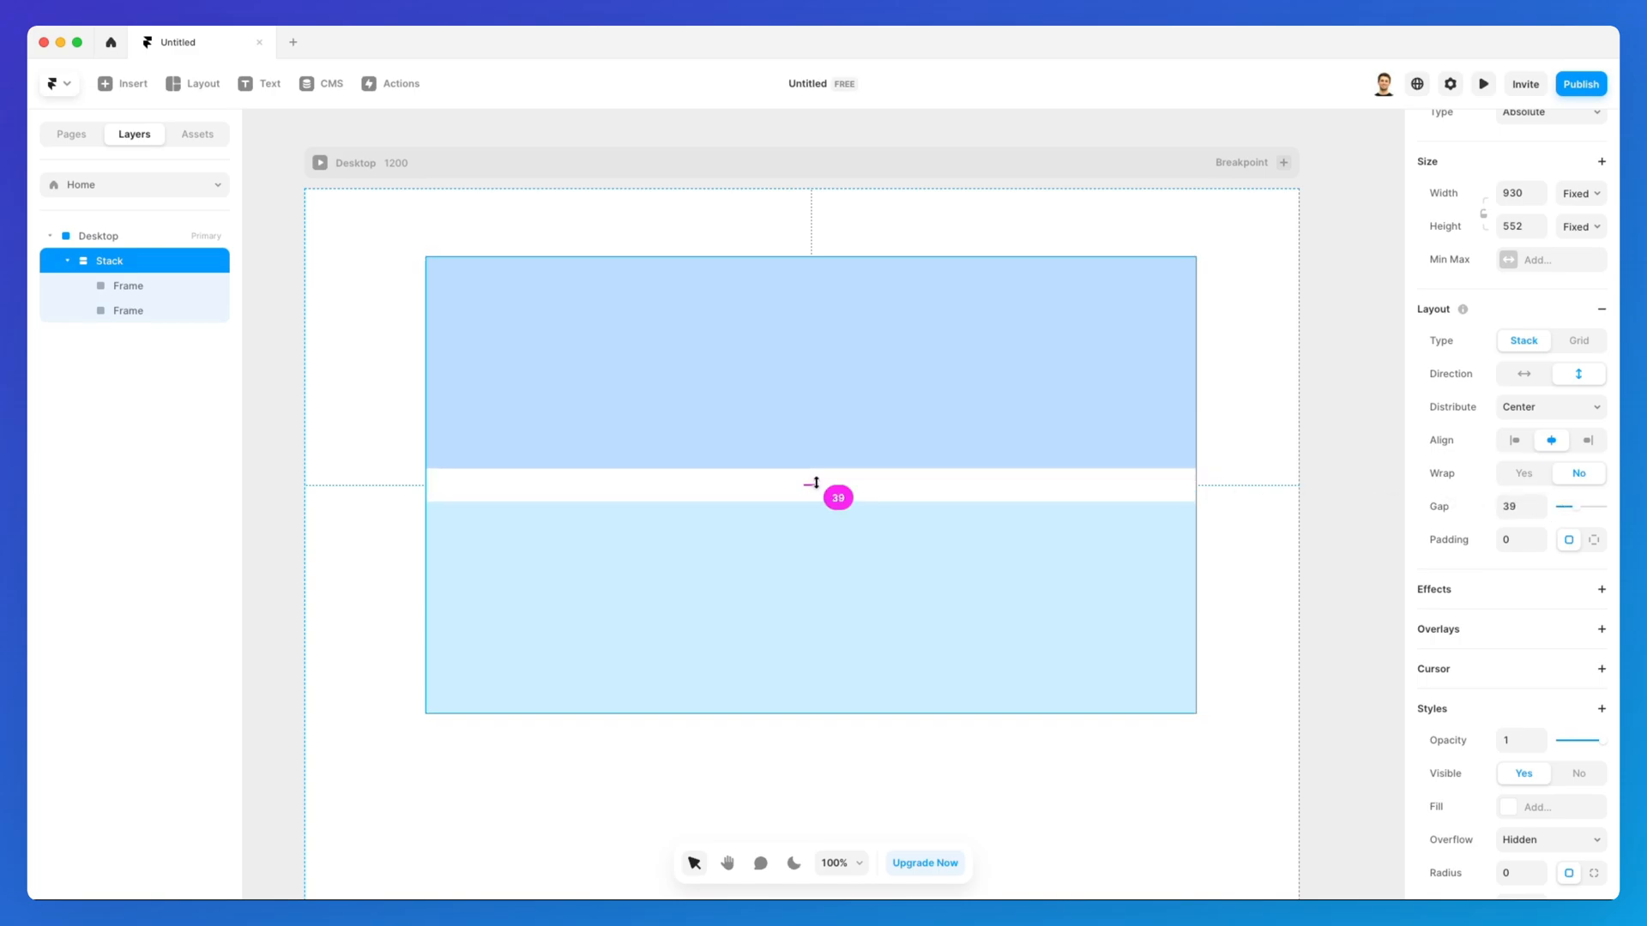
left_click_drag(837, 484, 837, 498)
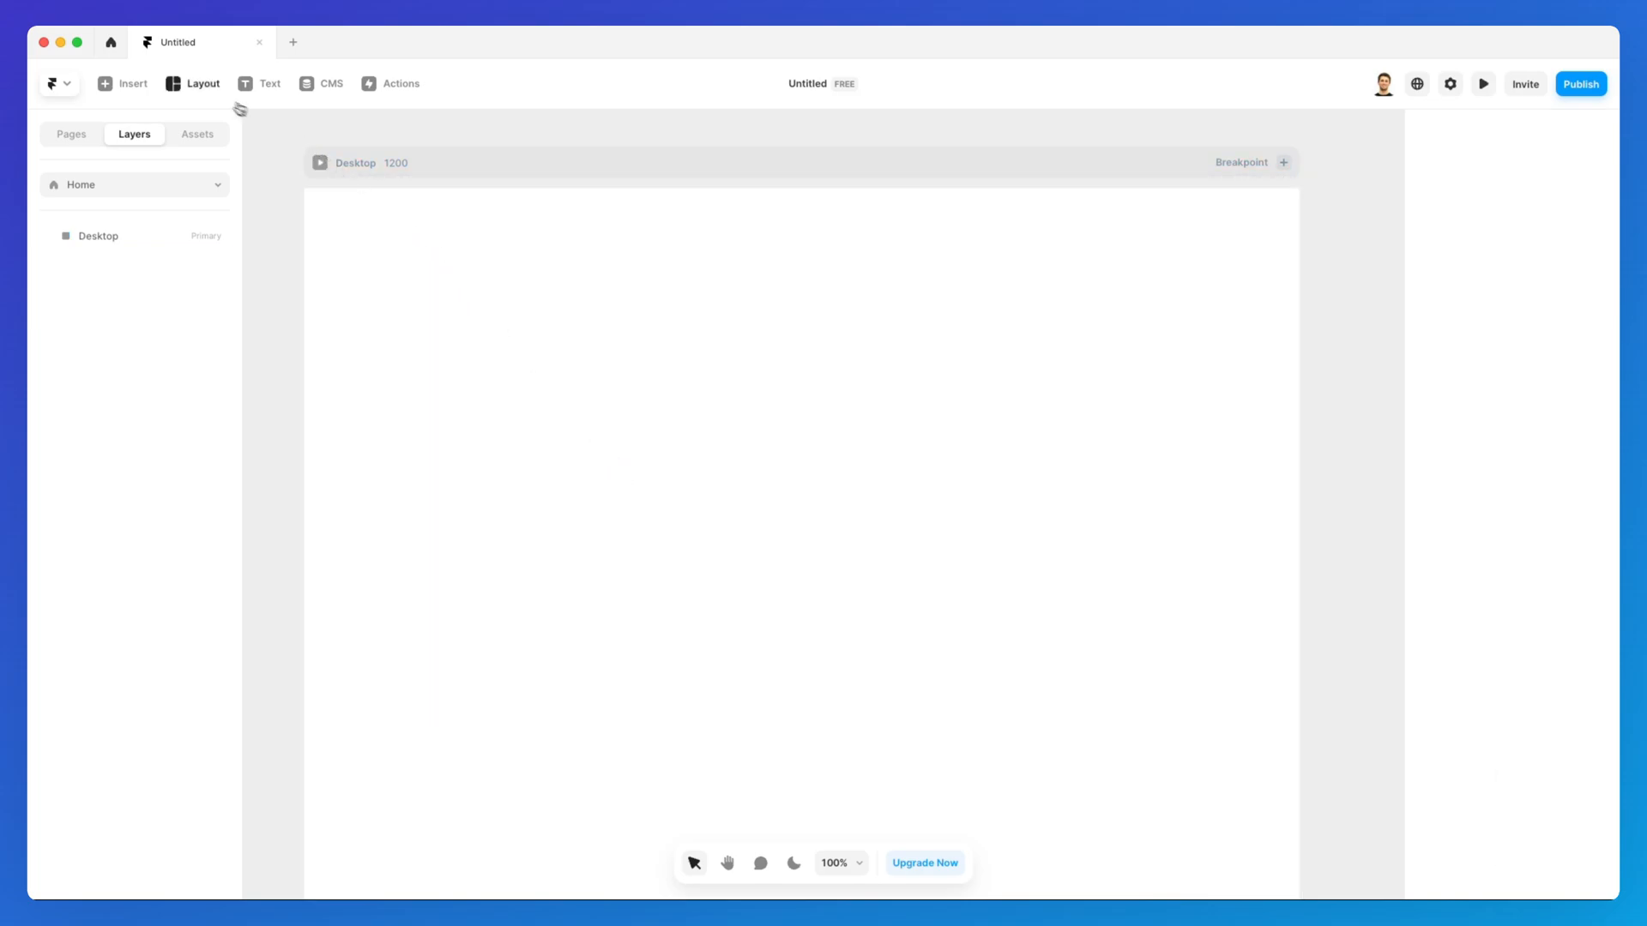
Choose Grid from the Layout list and draw a two-by-two grid on the Desktop page
left_click(199, 83)
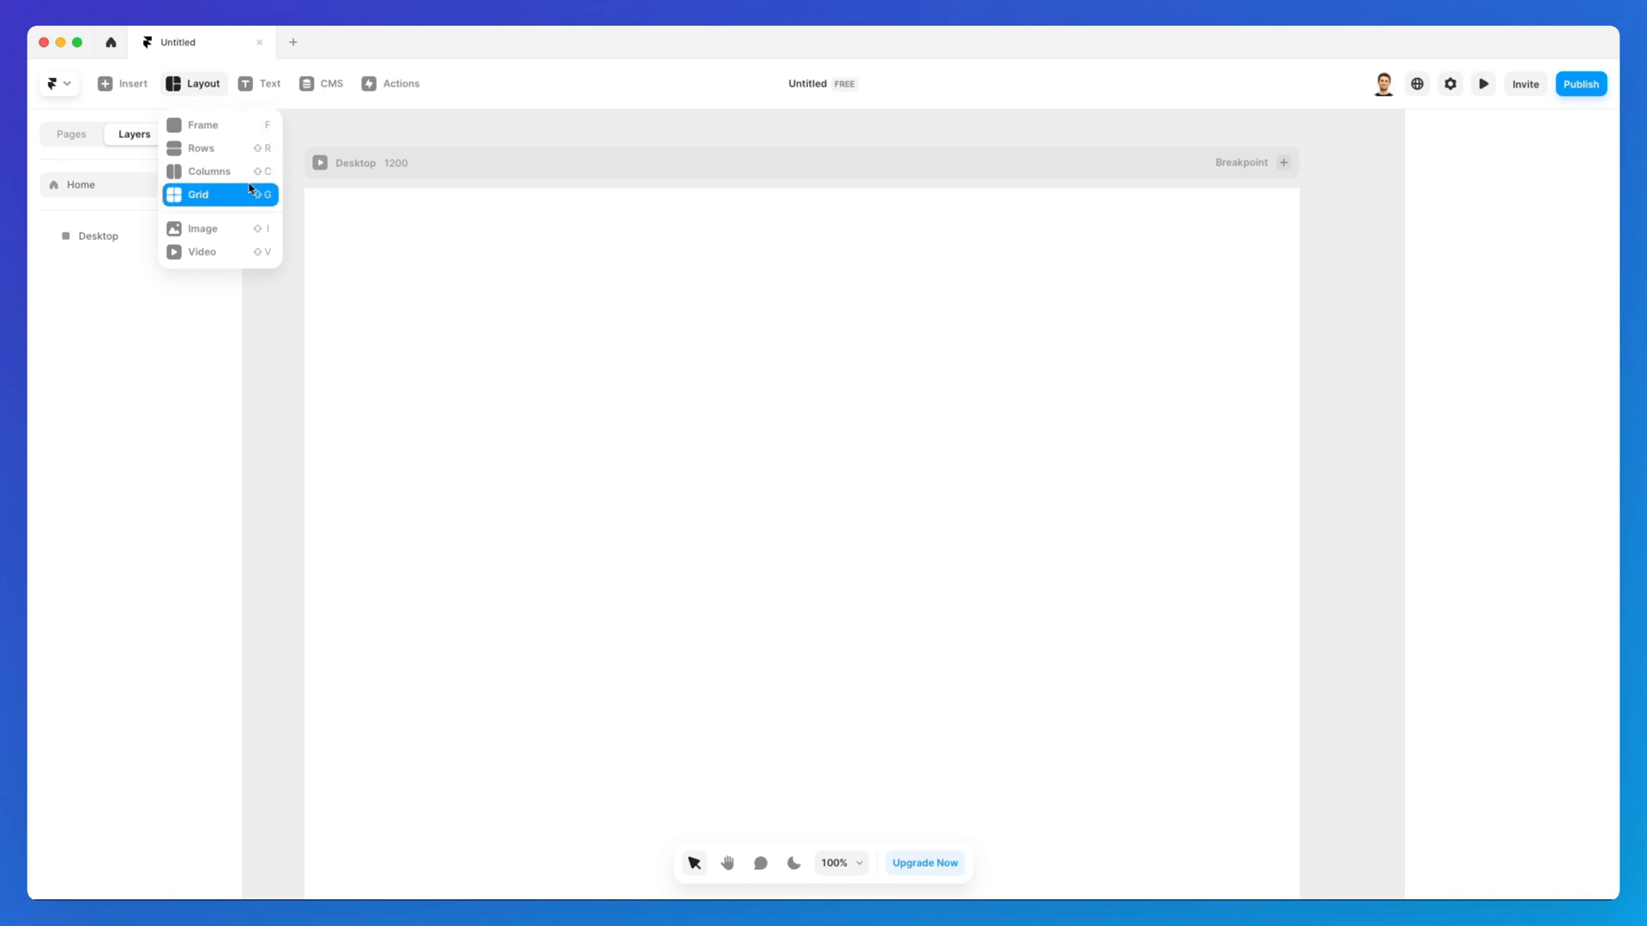
left_click(197, 194)
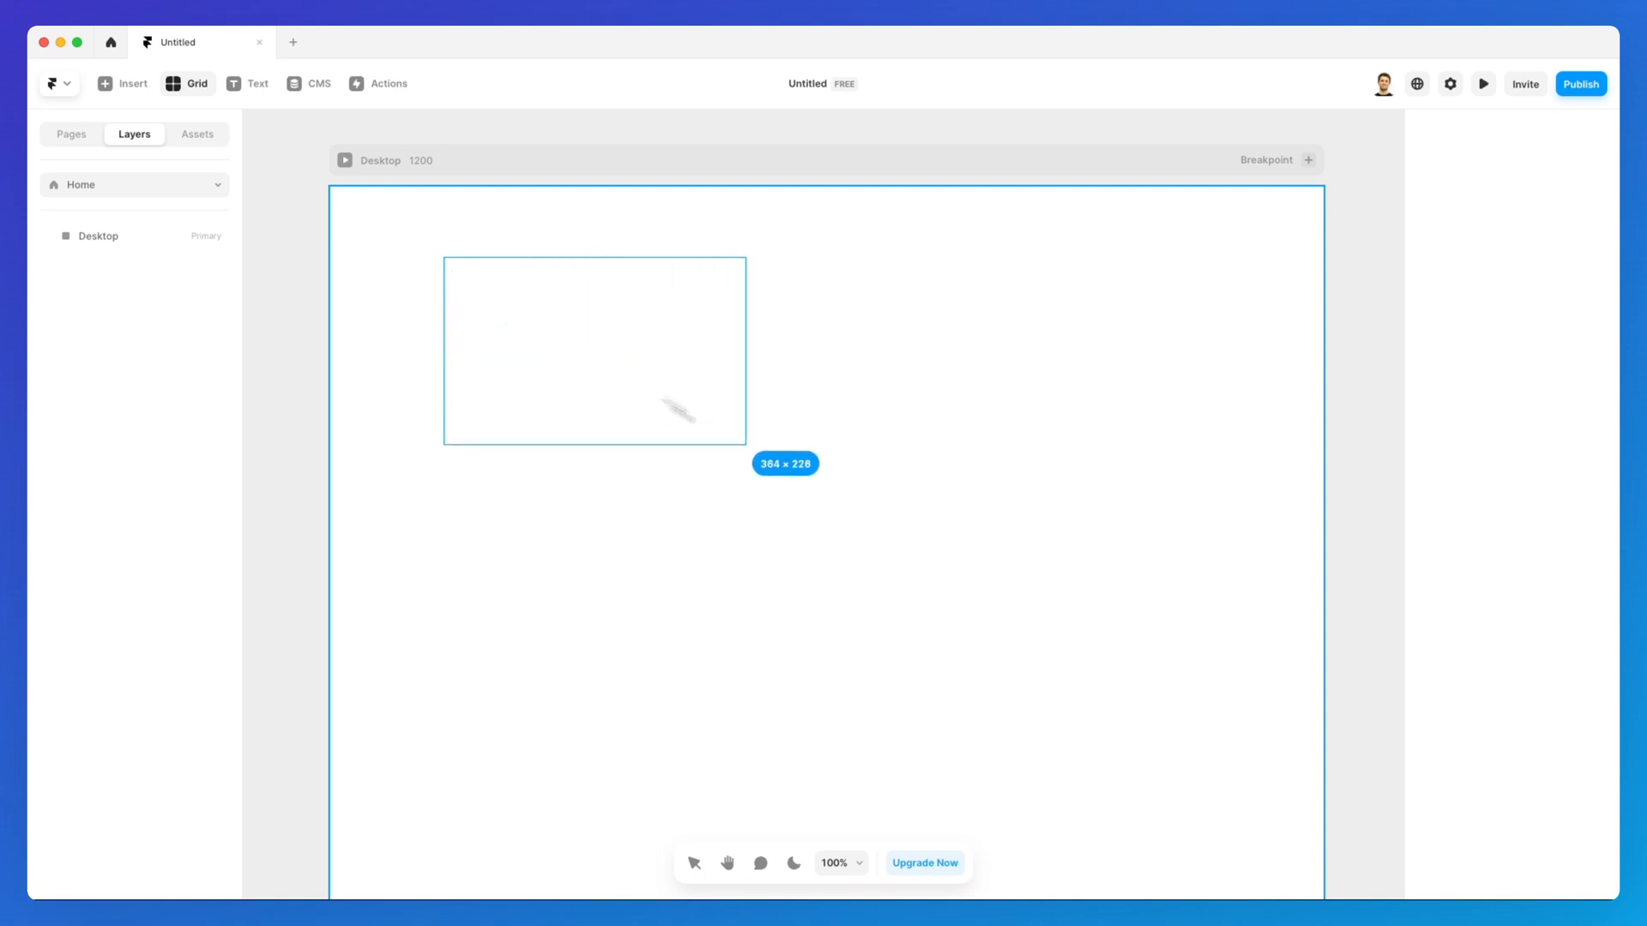
left_click_drag(743, 444, 1228, 811)
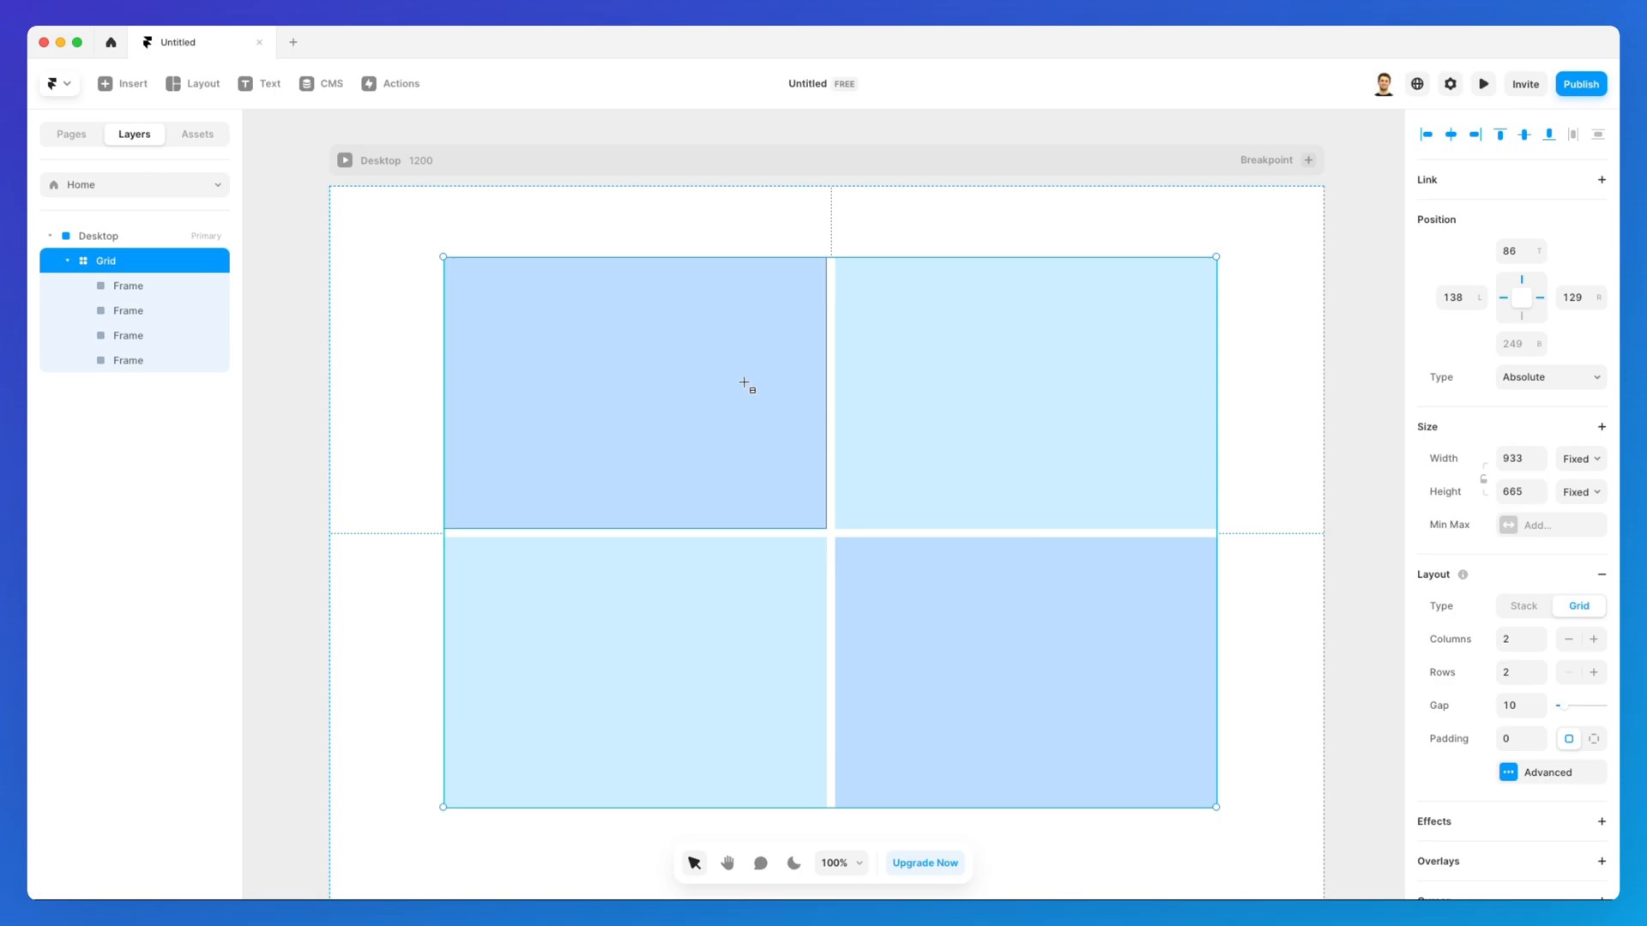
mouse_move(729, 427)
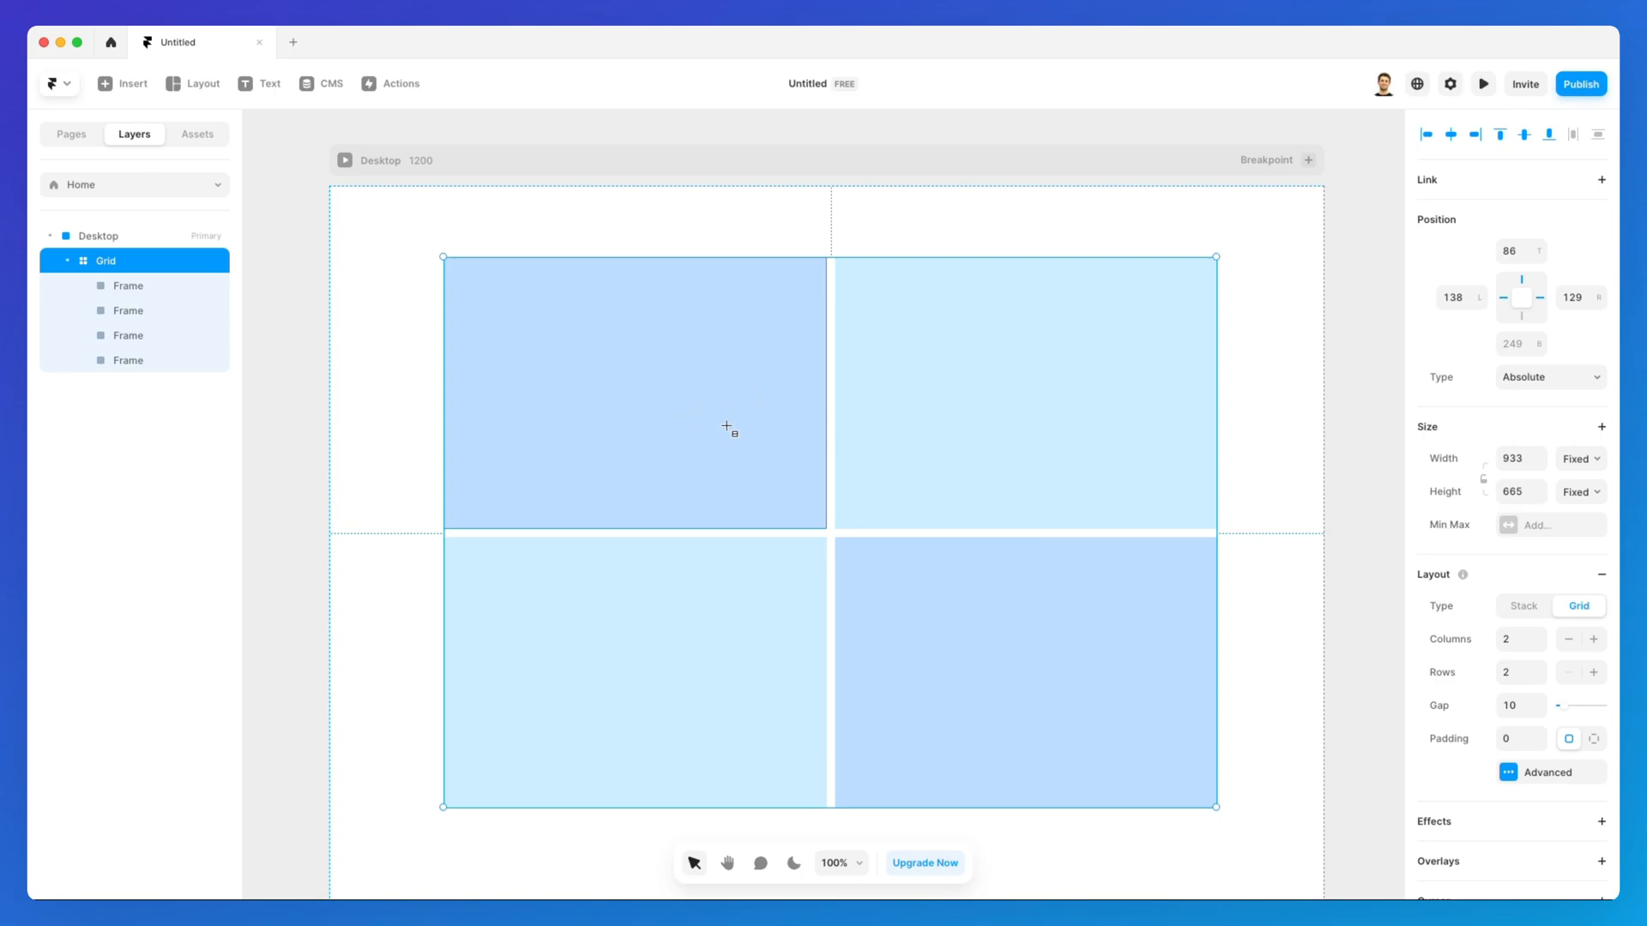
mouse_move(611, 314)
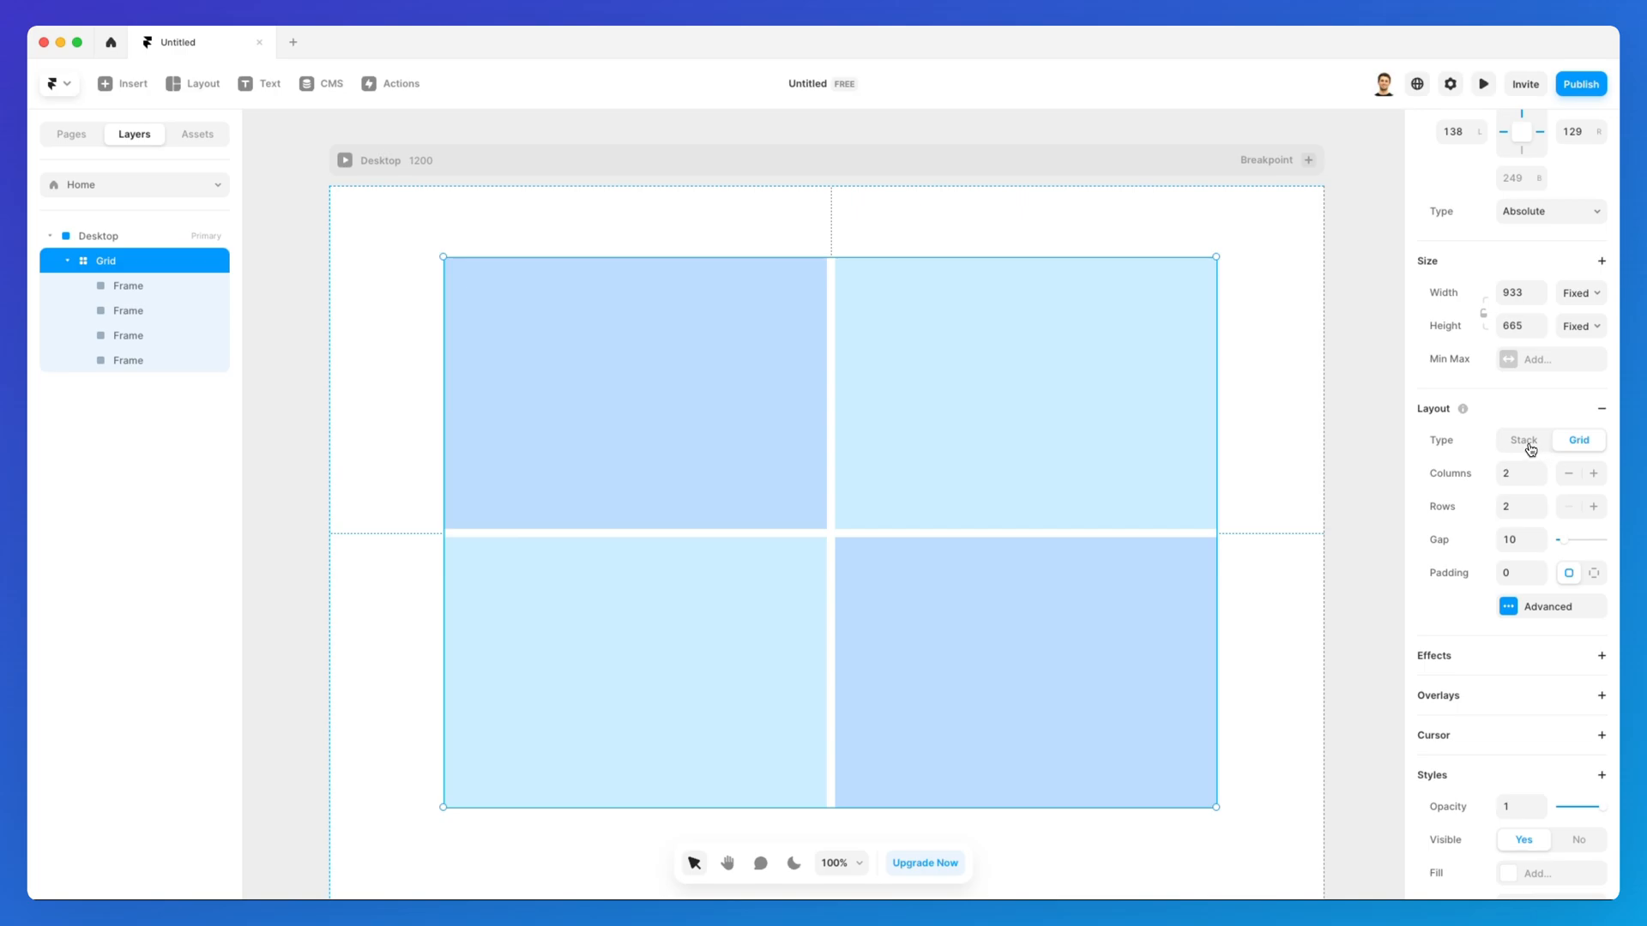
left_click(1522, 441)
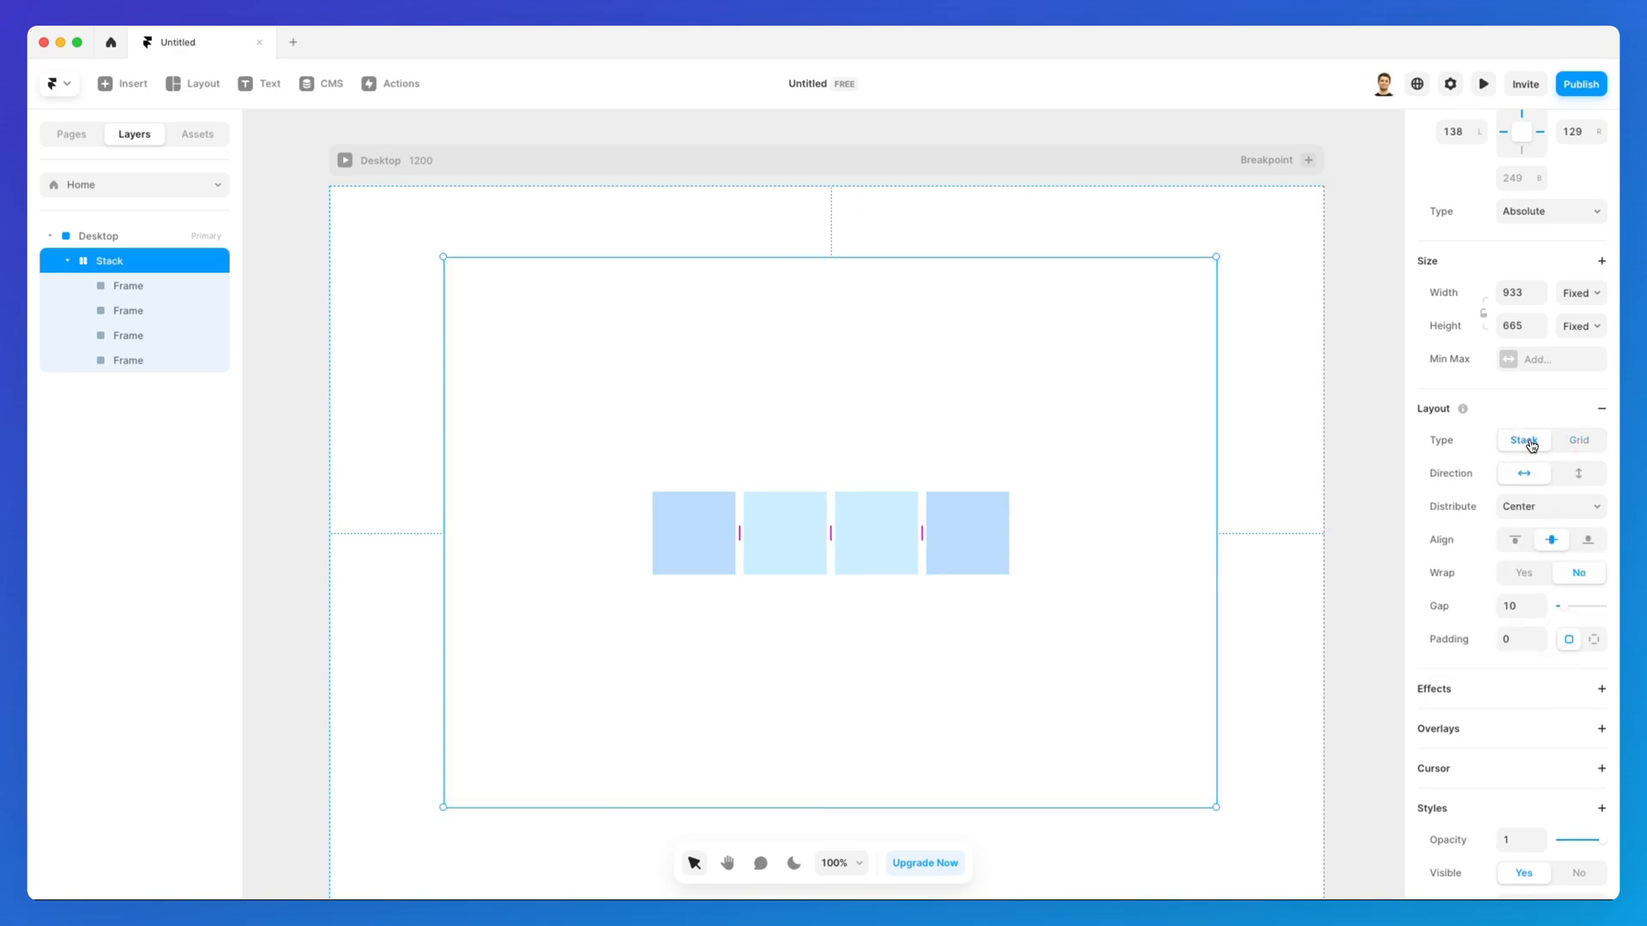
left_click(1578, 441)
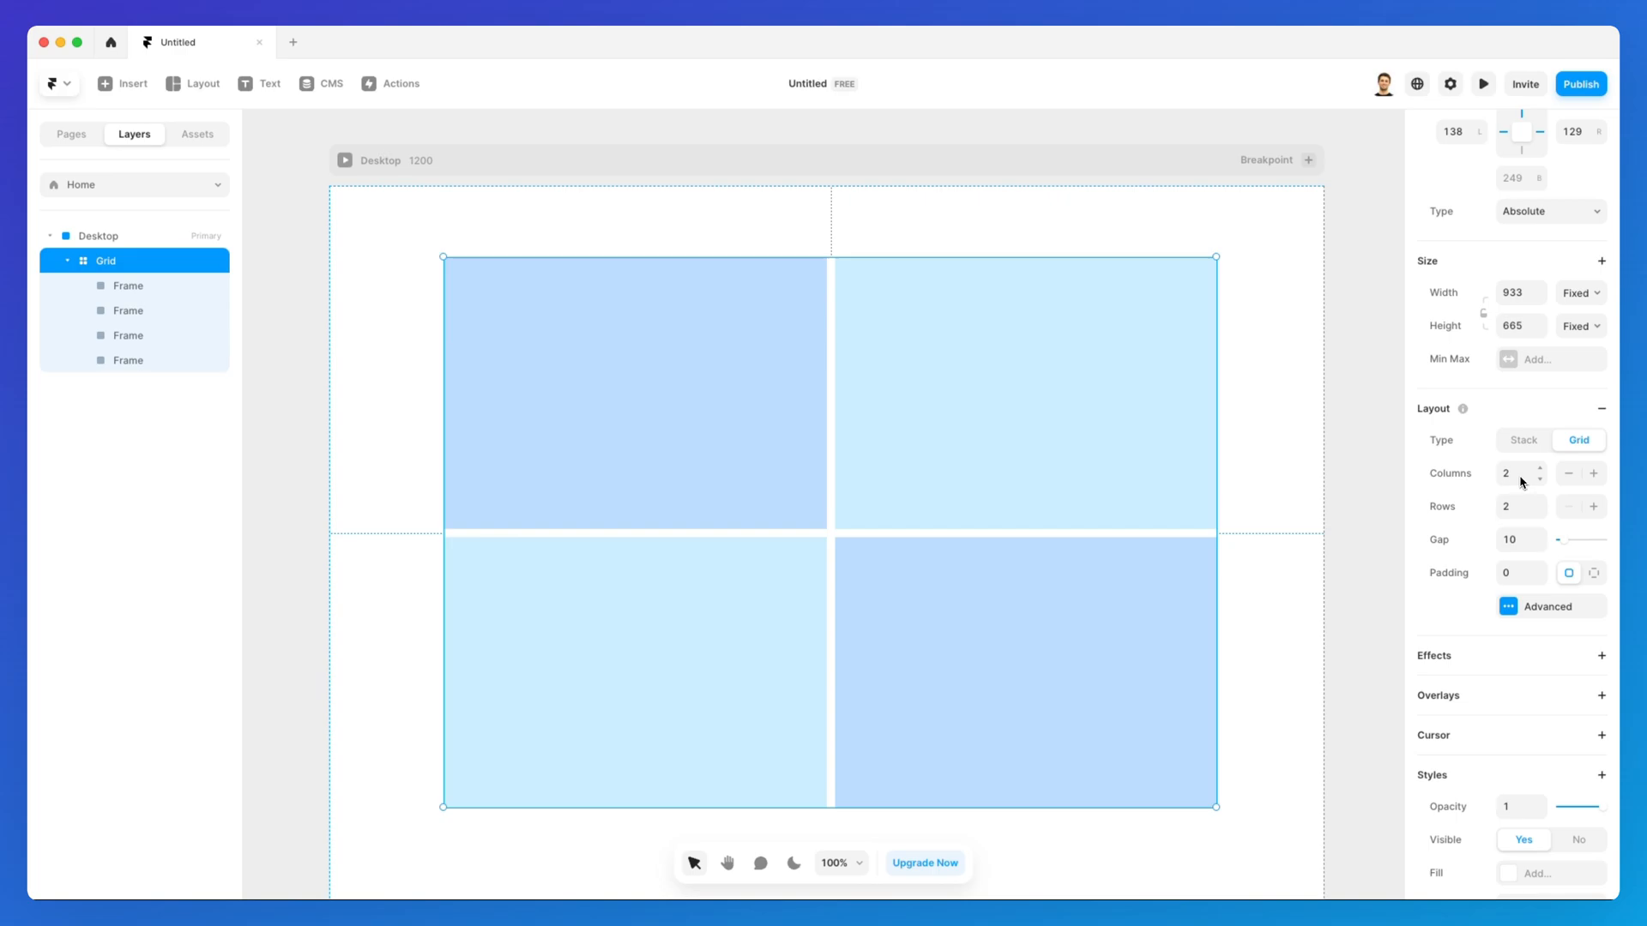
mouse_move(1538, 475)
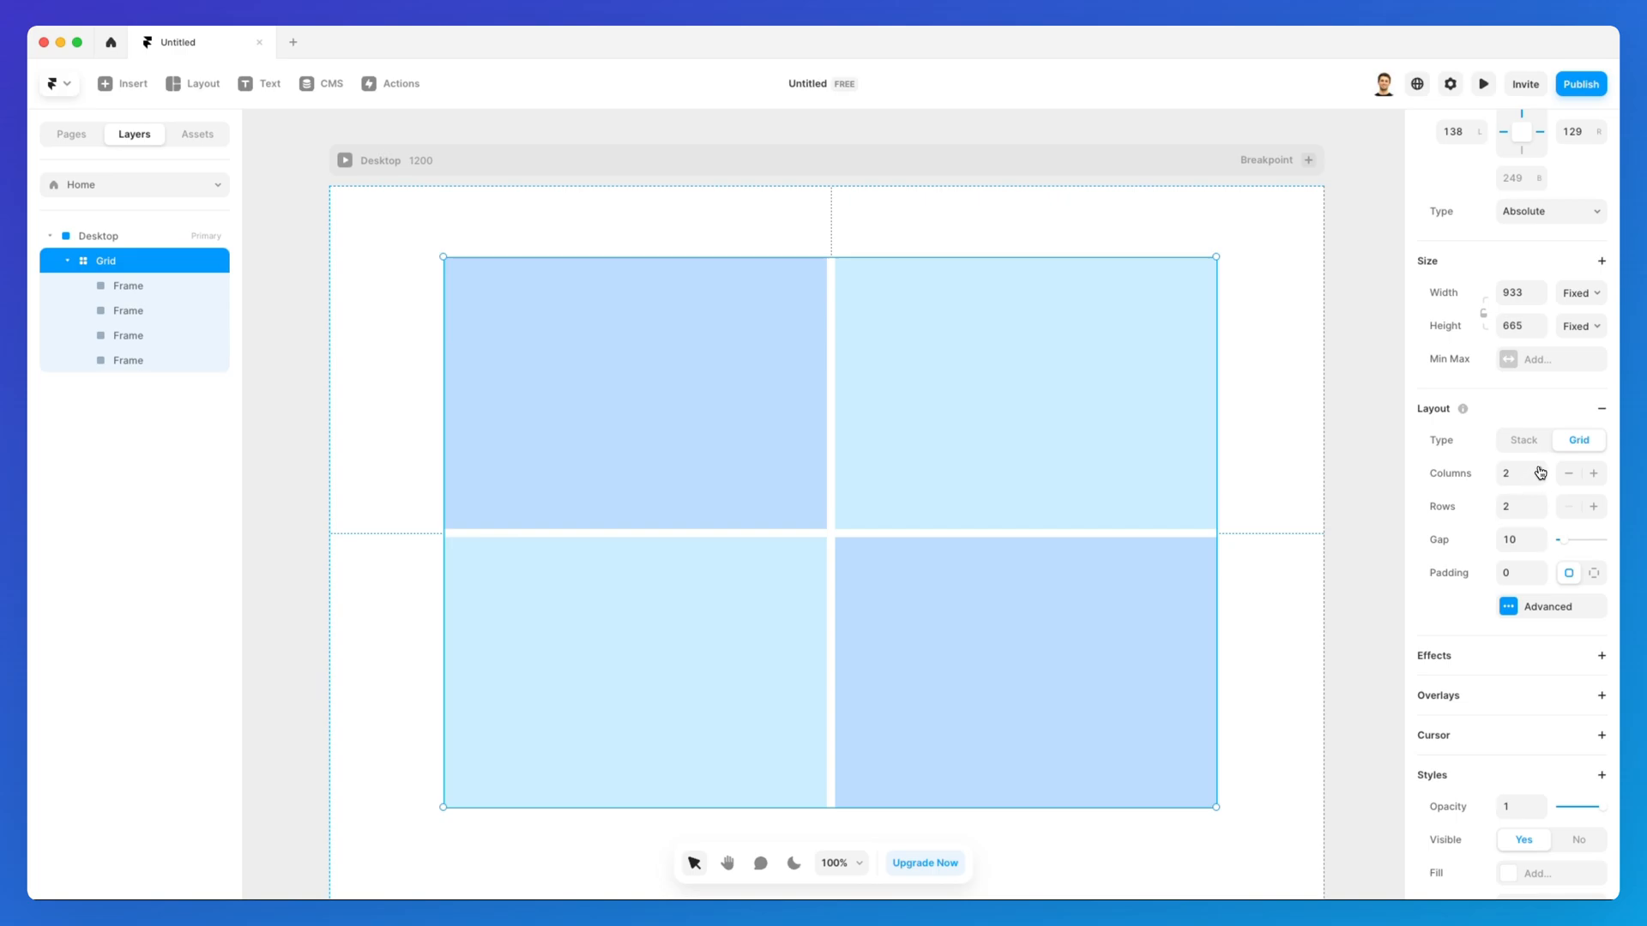
Try 3 and 4 columns, return to 2, and raise the grid to 4 rows of eight frames
left_click(1593, 473)
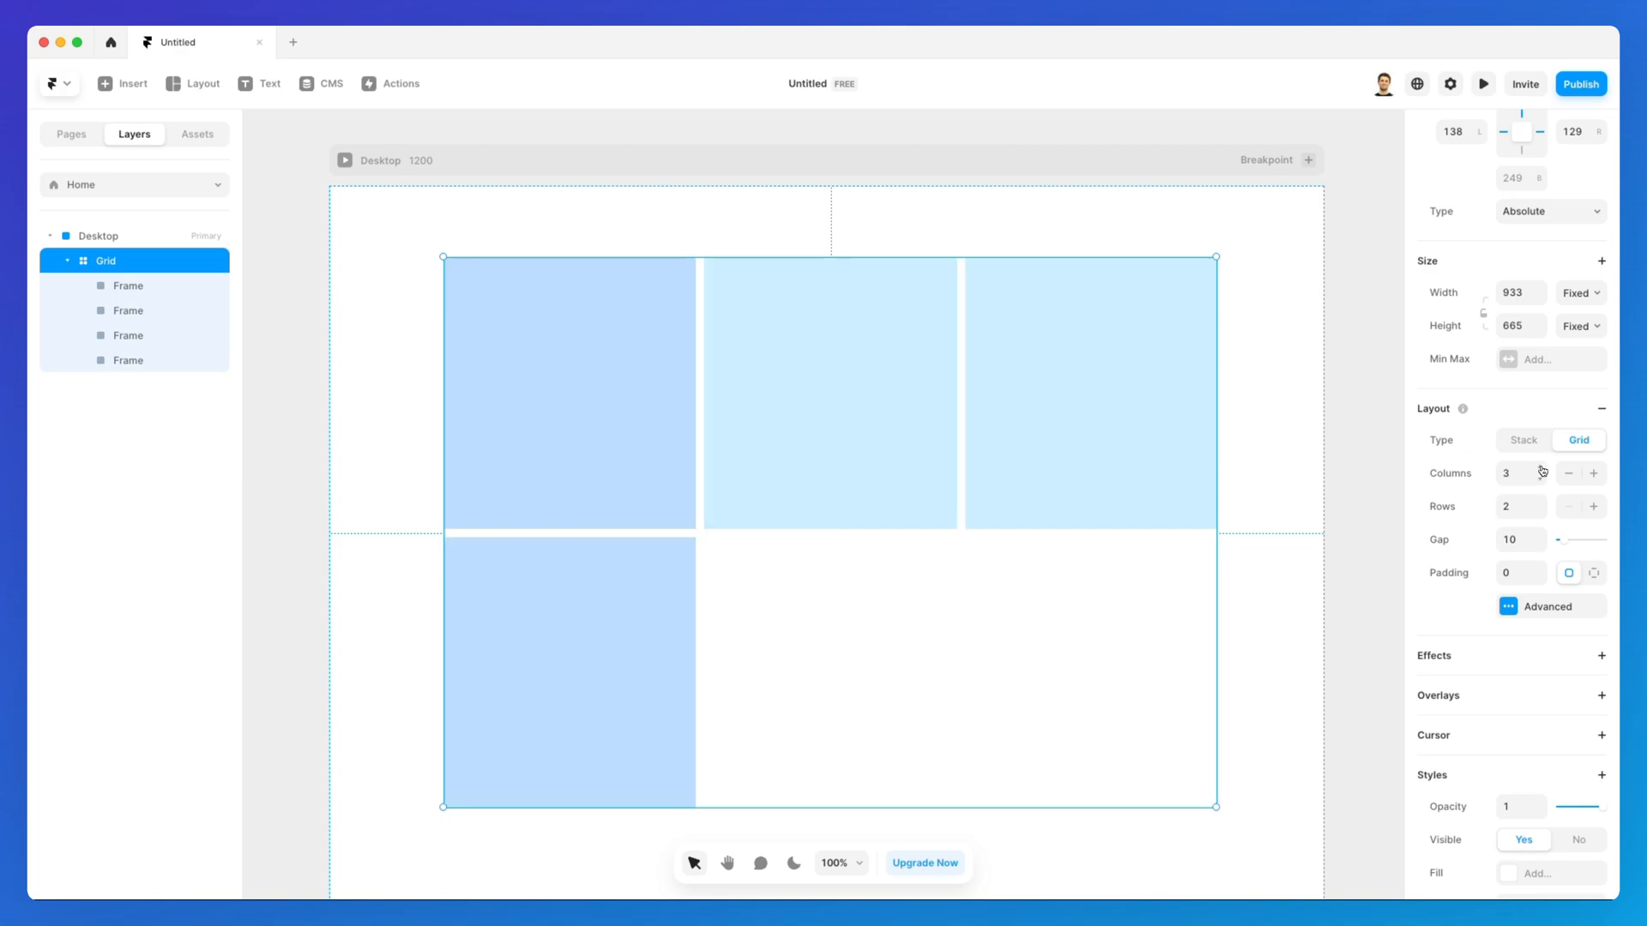
left_click(1594, 474)
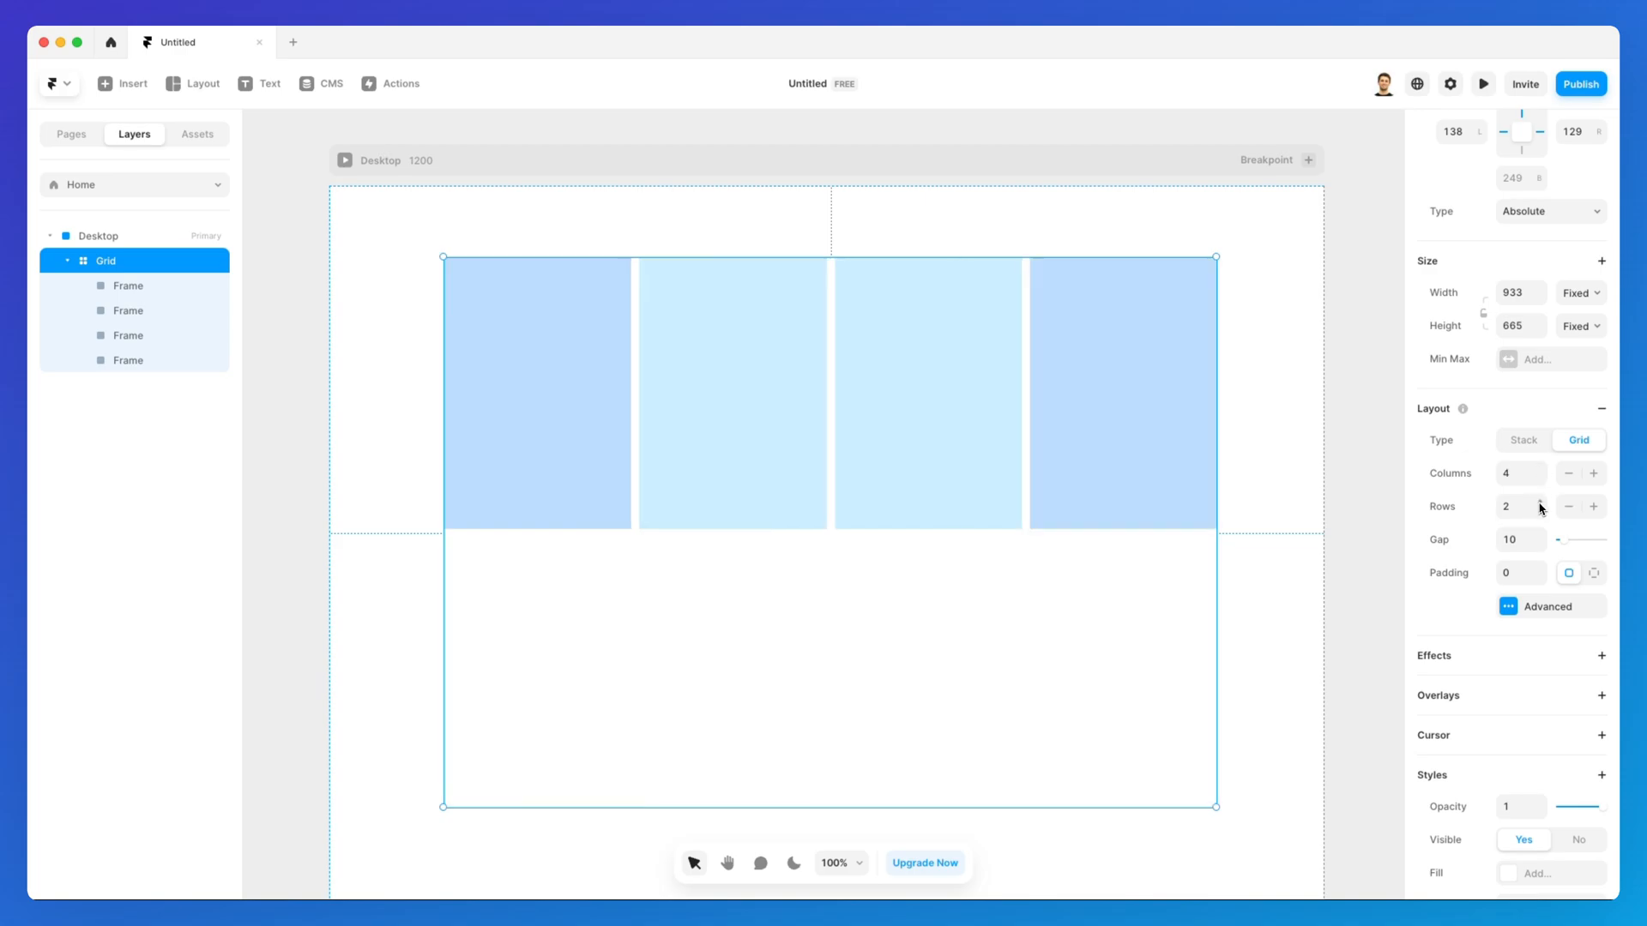
left_click(1569, 474)
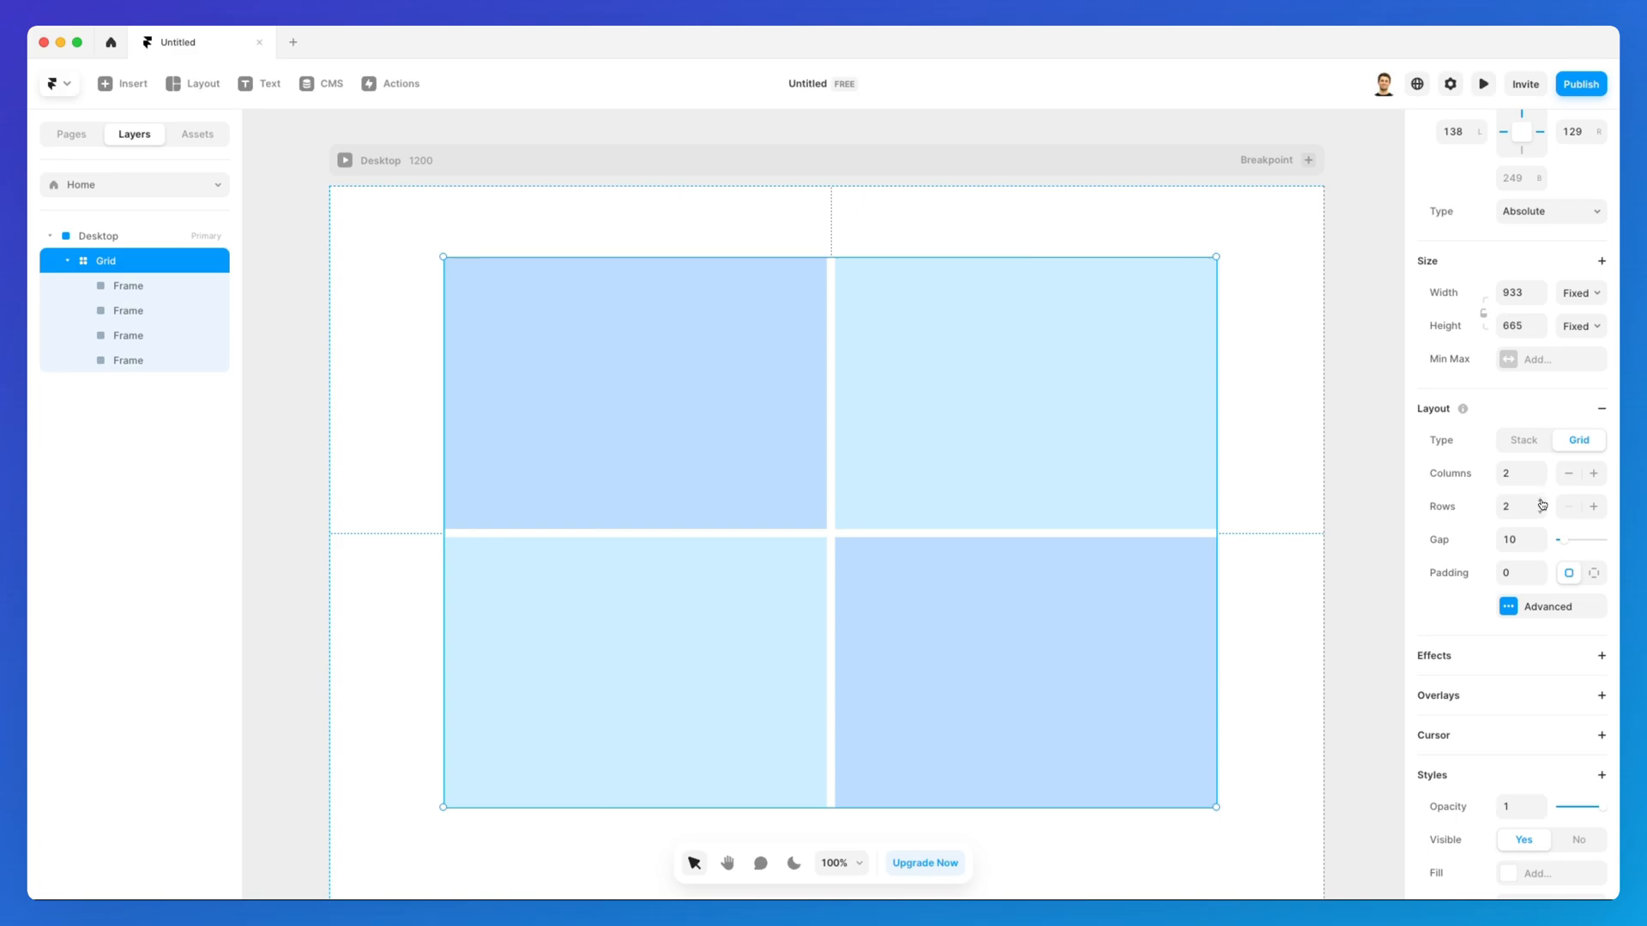
left_click(1591, 506)
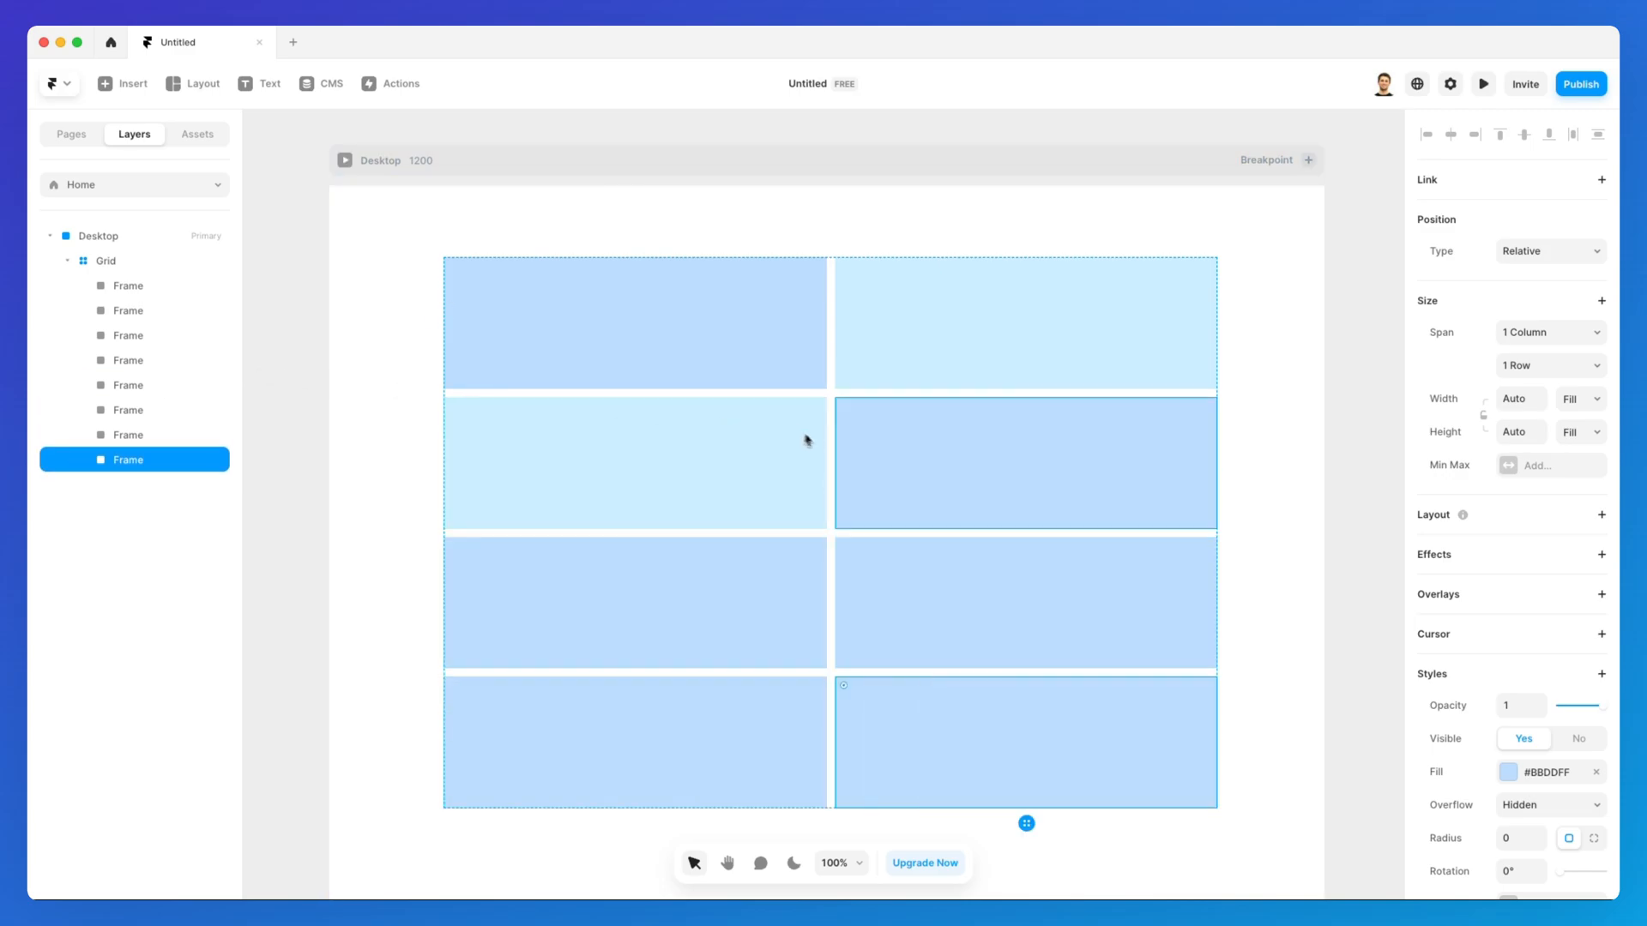
Select the grid container and widen the gap between cells to 26
left_click(105, 261)
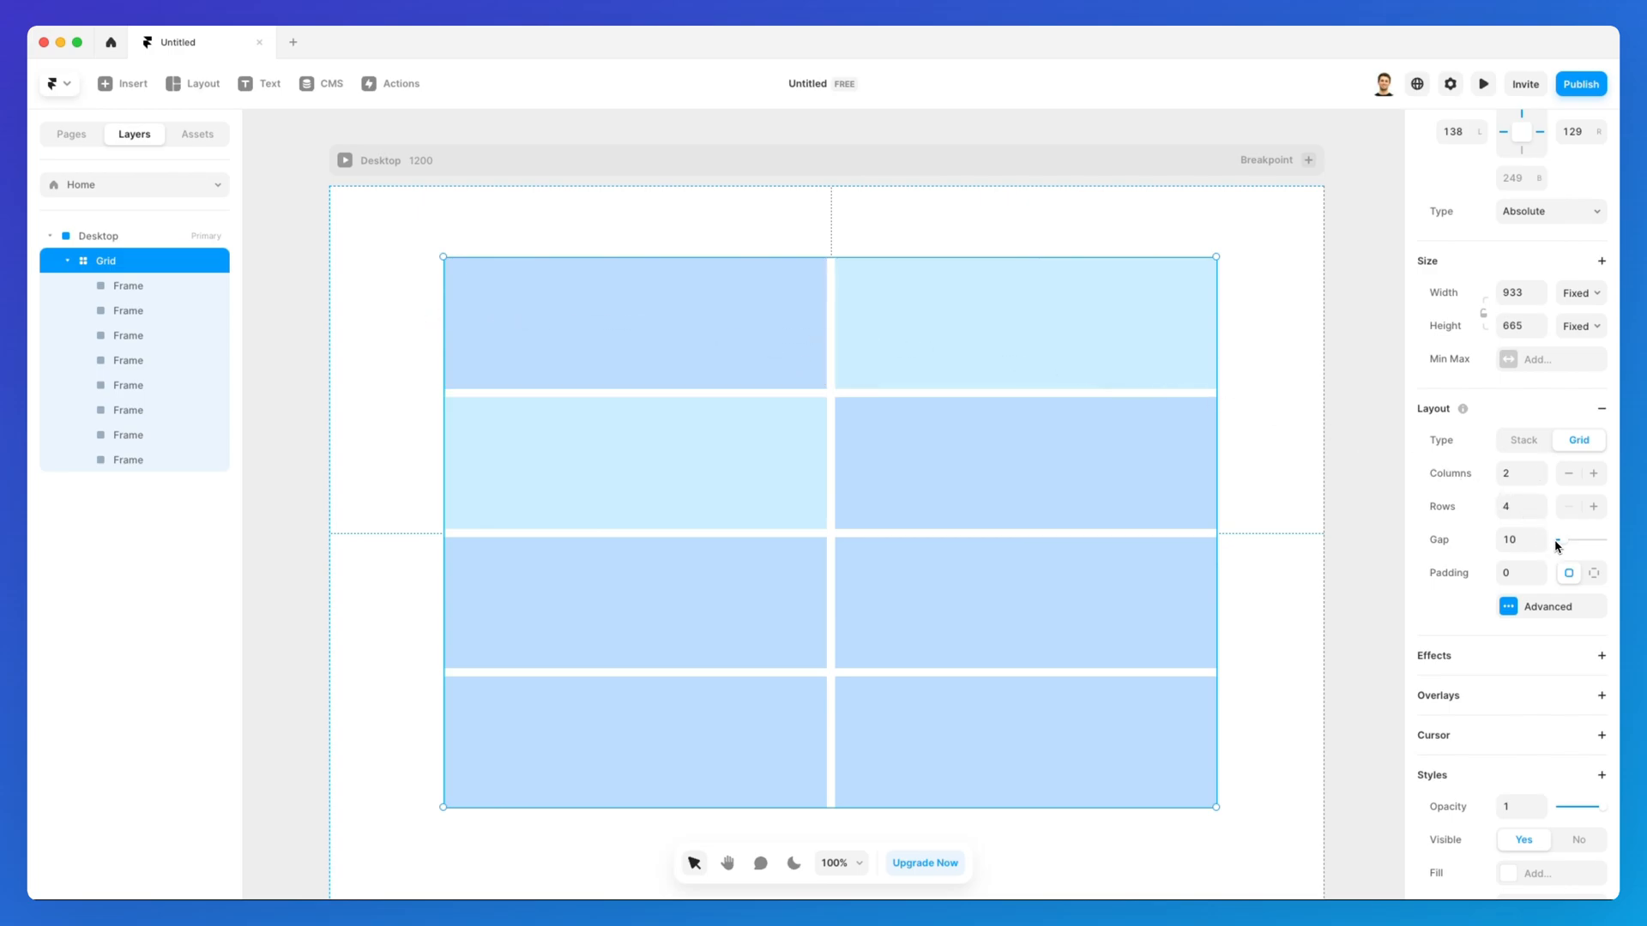
left_click_drag(1559, 538, 1569, 538)
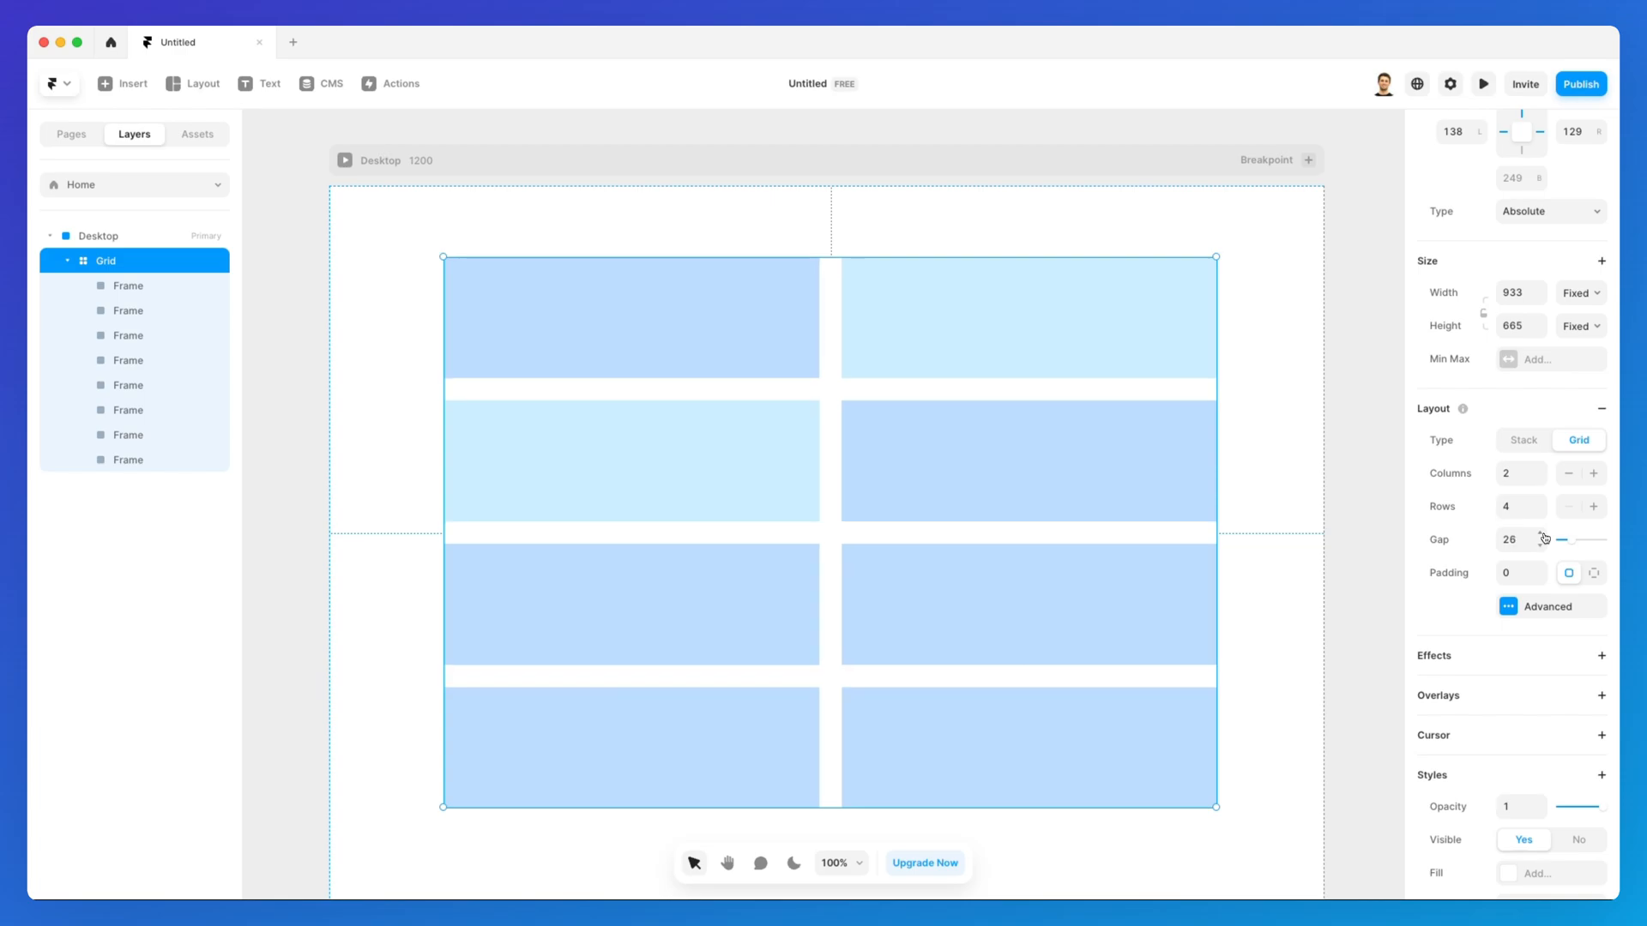
left_click_drag(1558, 539, 1574, 541)
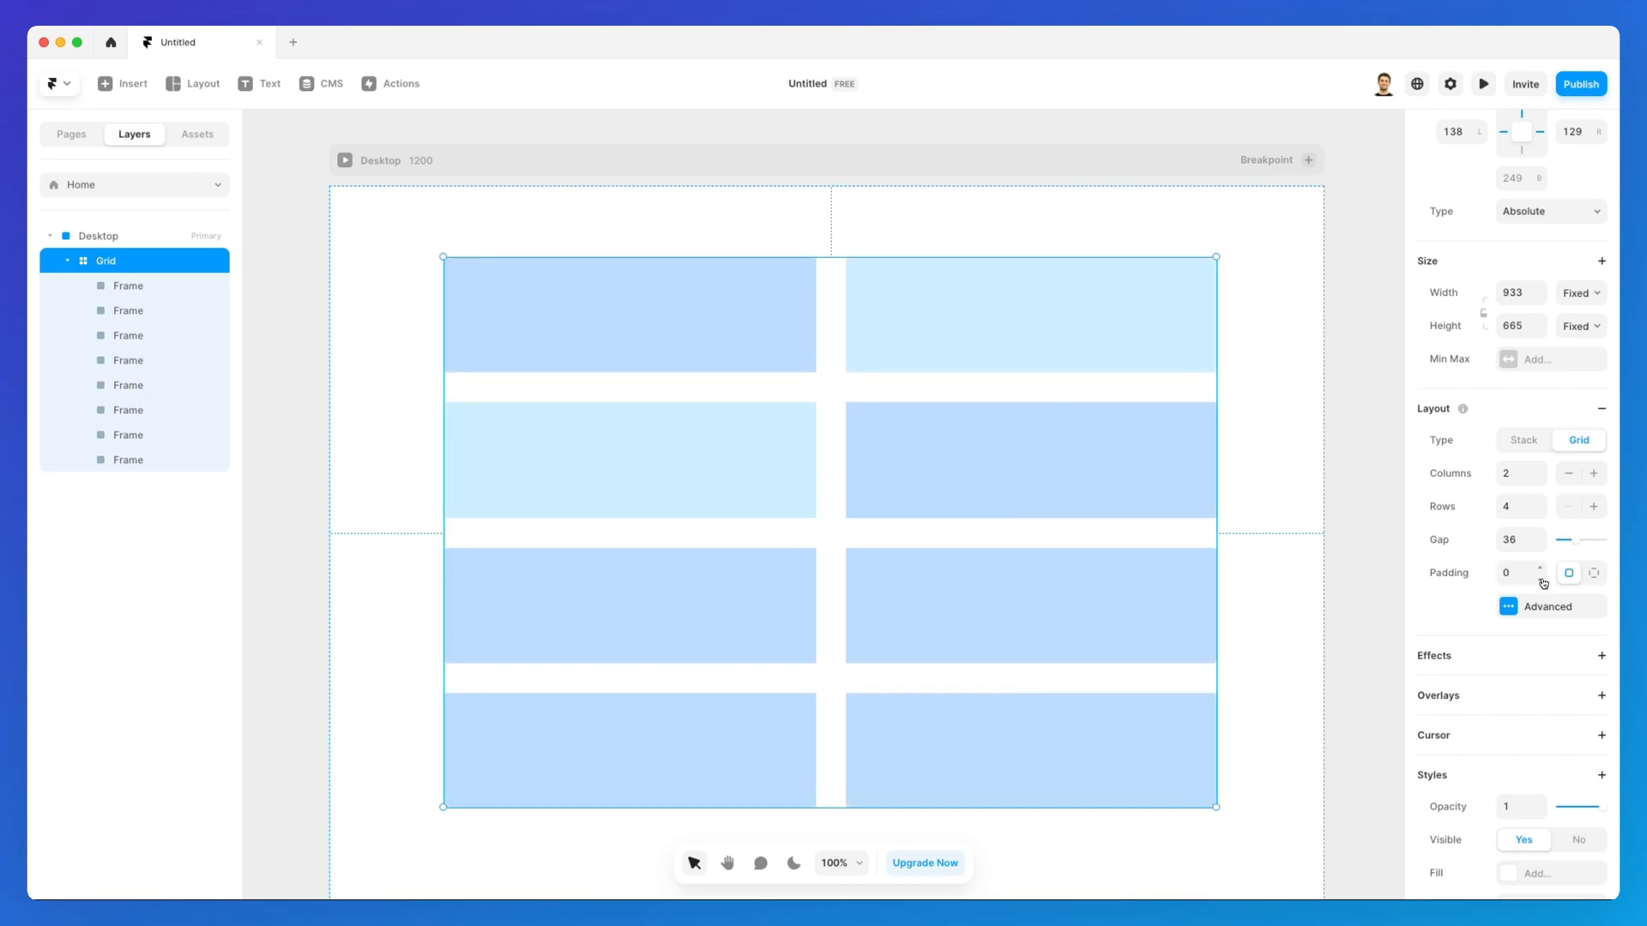
In the grid's Advanced layout settings, toggle Columns between Auto and Fixed, leaving Fixed
left_click(1547, 605)
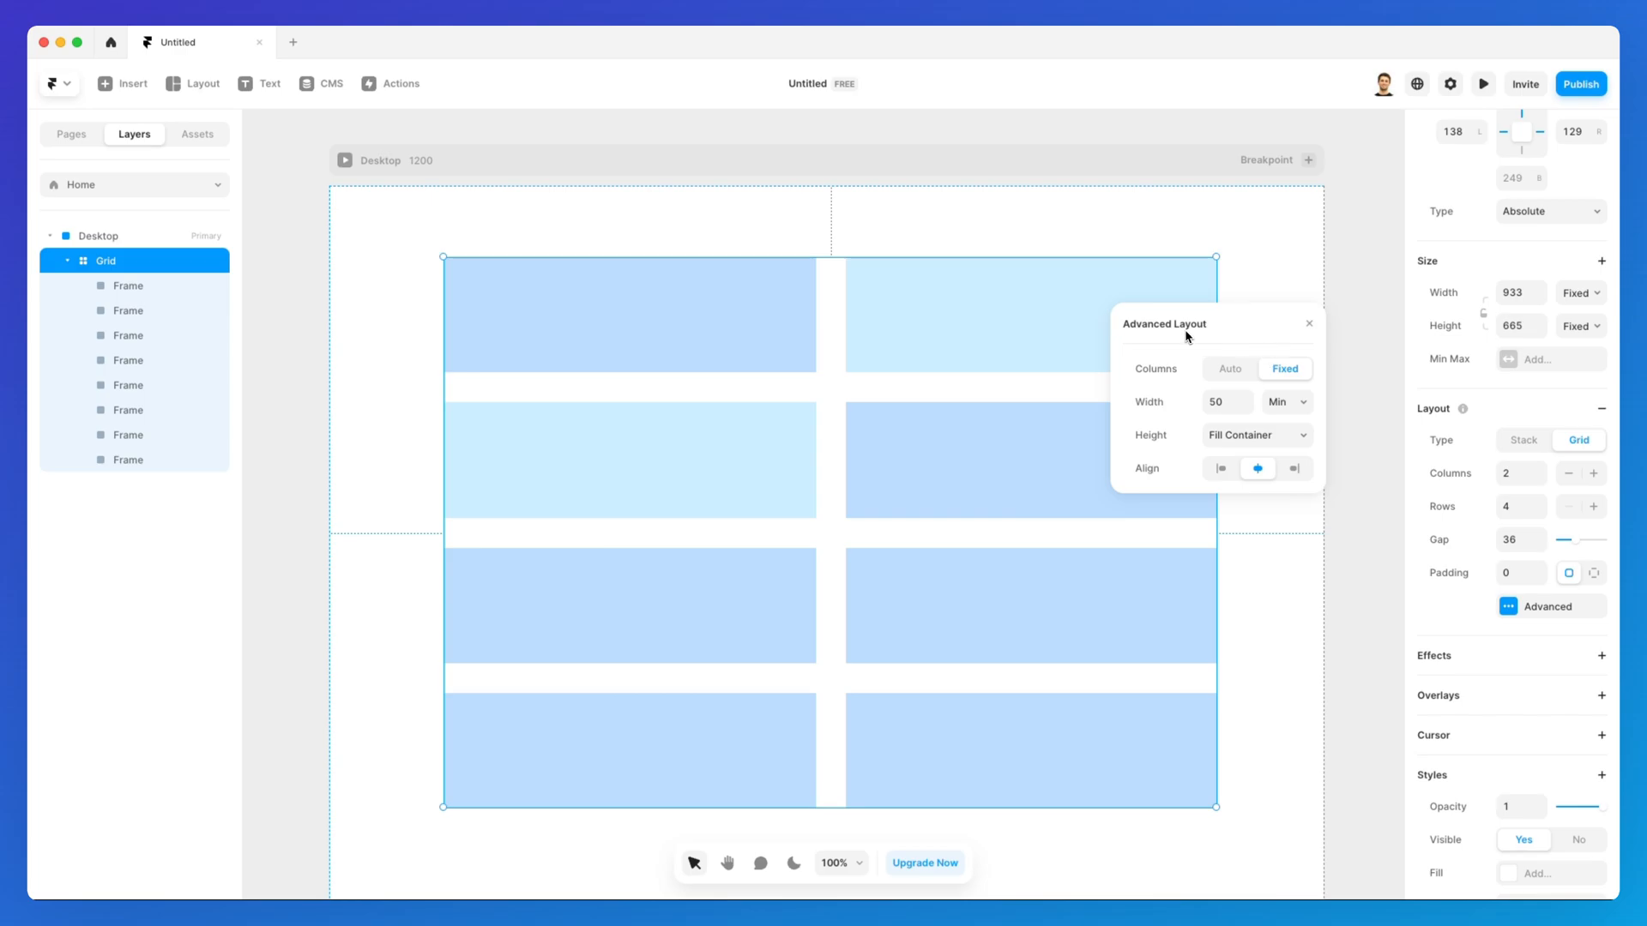
mouse_move(1231, 376)
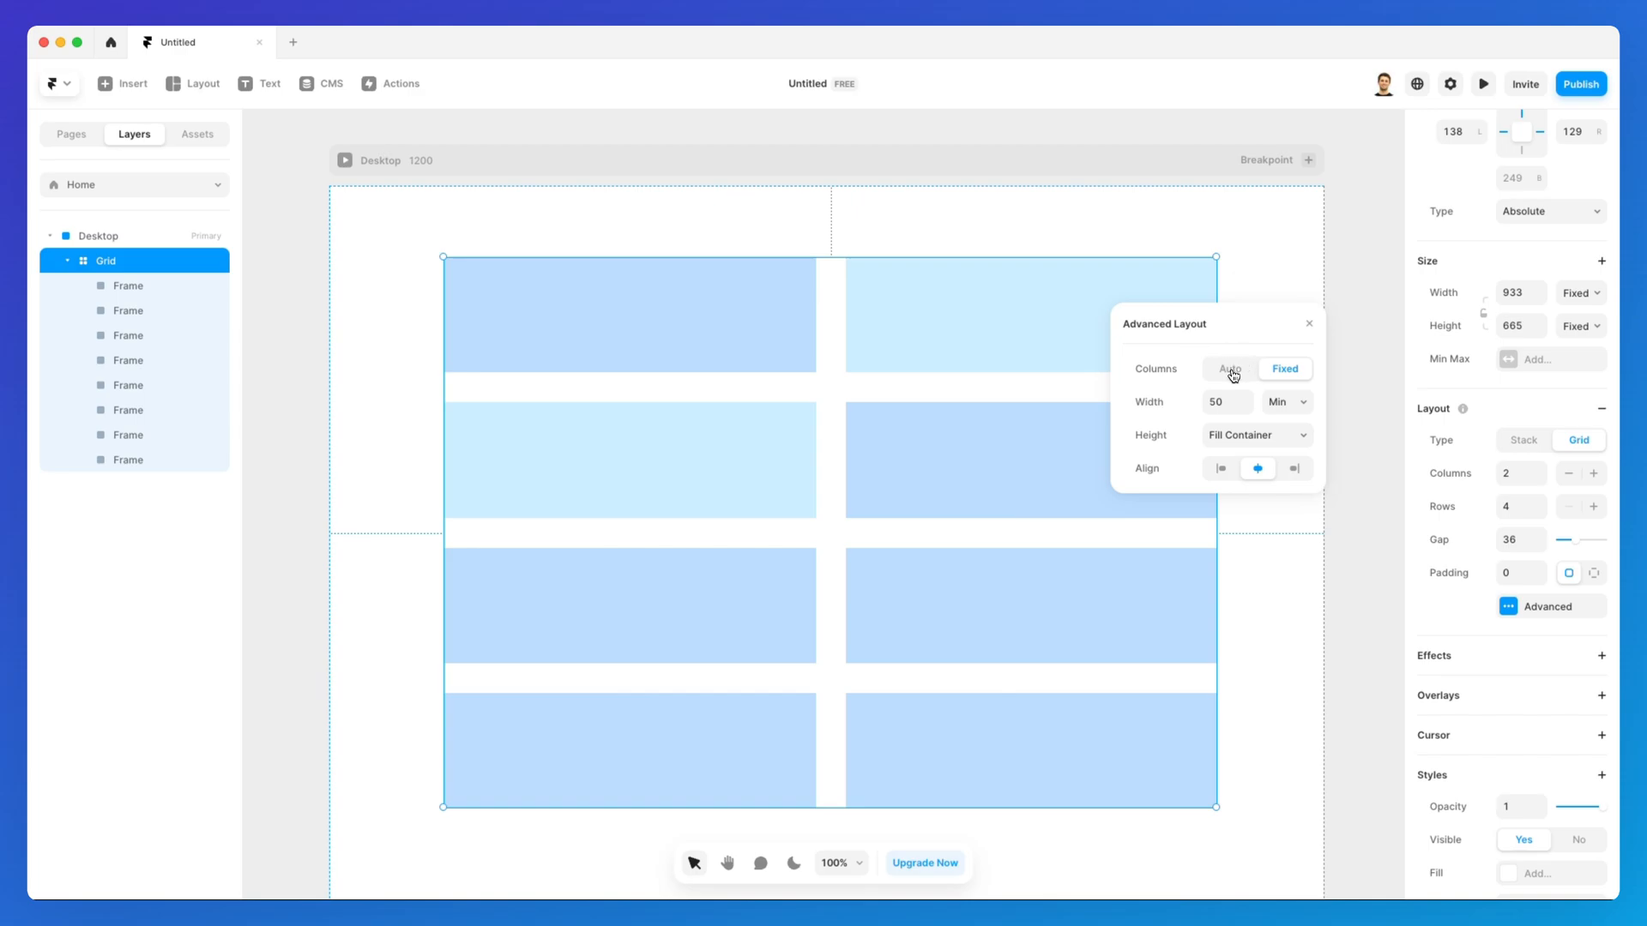
left_click(1226, 369)
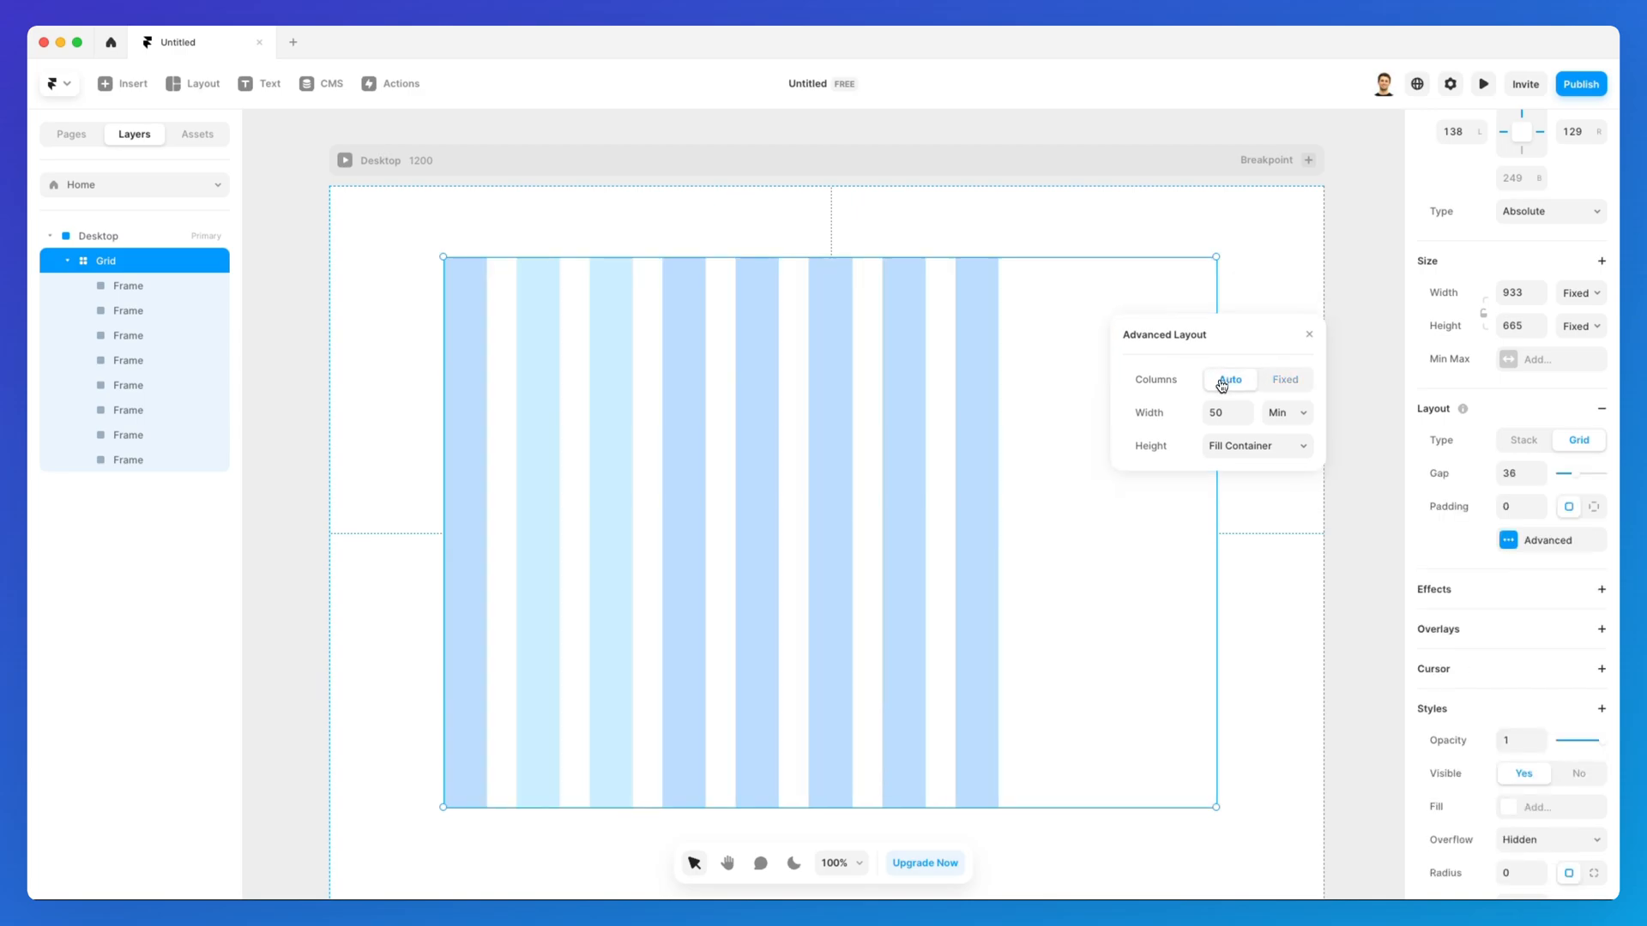
left_click(1283, 379)
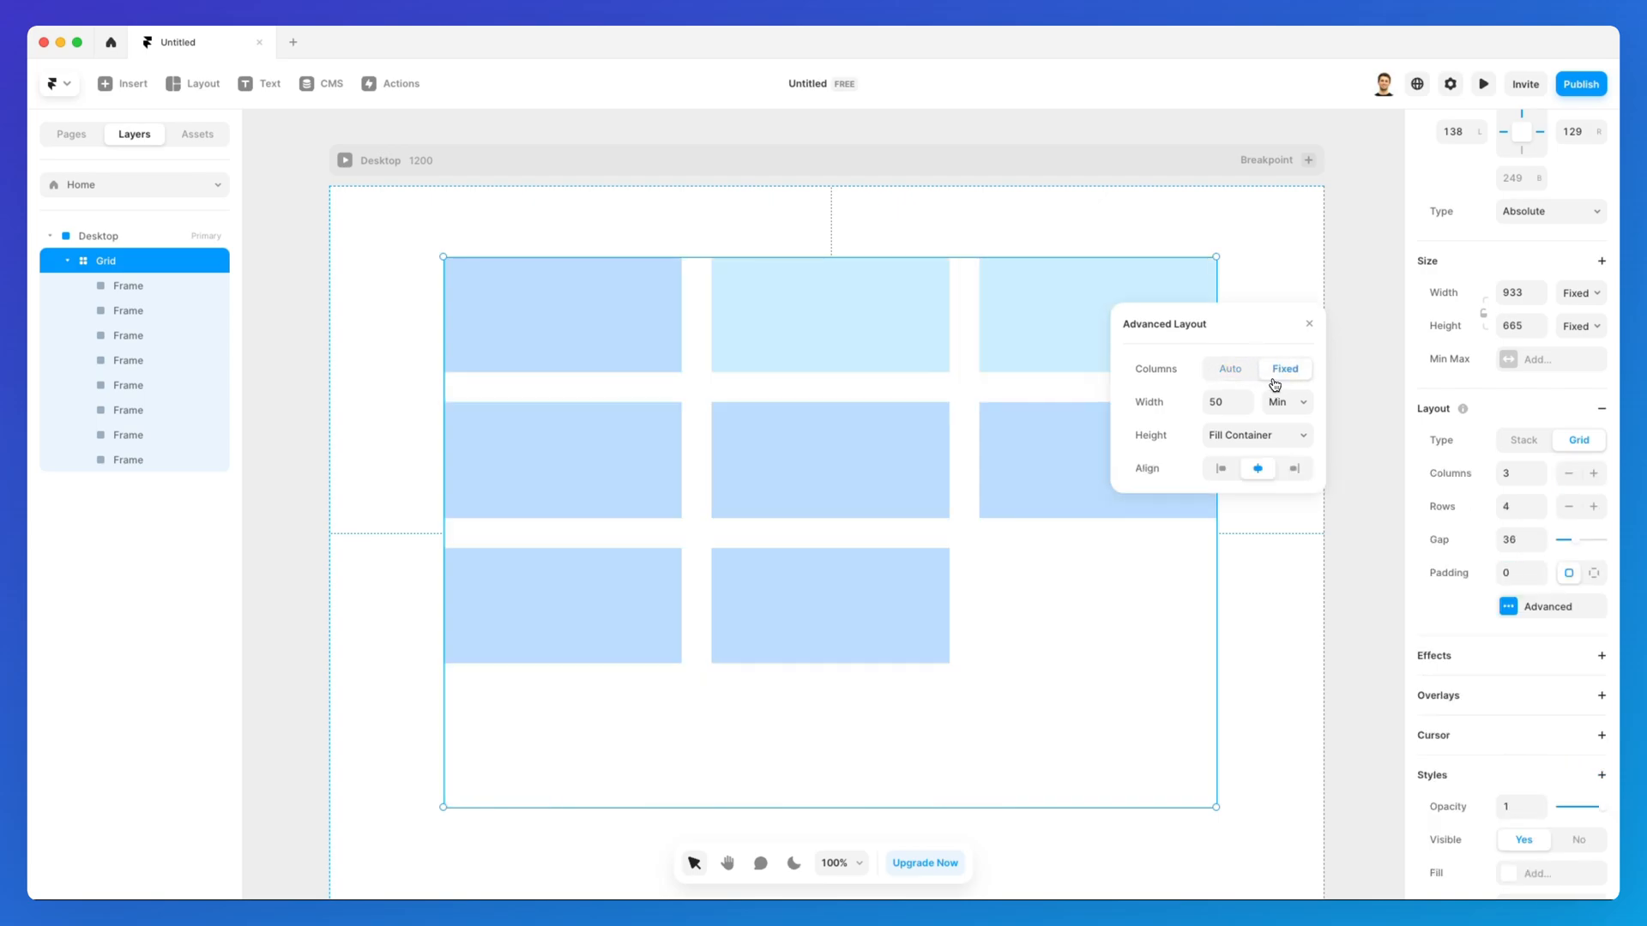
left_click(1228, 369)
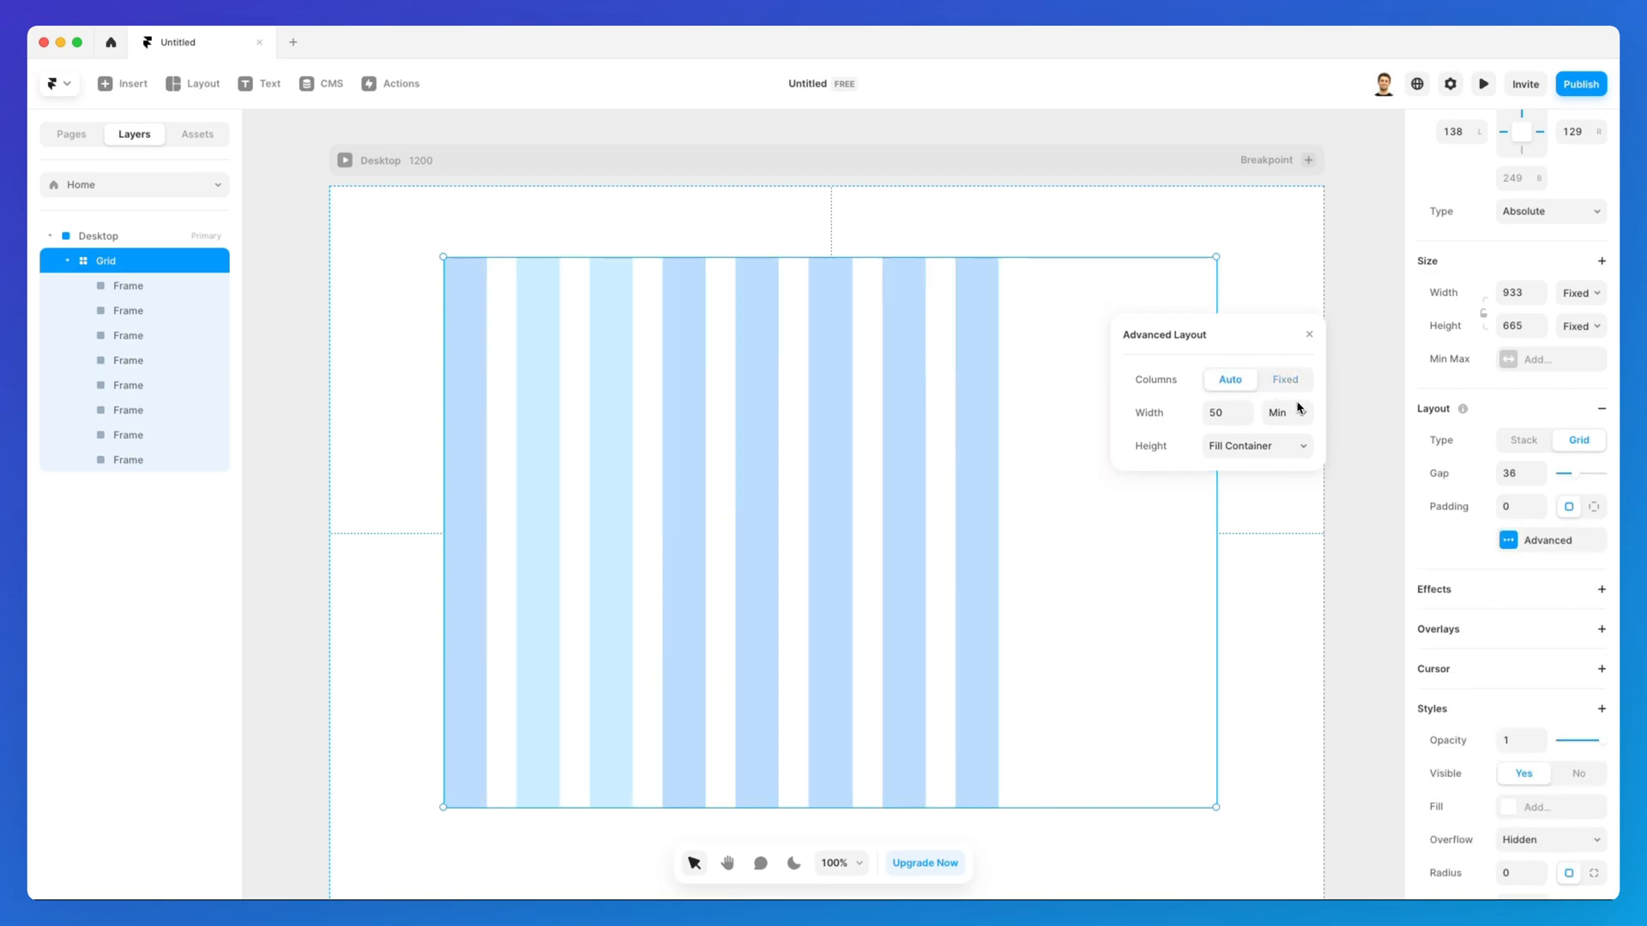
mouse_move(1340, 375)
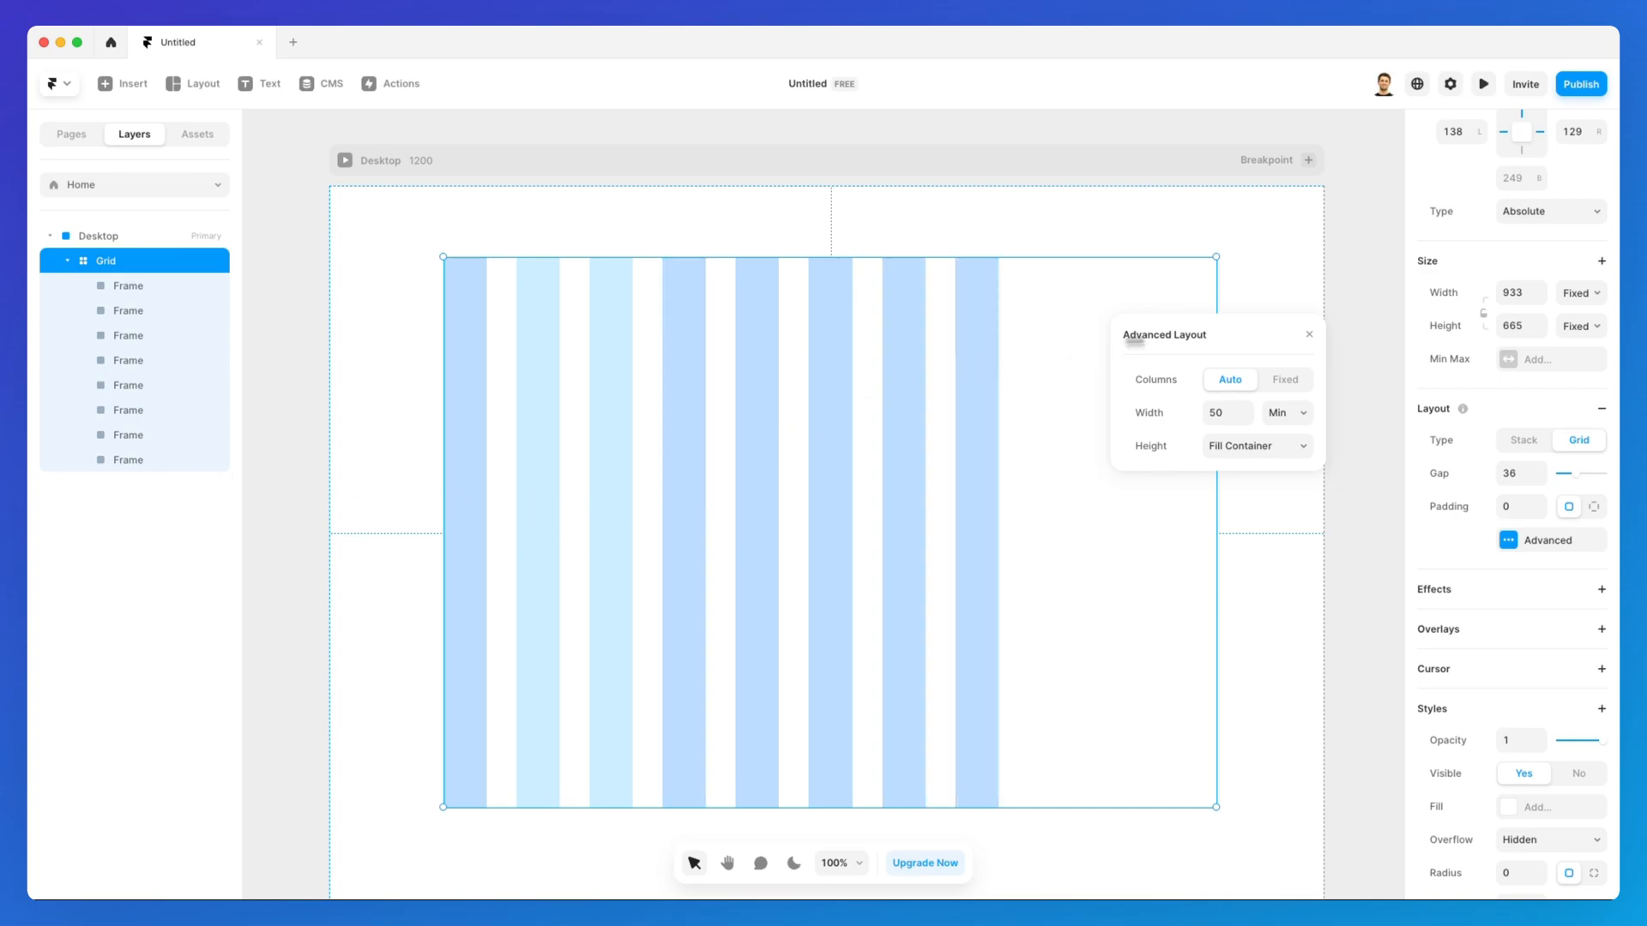
left_click(1283, 369)
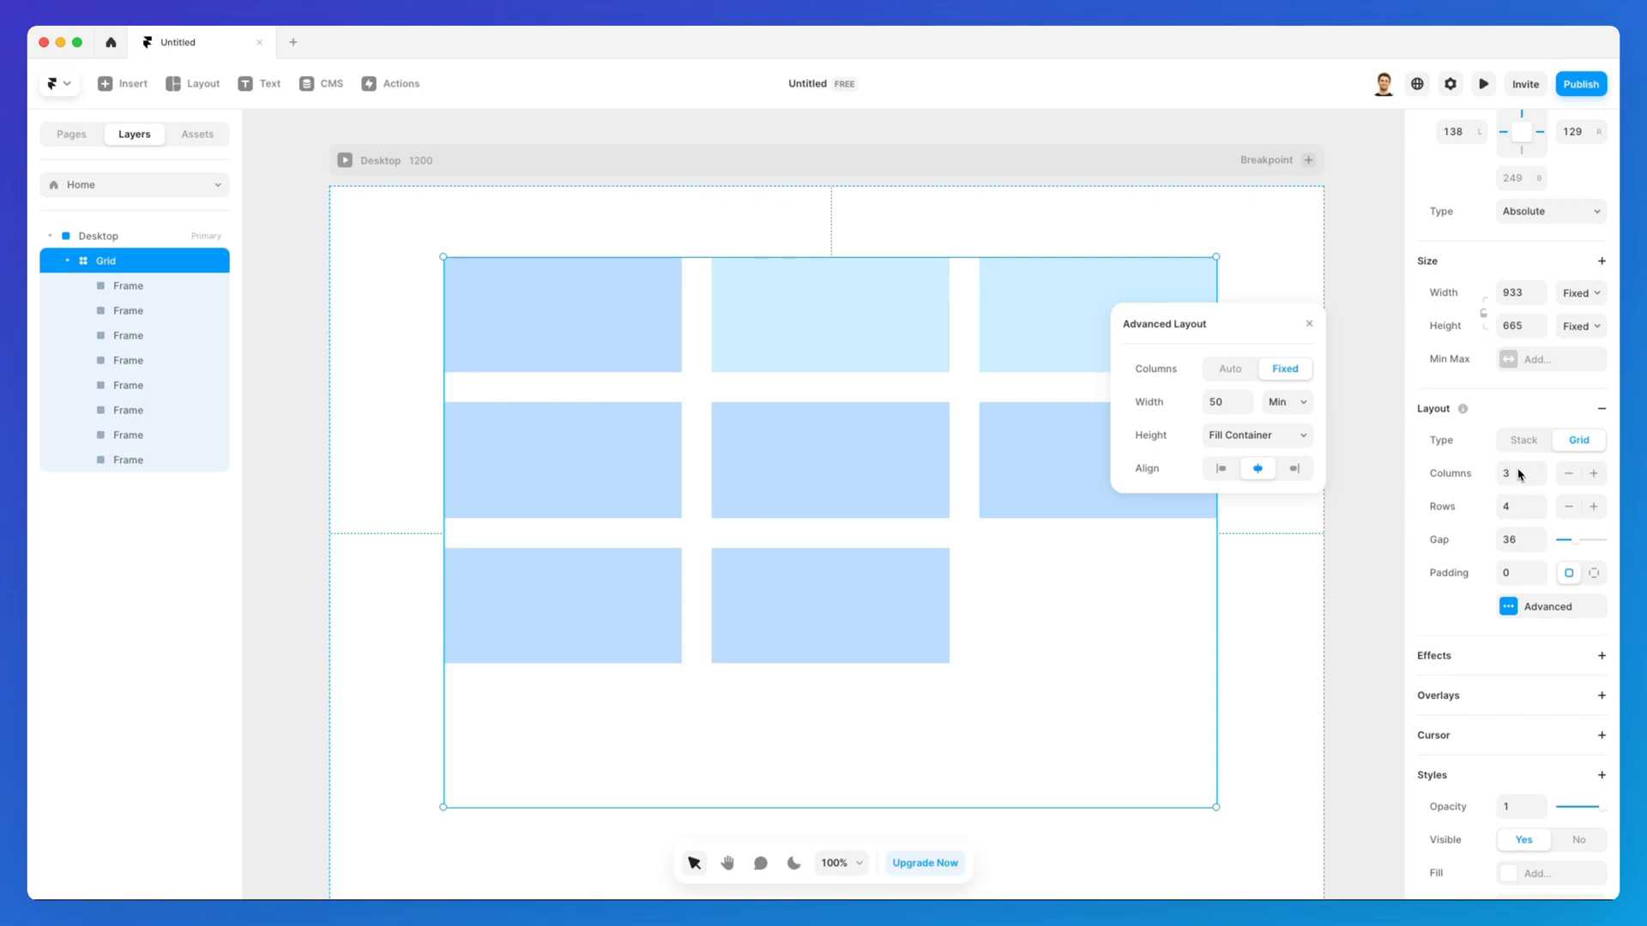
mouse_move(1529, 473)
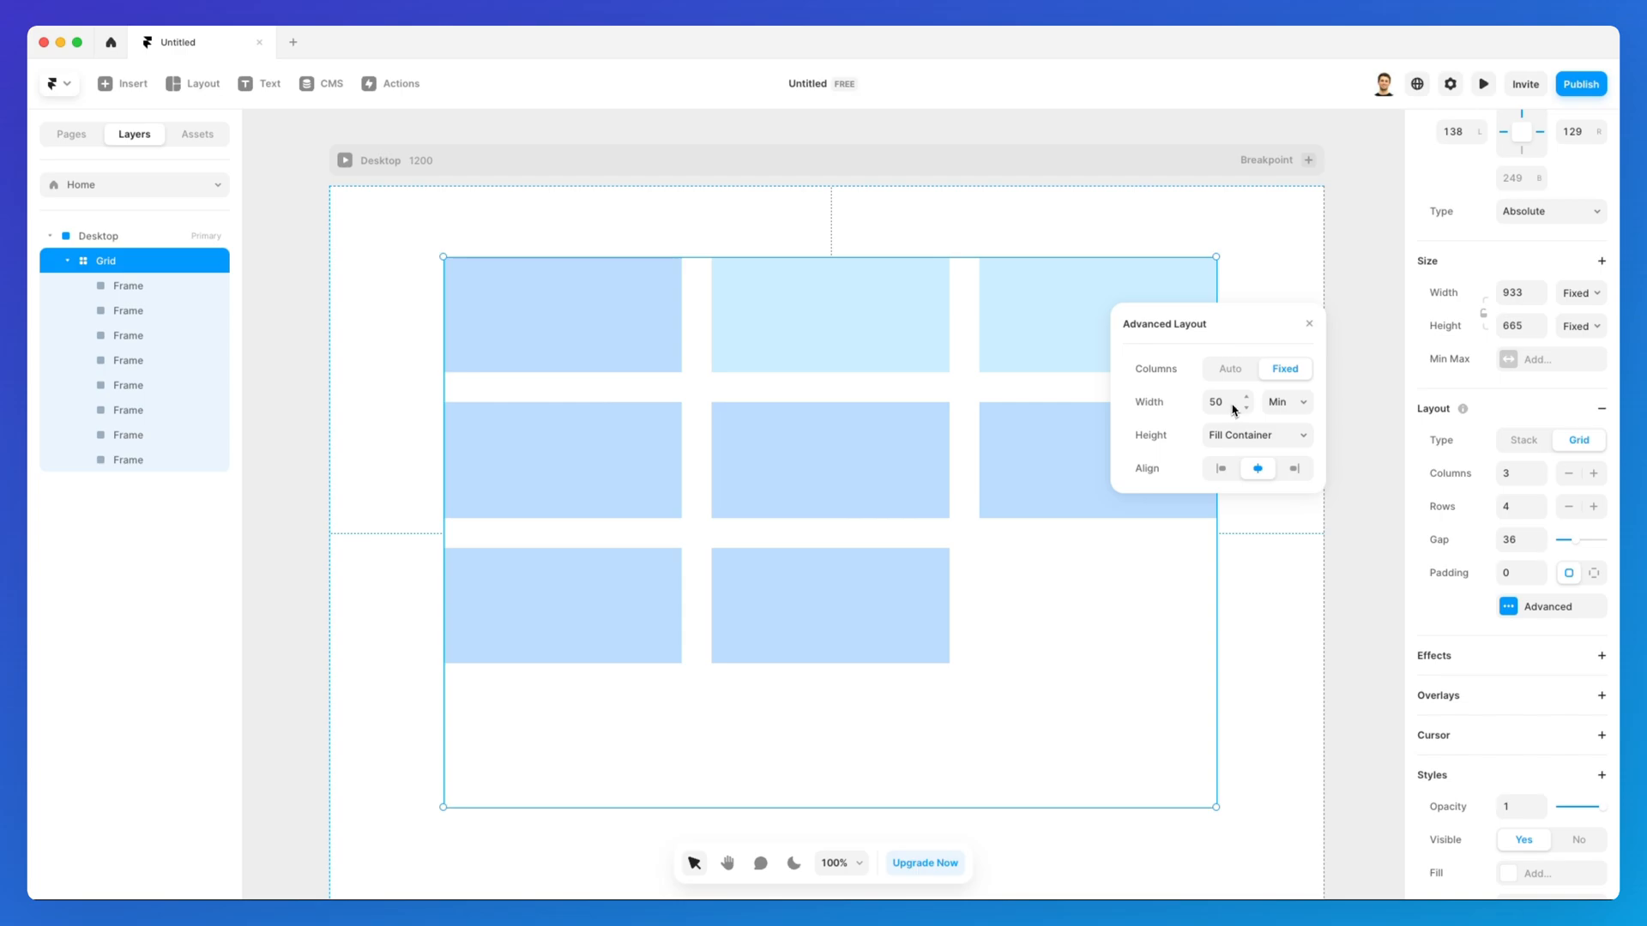
mouse_move(1250, 403)
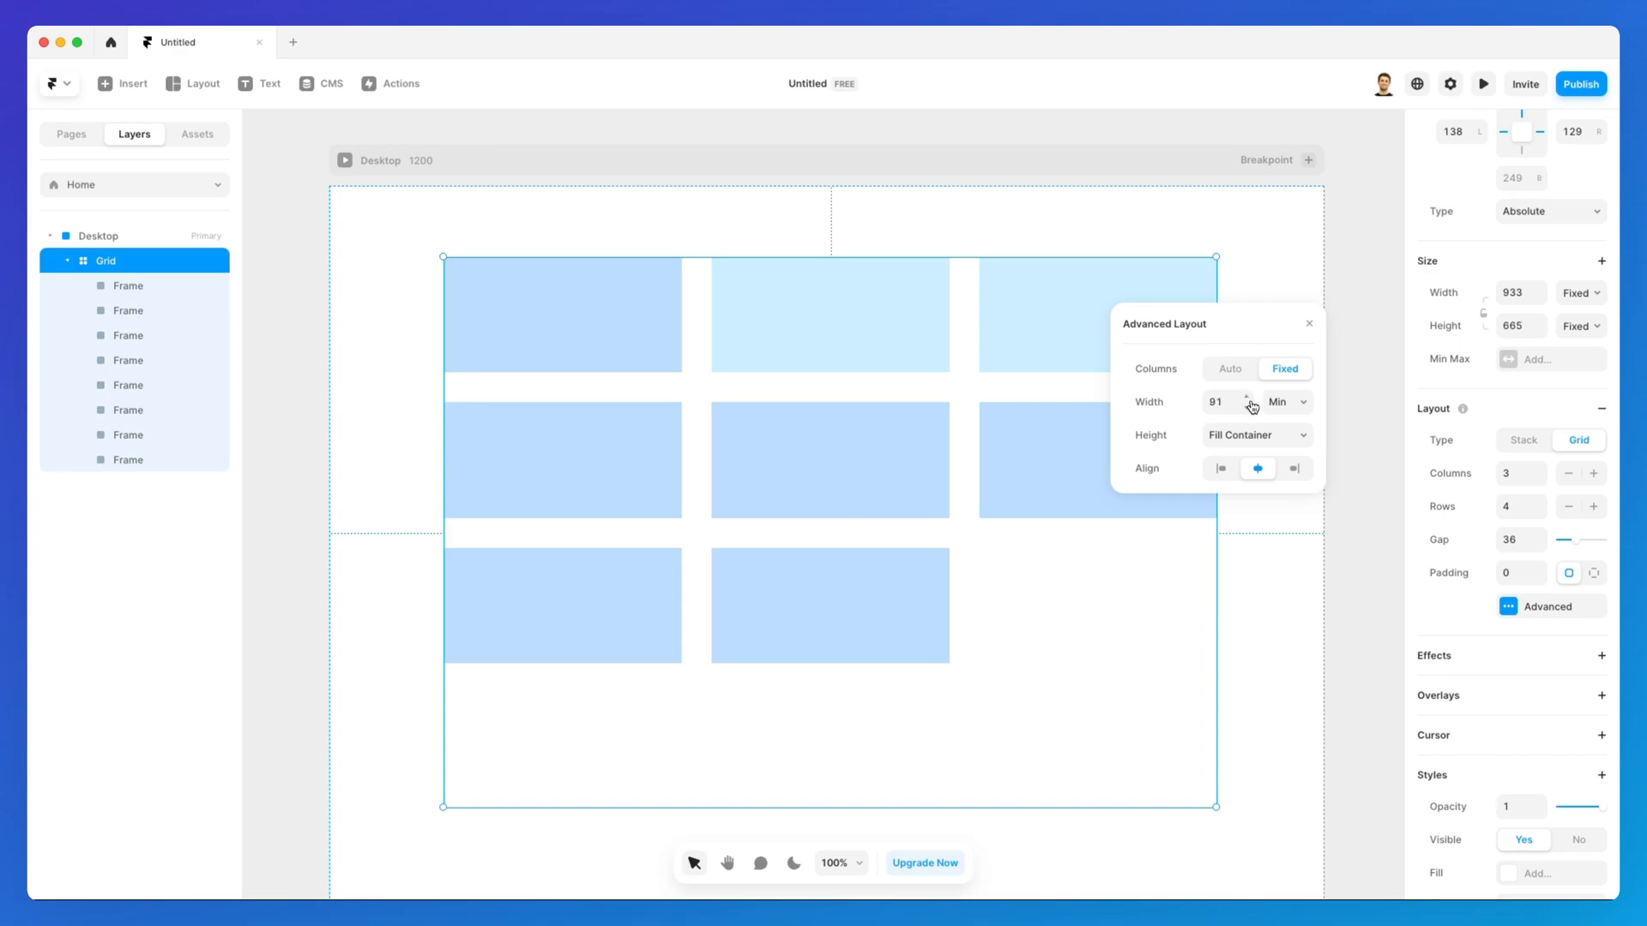
Switch the column Min width to Fixed and set the width to 279
left_click(1285, 401)
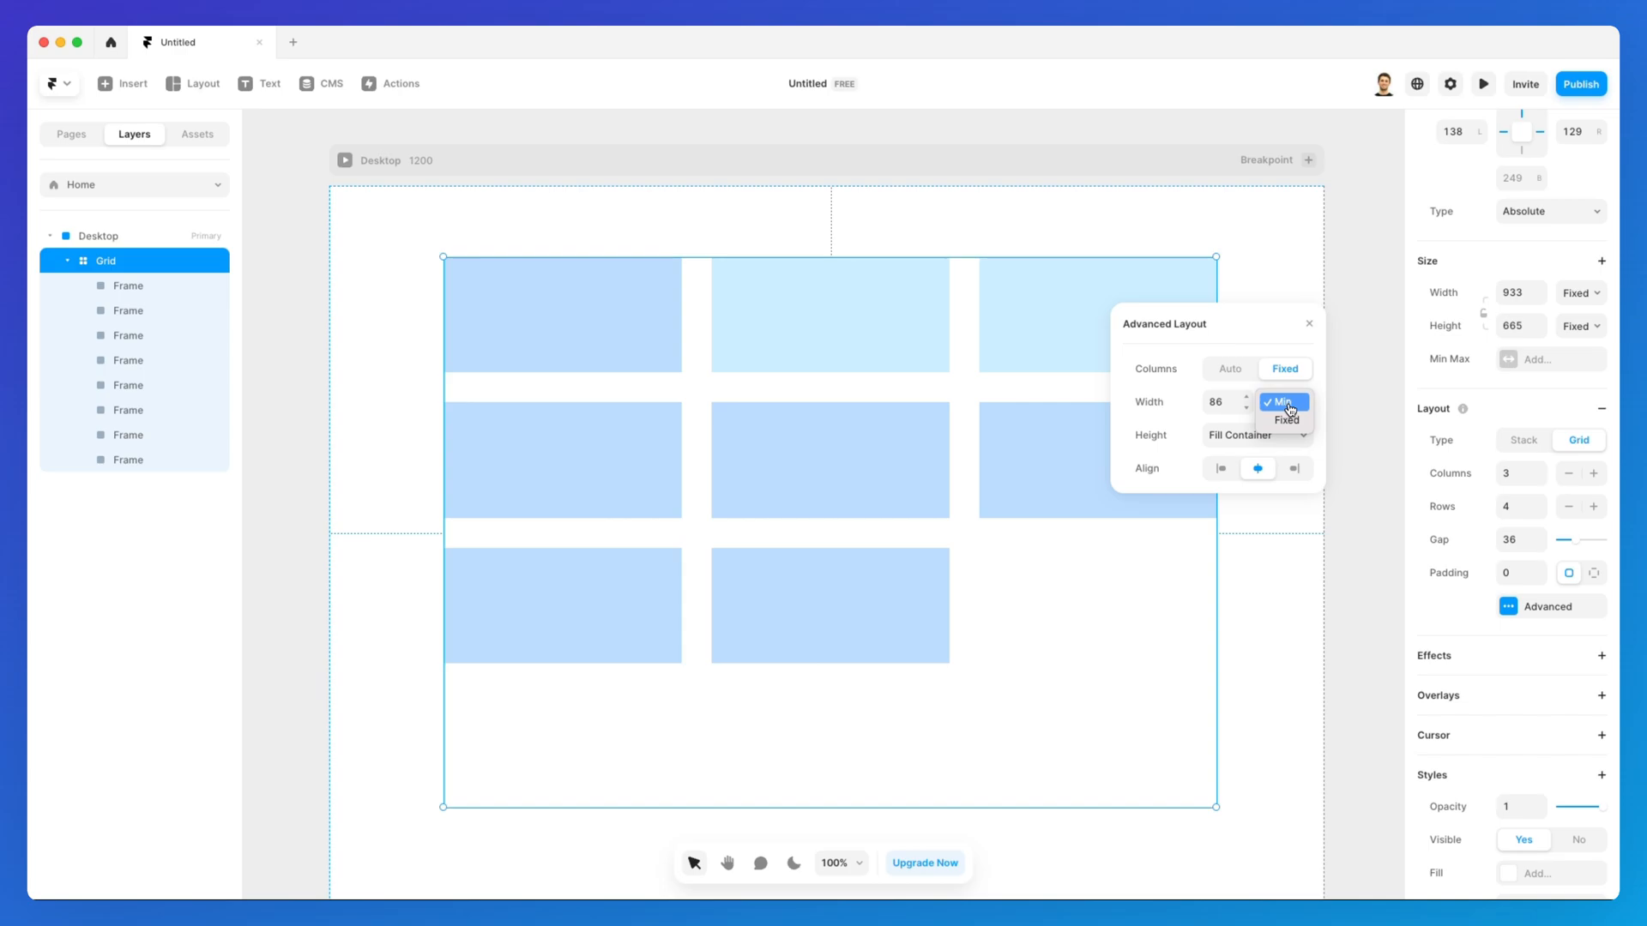
left_click(1283, 401)
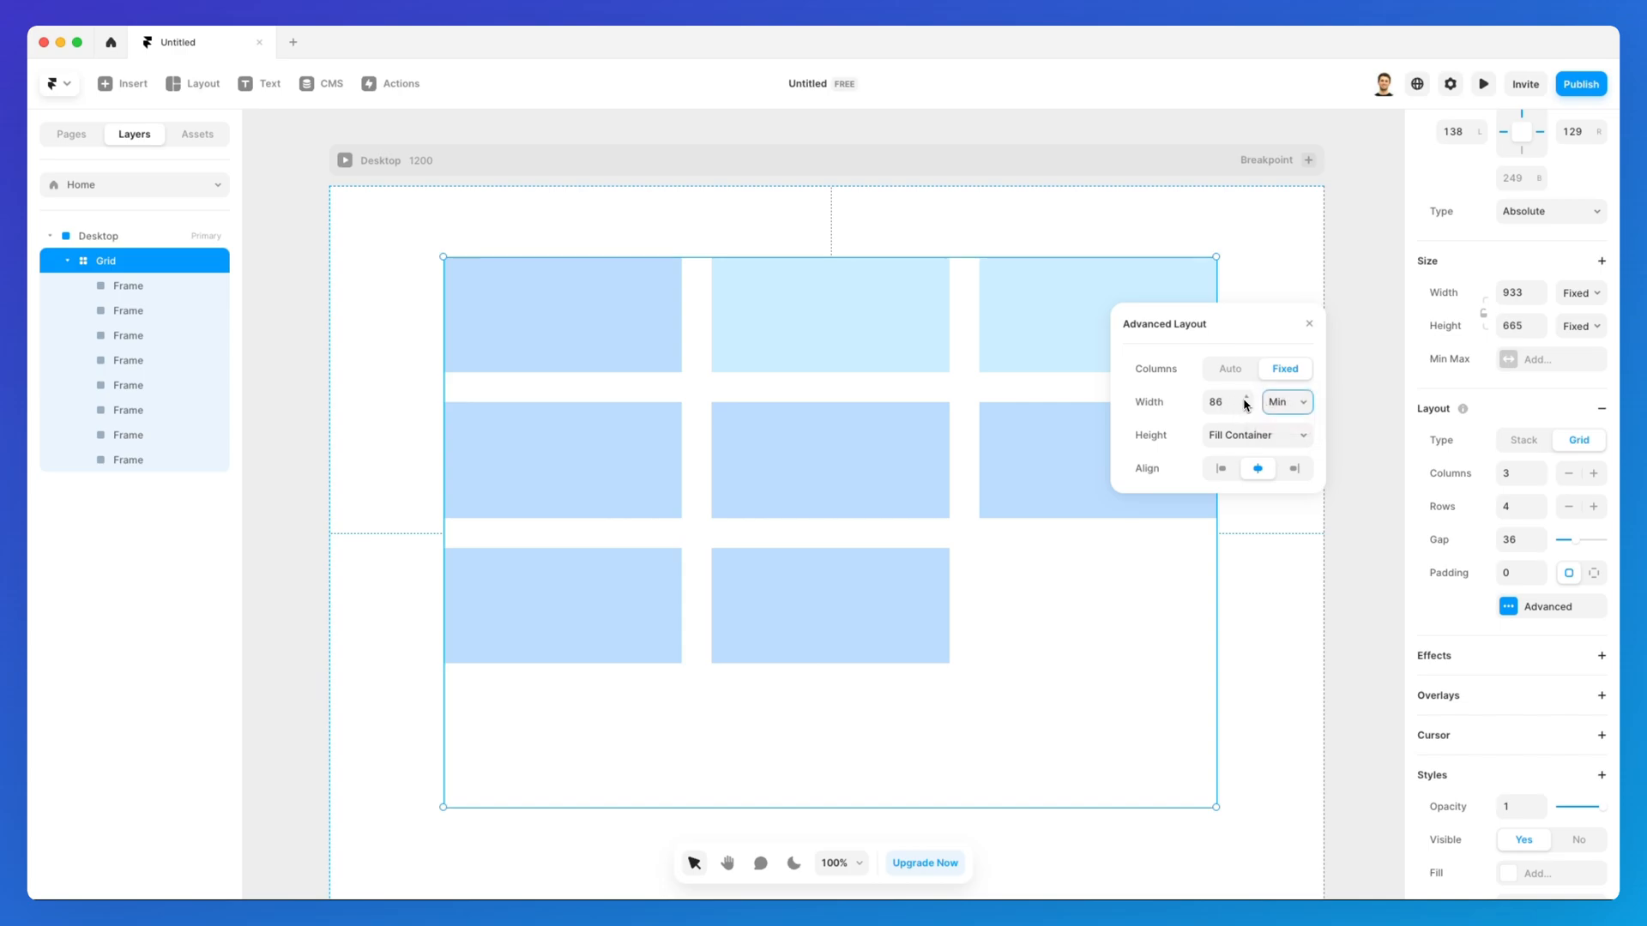
left_click(1285, 402)
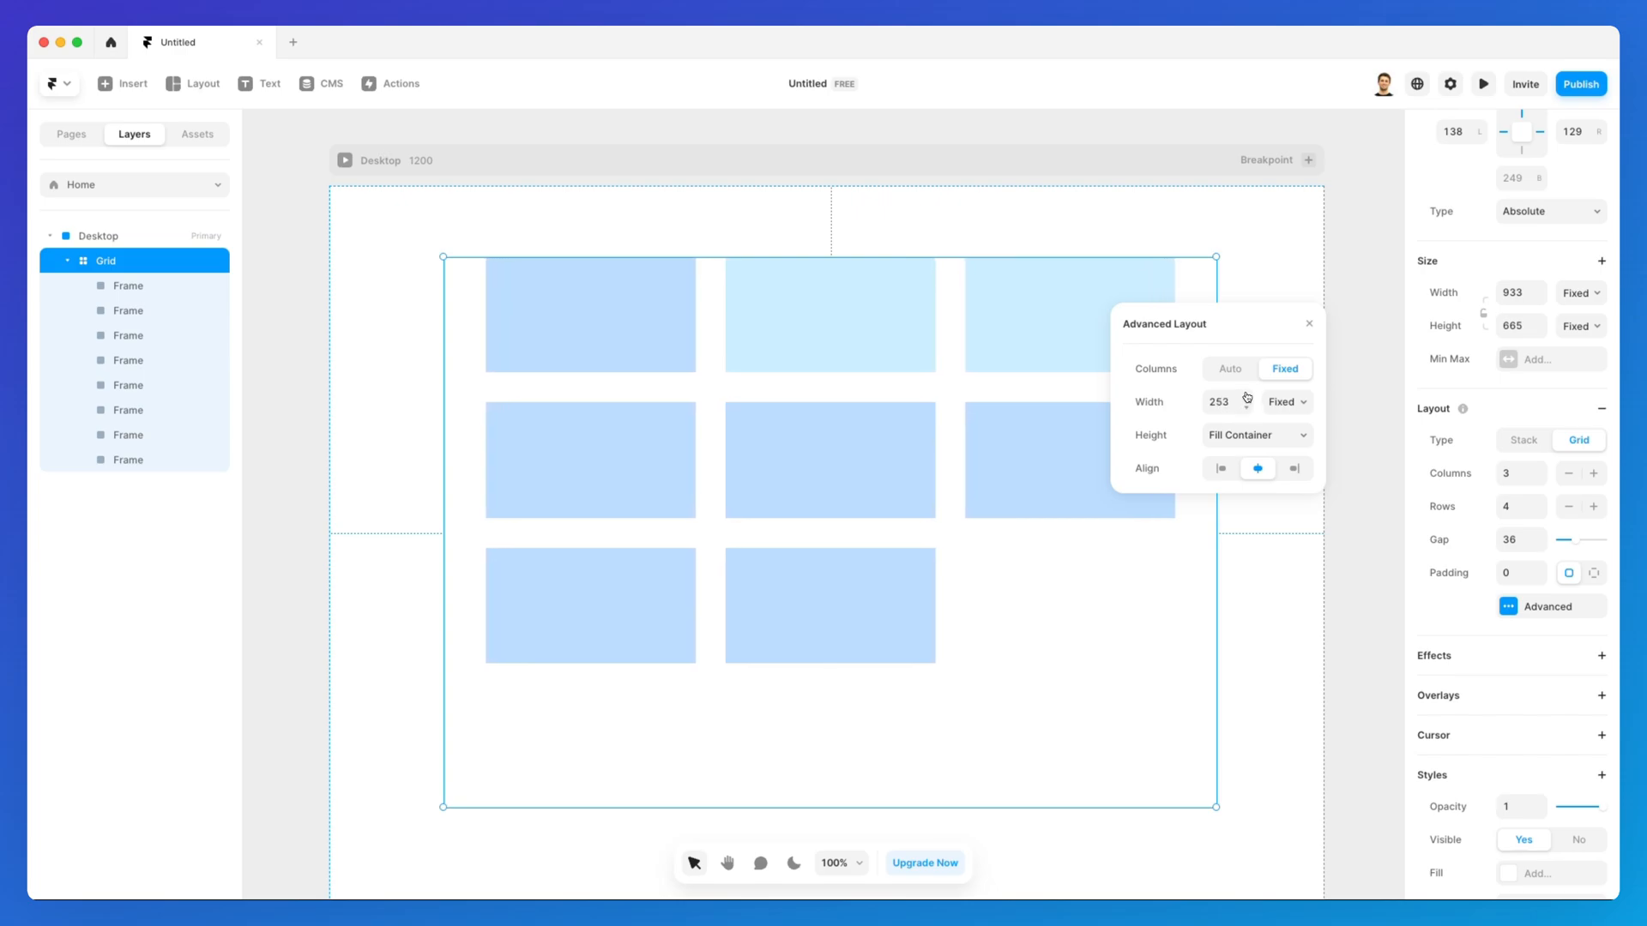
left_click(1245, 396)
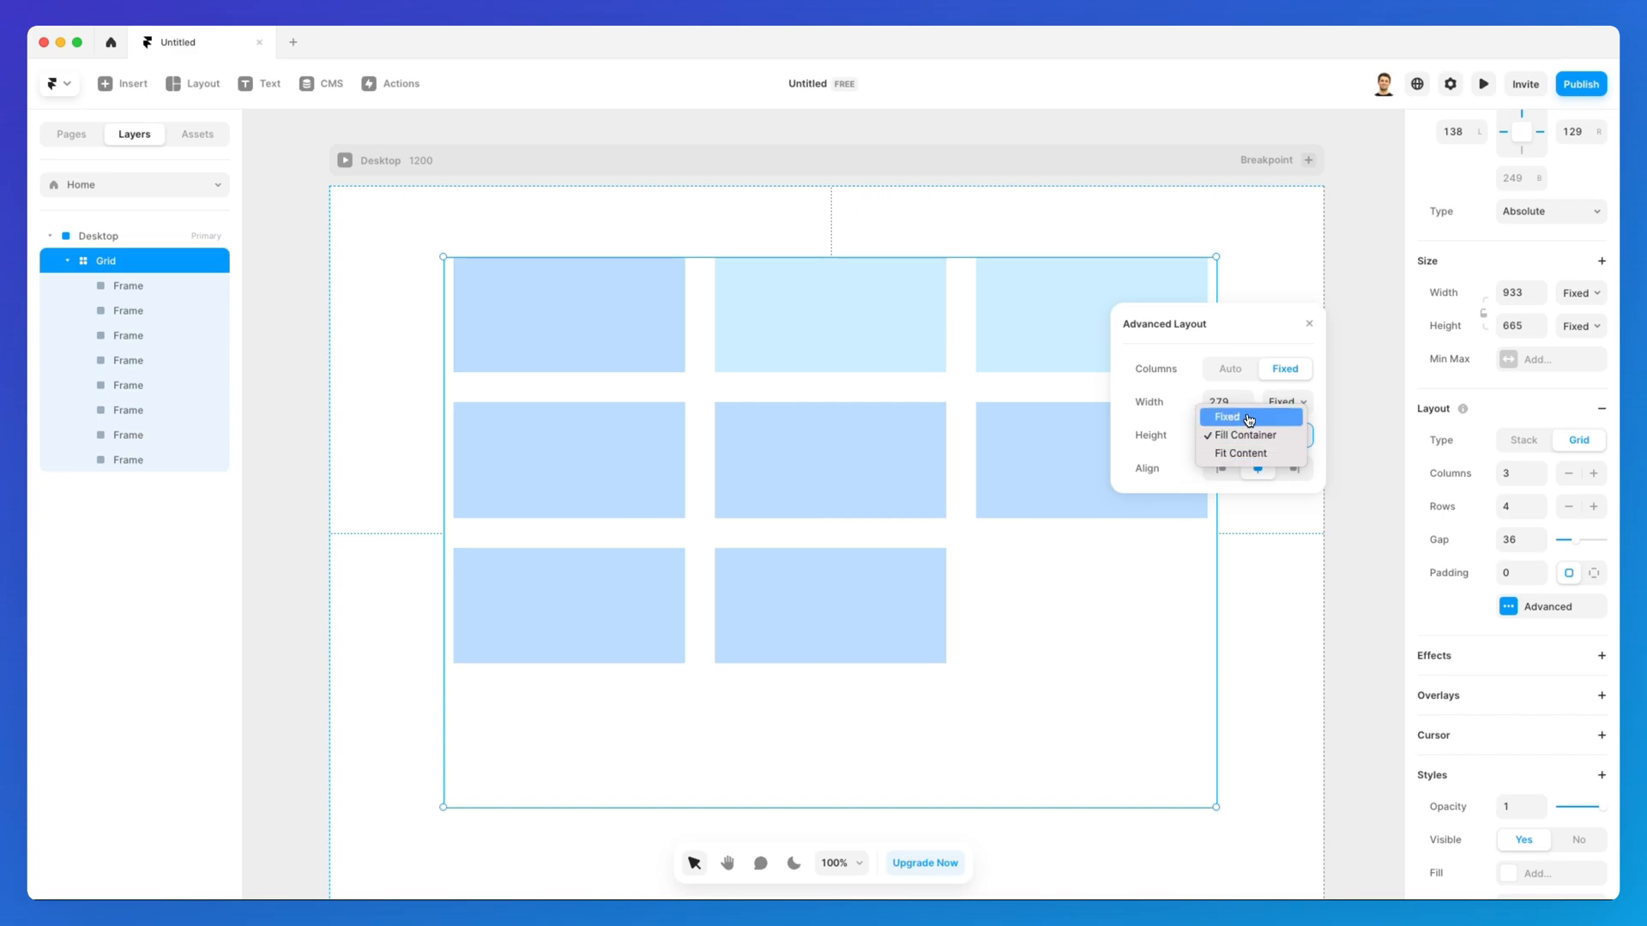
Try Fixed then Fill Container row height, resizing the grid taller to watch rows stretch
left_click(1224, 416)
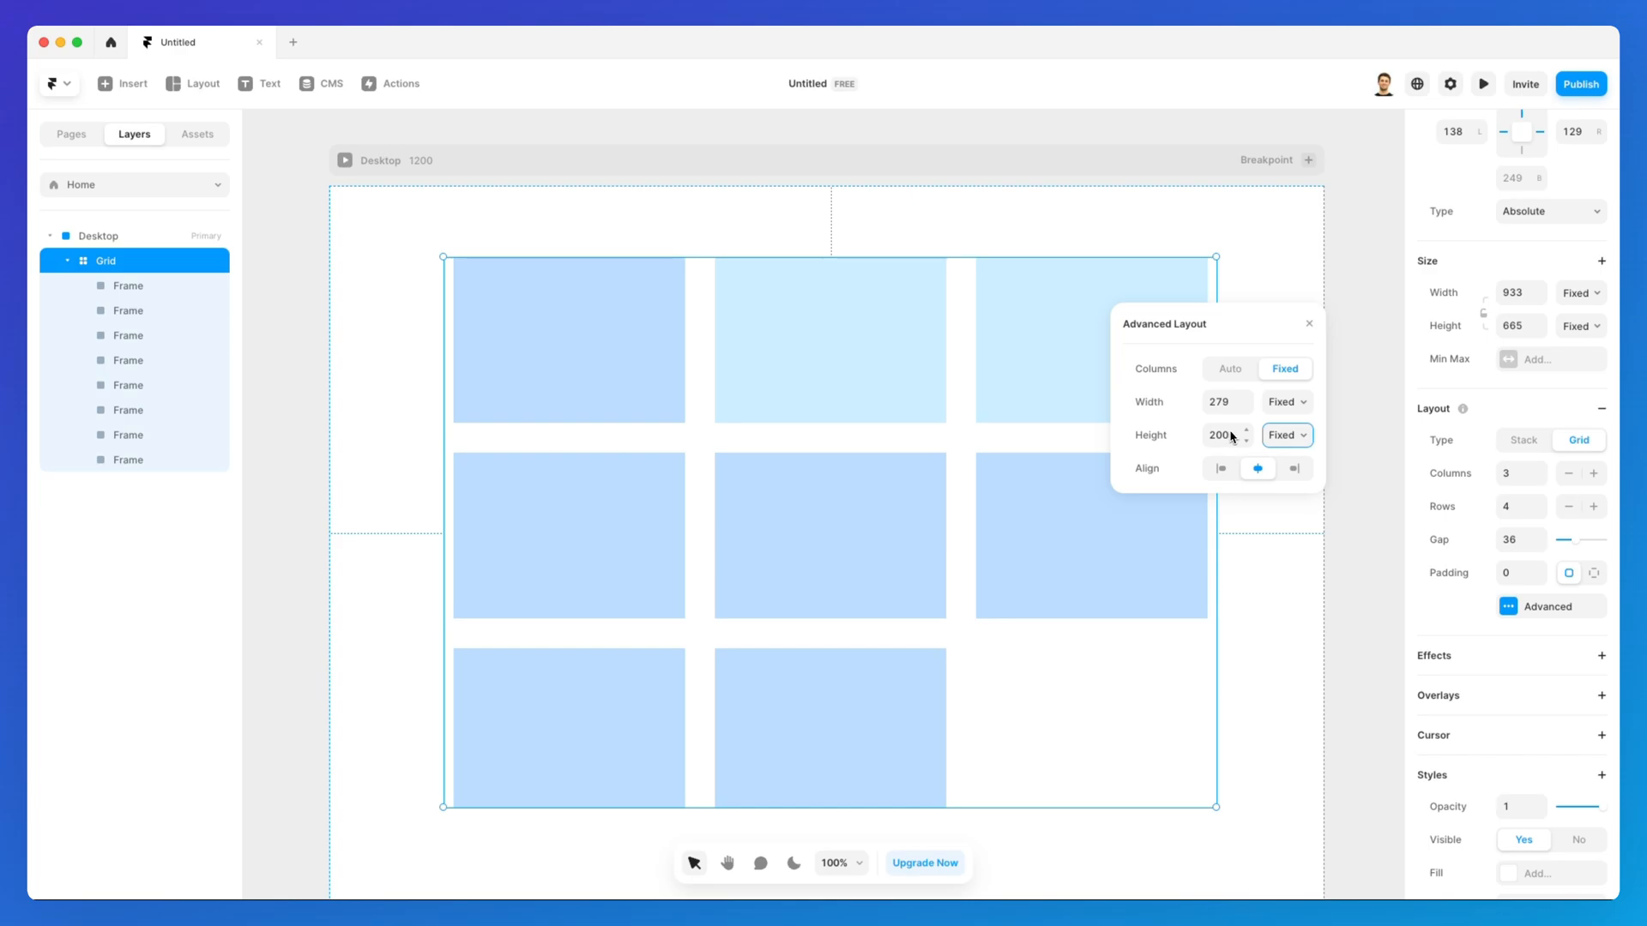
left_click(1285, 434)
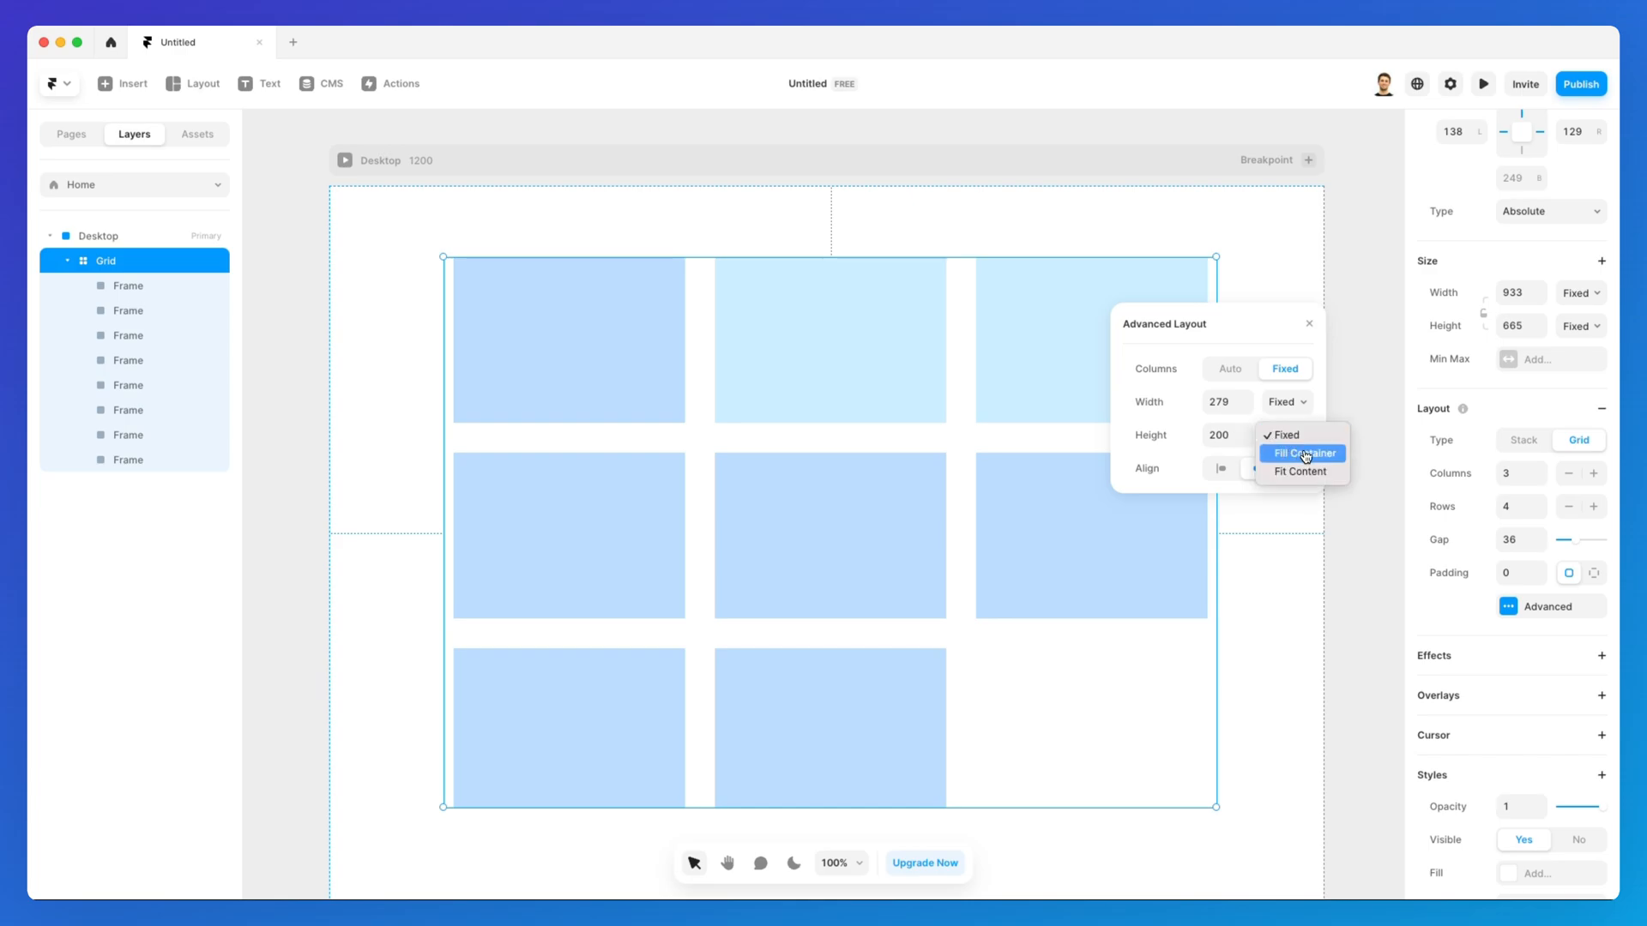
left_click(1302, 451)
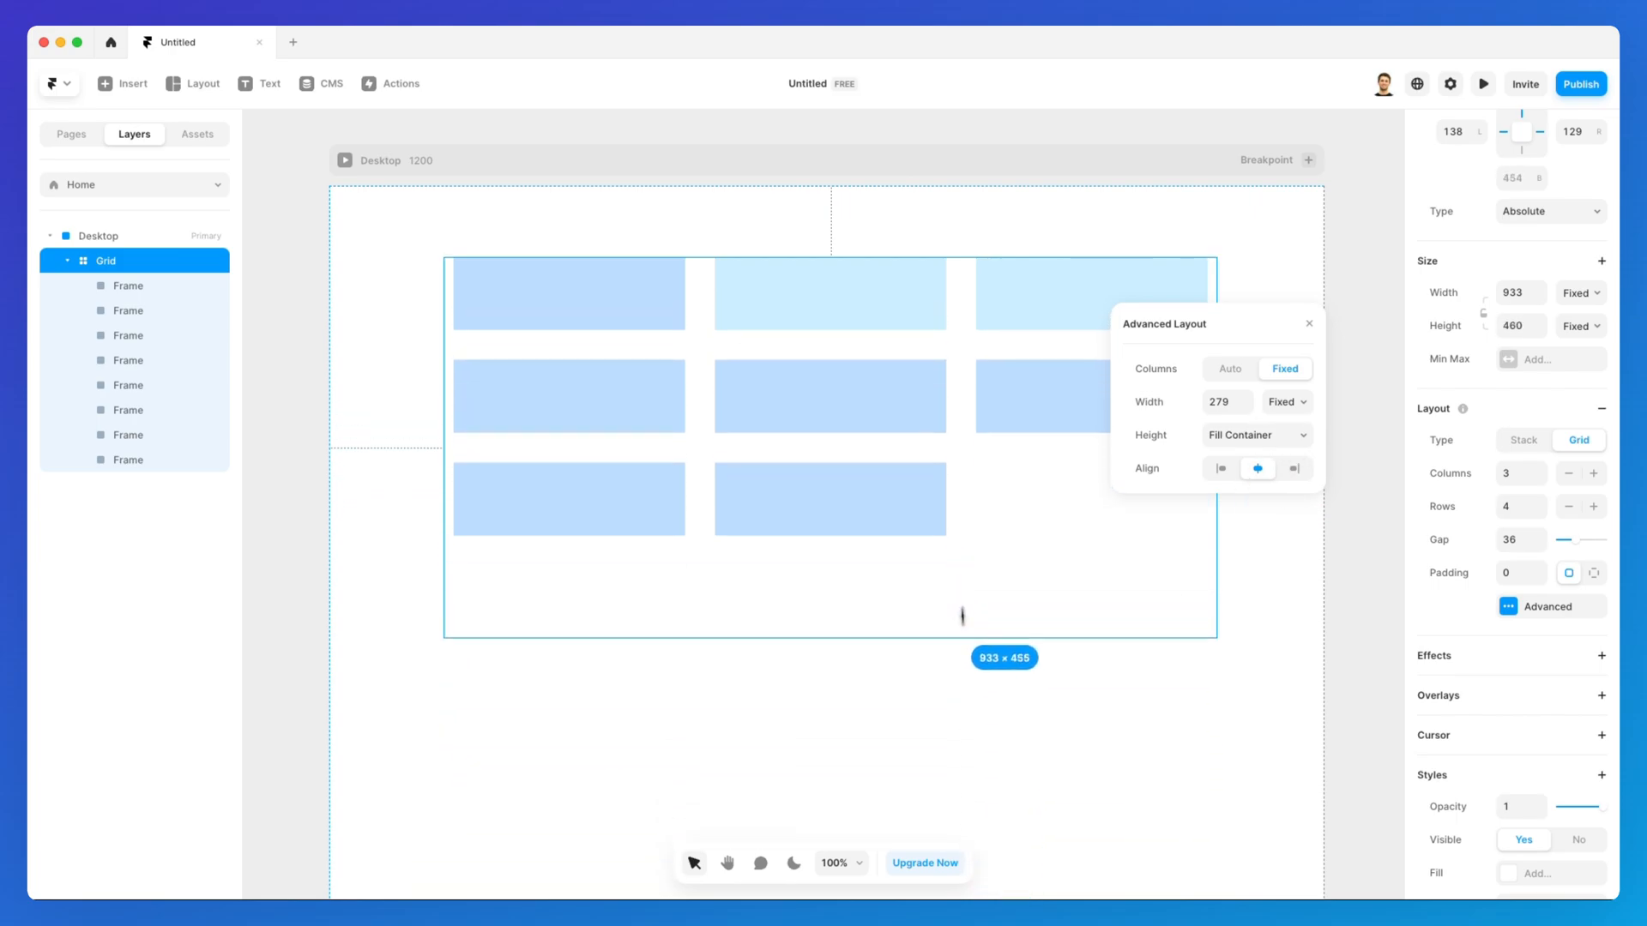
left_click_drag(961, 647, 955, 767)
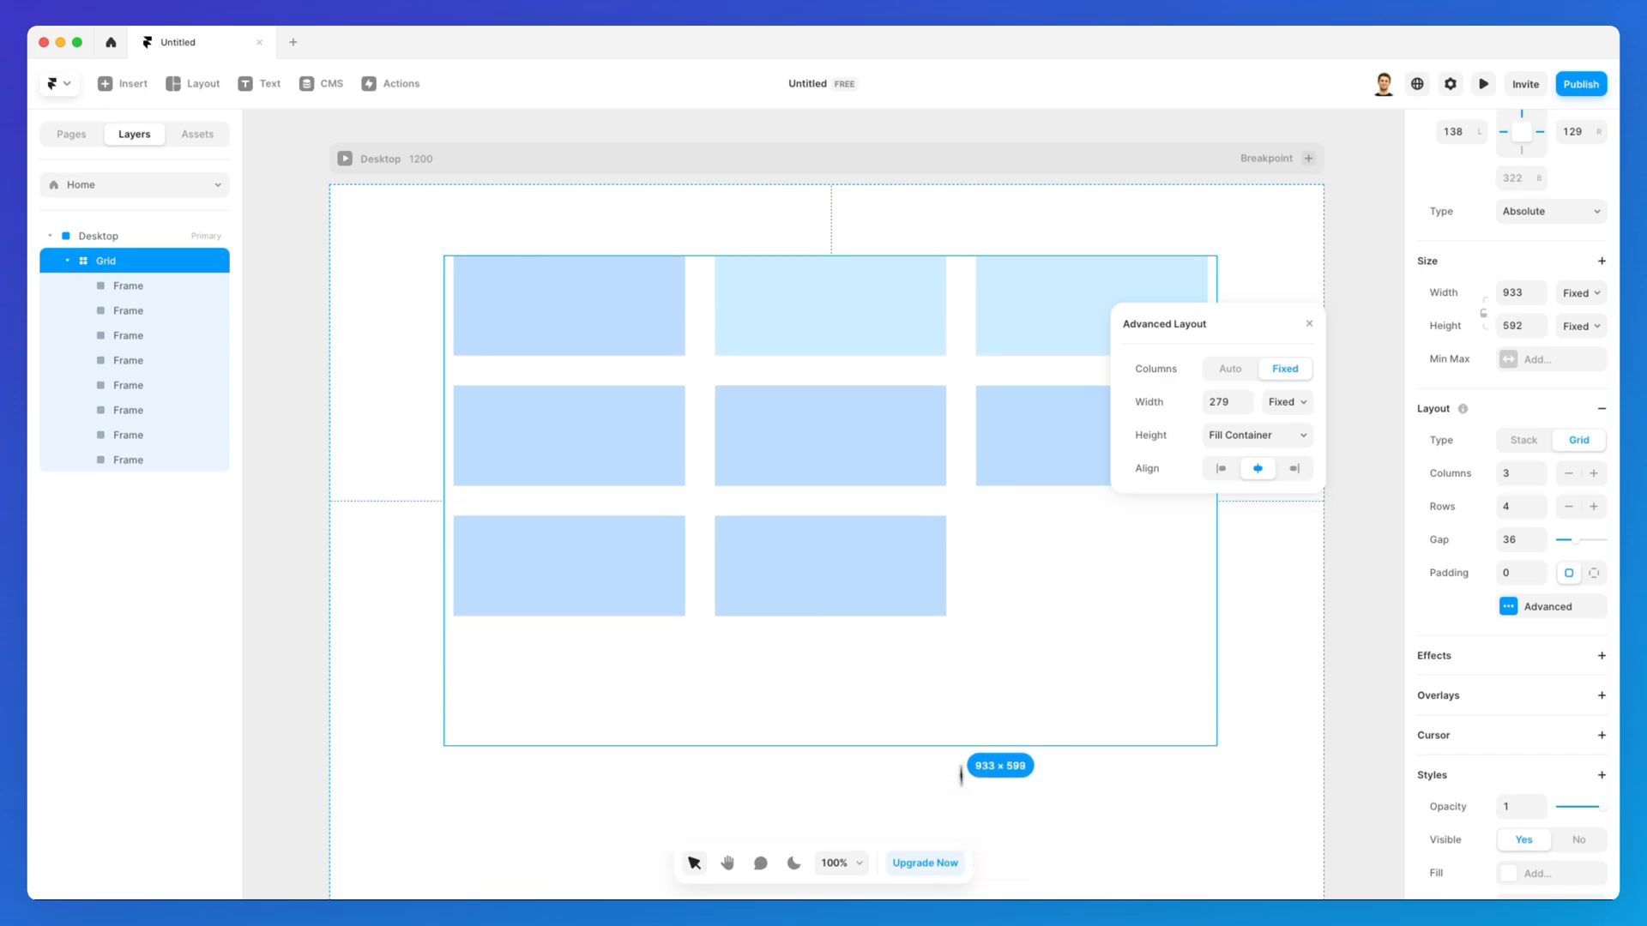
Switch the row Height to Fit Content so the eight cells shrink to their content
left_click(1255, 434)
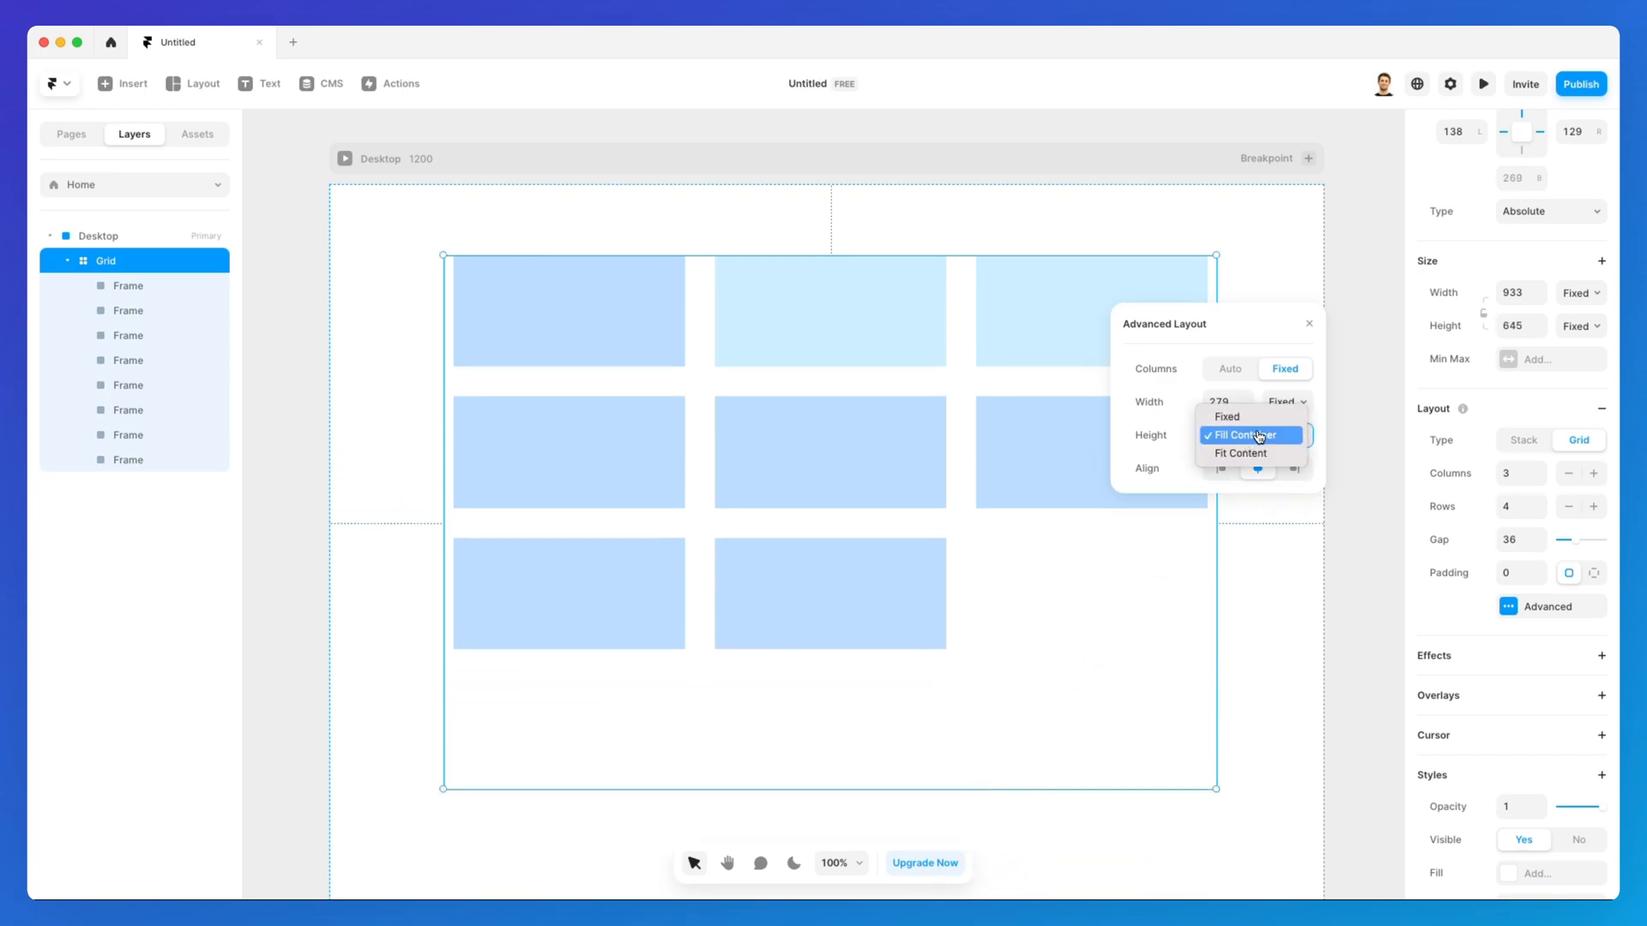
left_click(1244, 453)
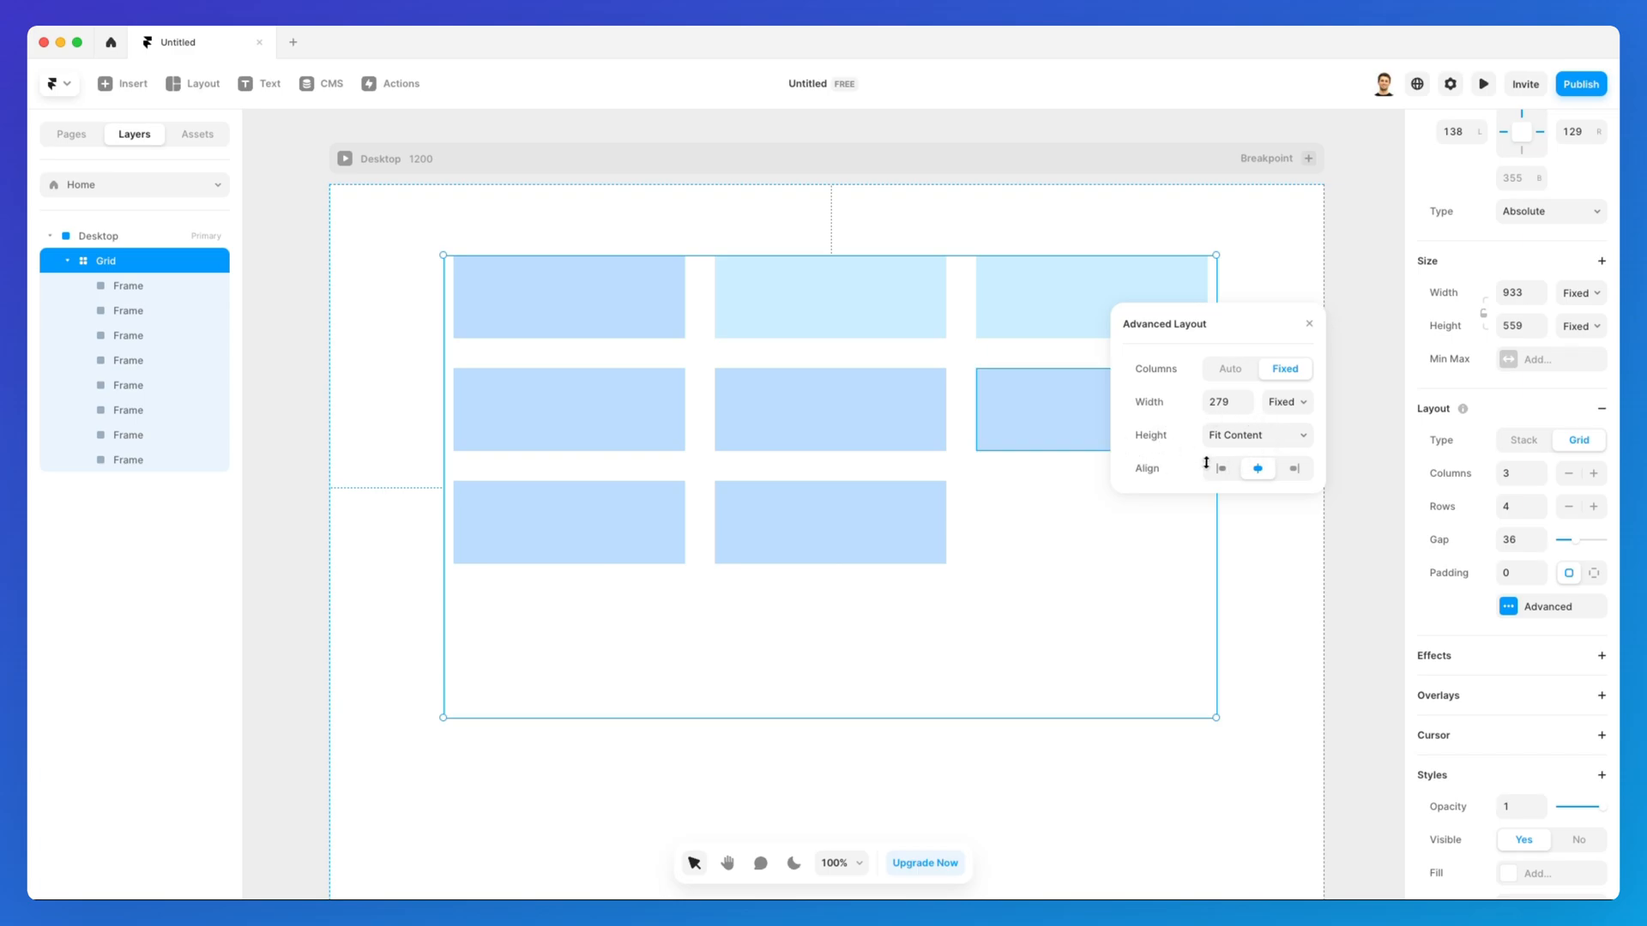
Try left, centre and right cell alignment in Advanced Layout, settling on left
left_click(1220, 468)
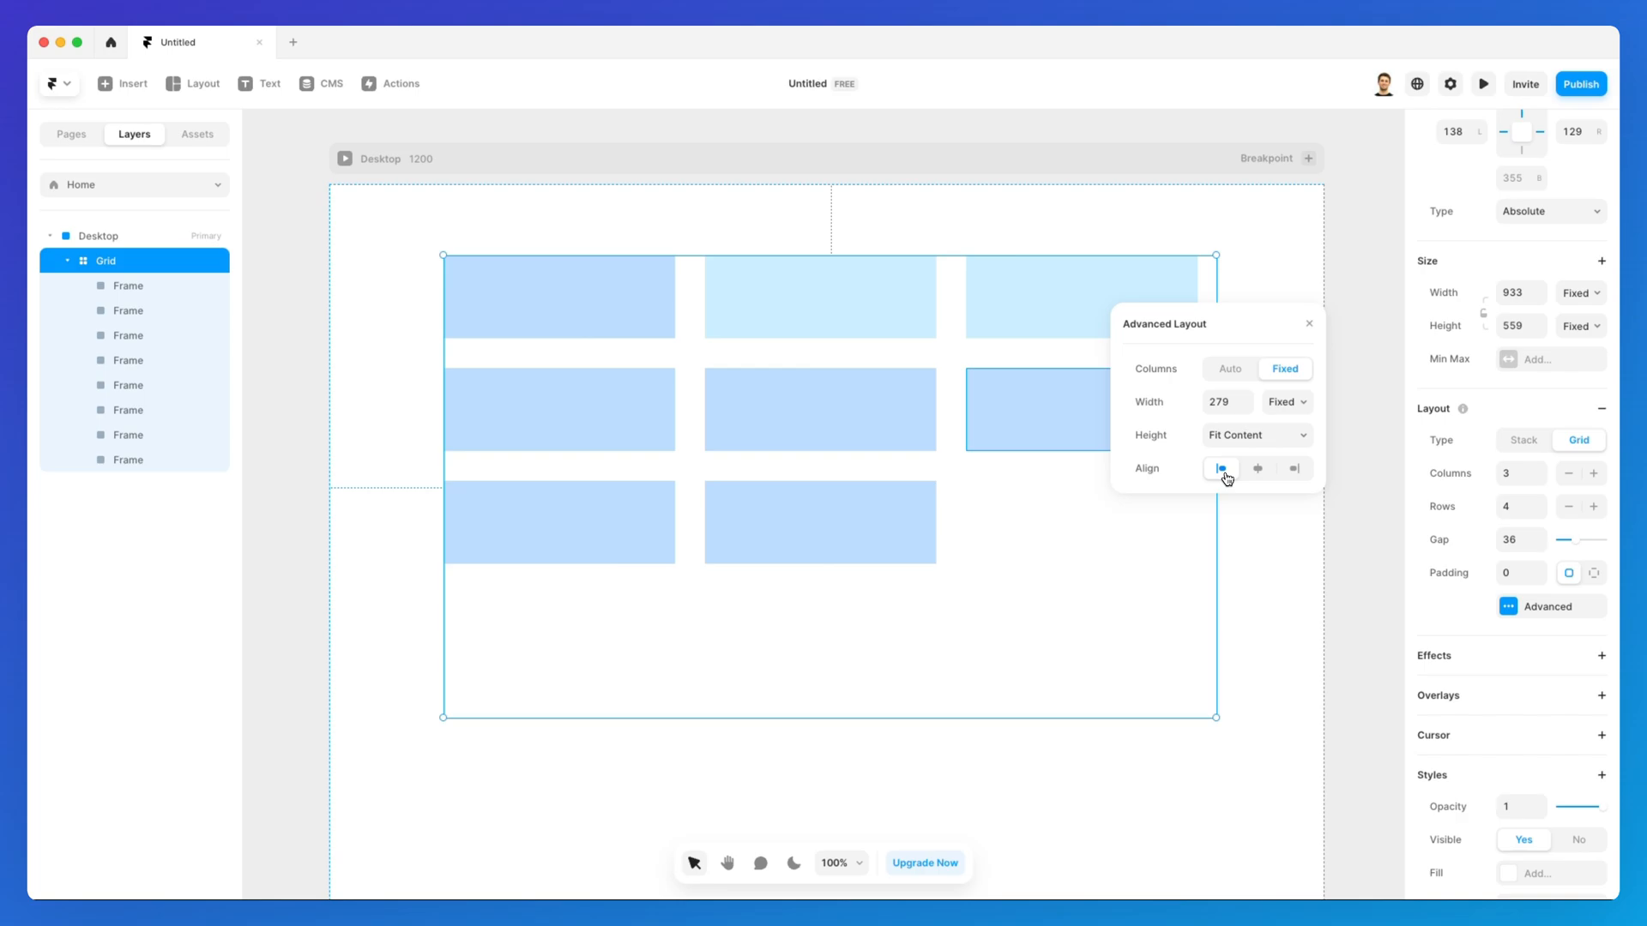
left_click(1257, 468)
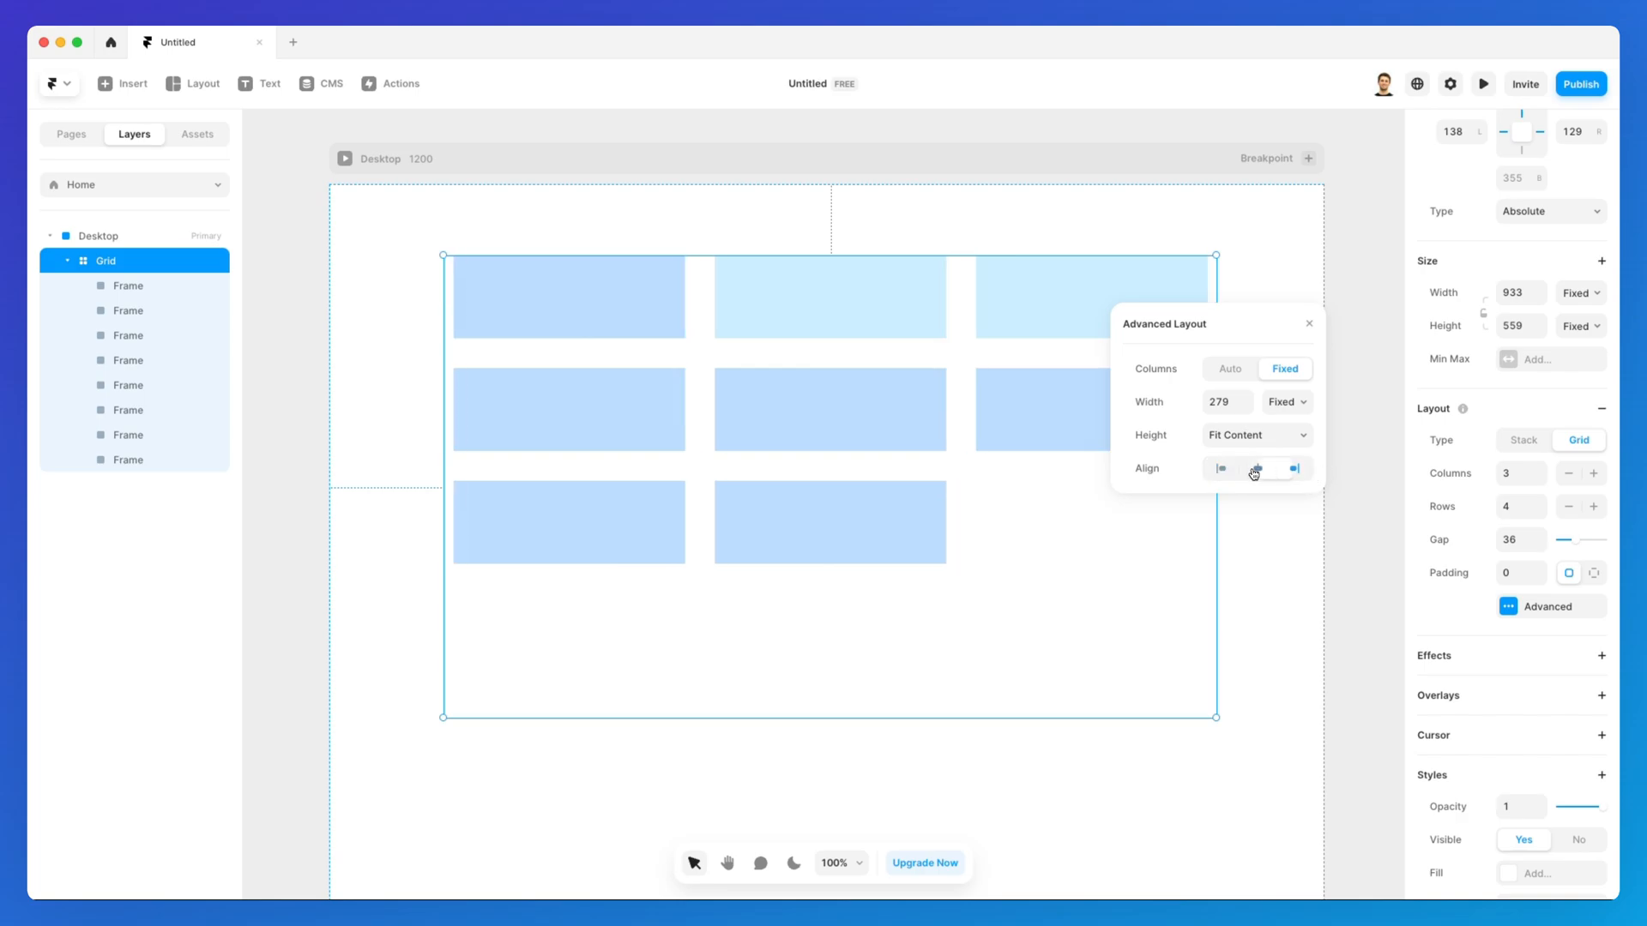
left_click(1258, 468)
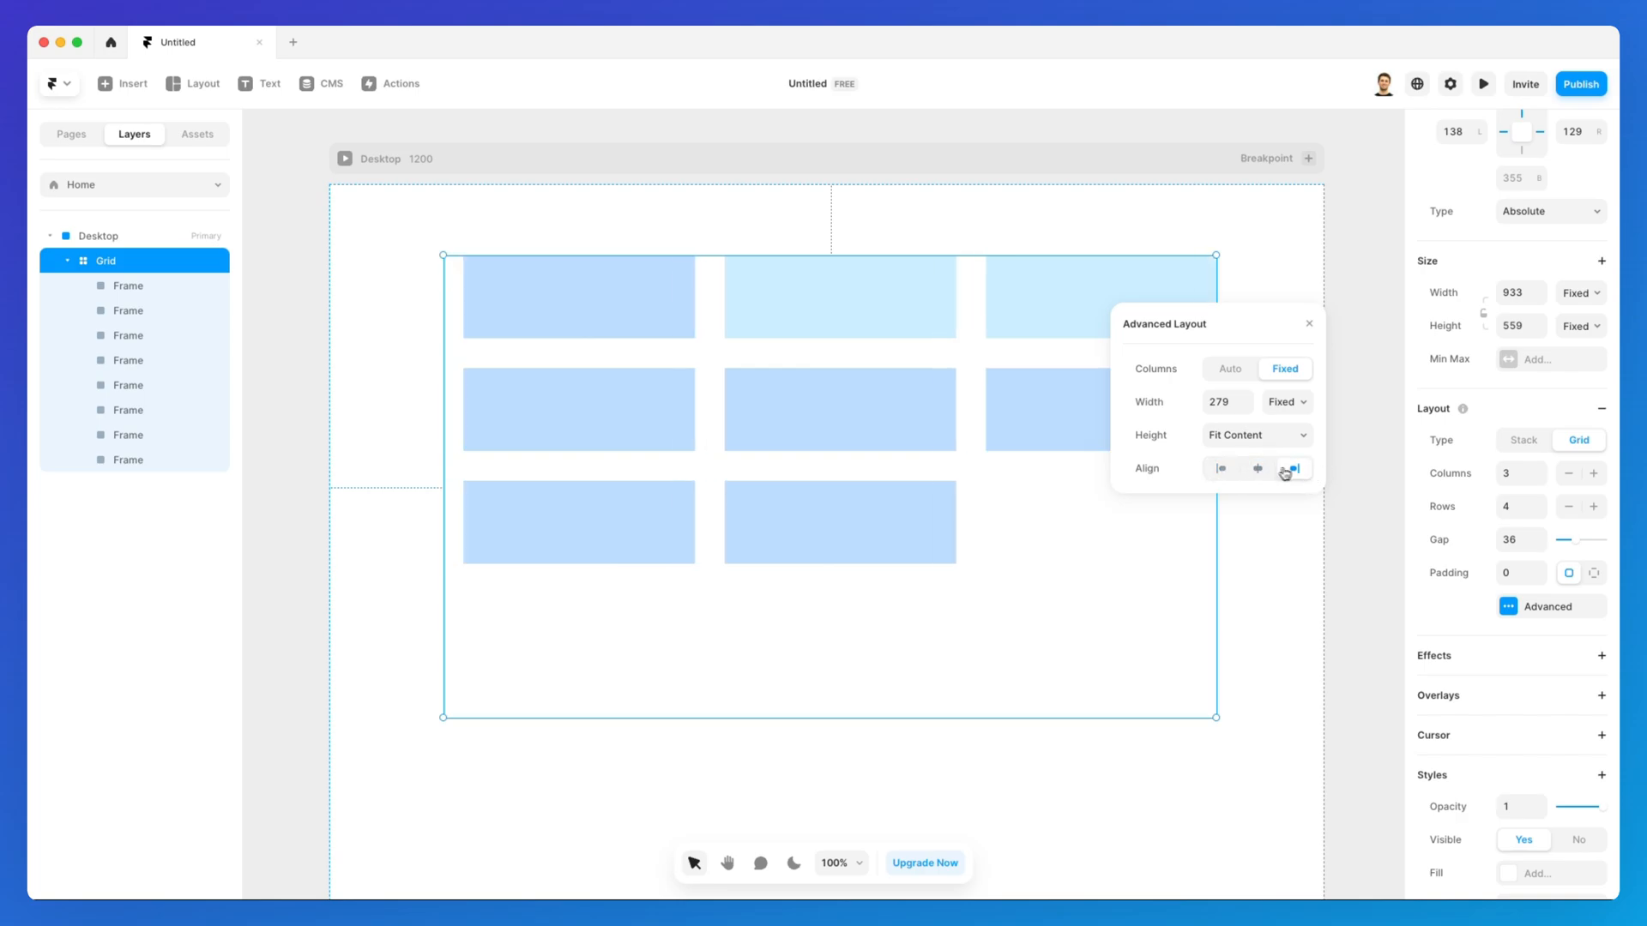
left_click(1219, 468)
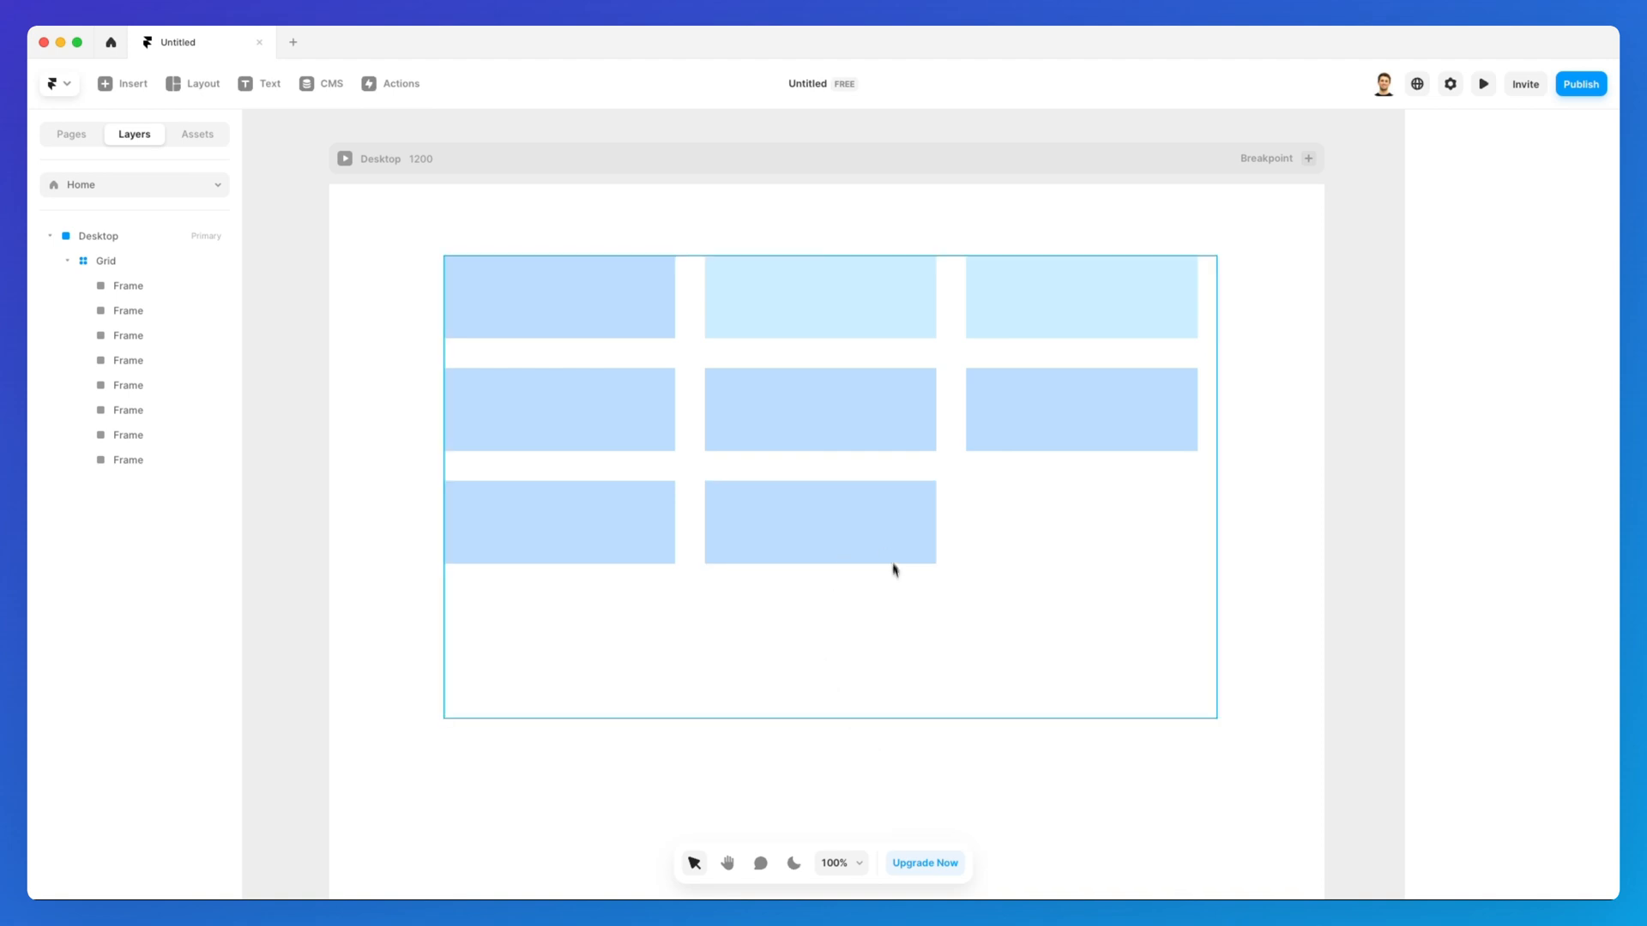
mouse_move(802, 599)
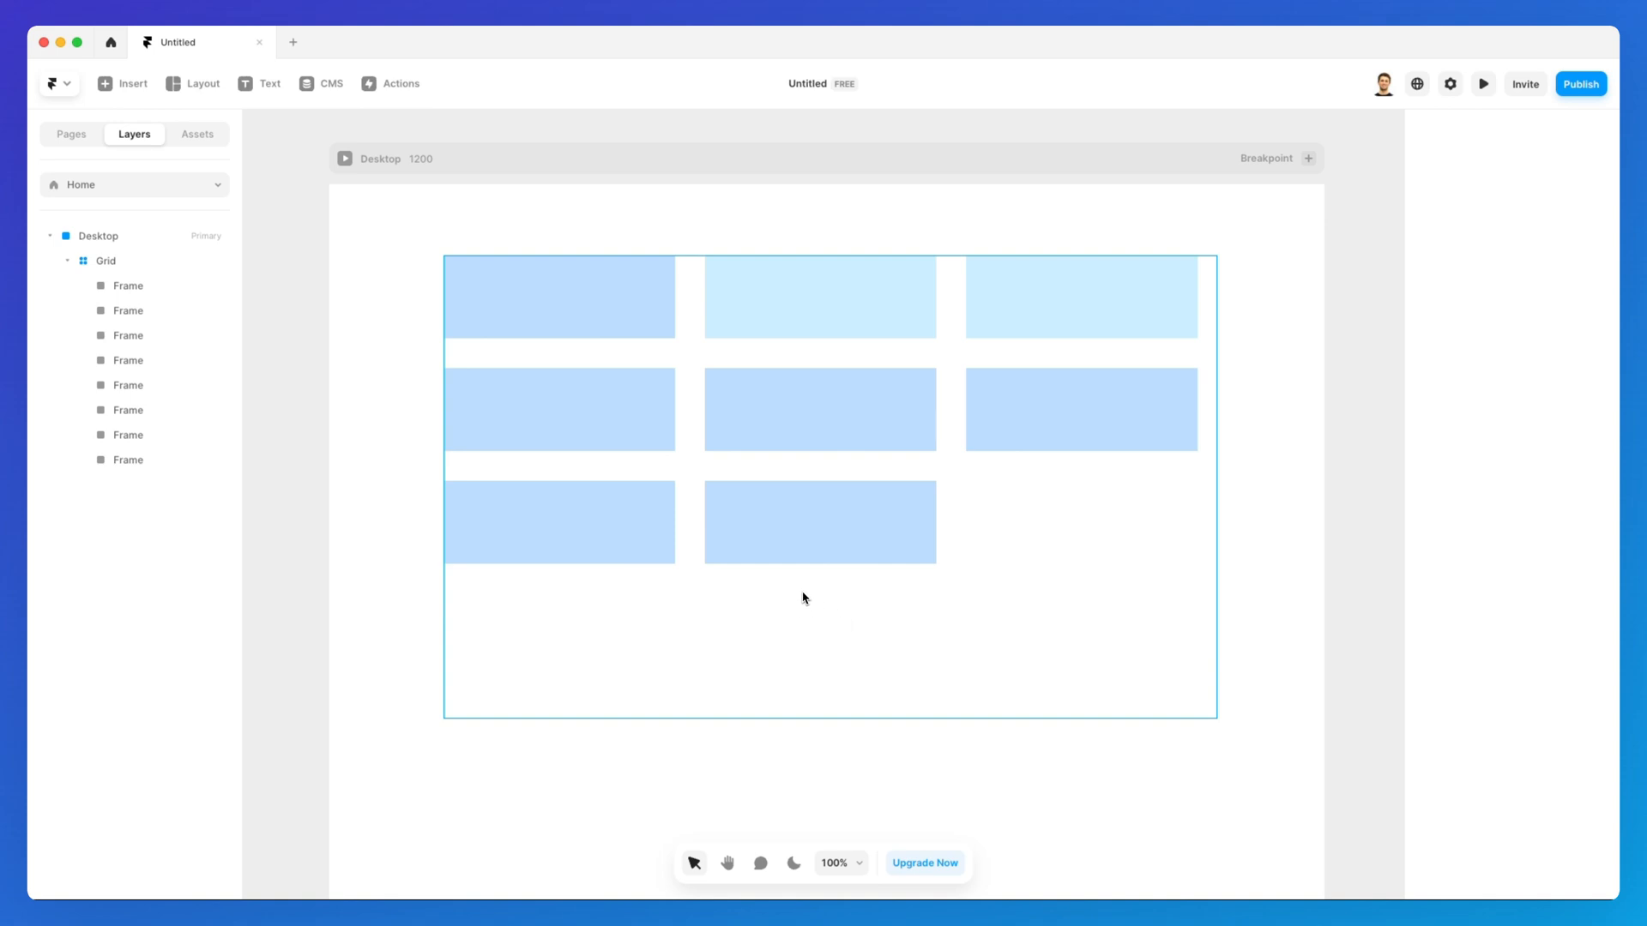
mouse_move(808, 581)
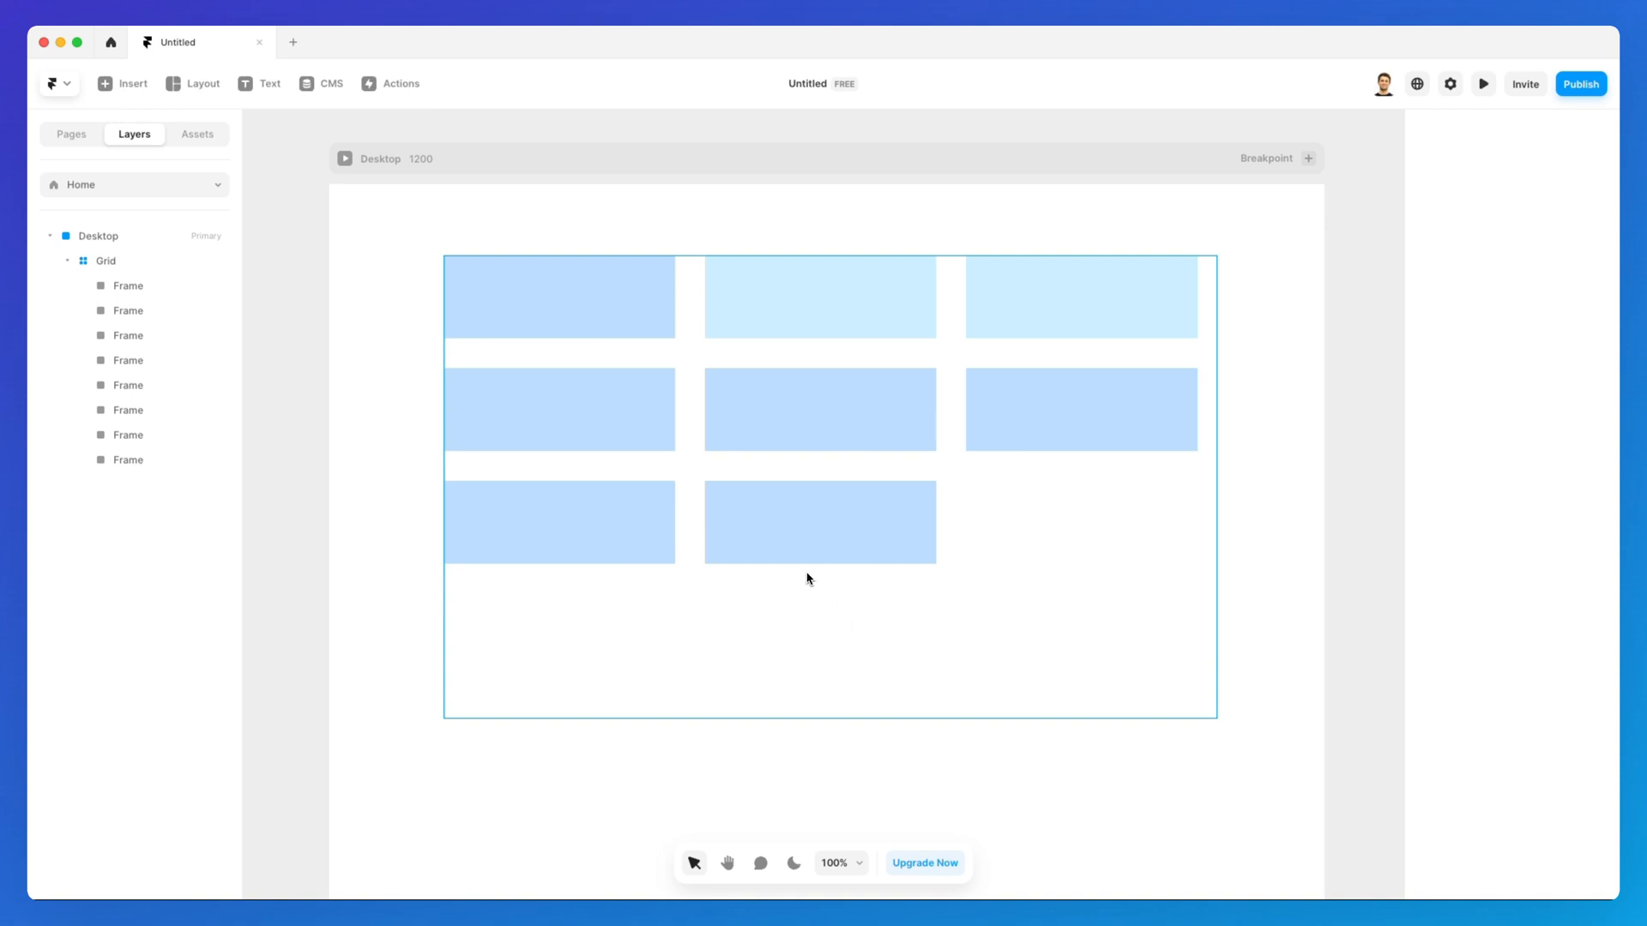
Deselect the grid on an empty canvas area to show the finished three-column layout
left_click(813, 703)
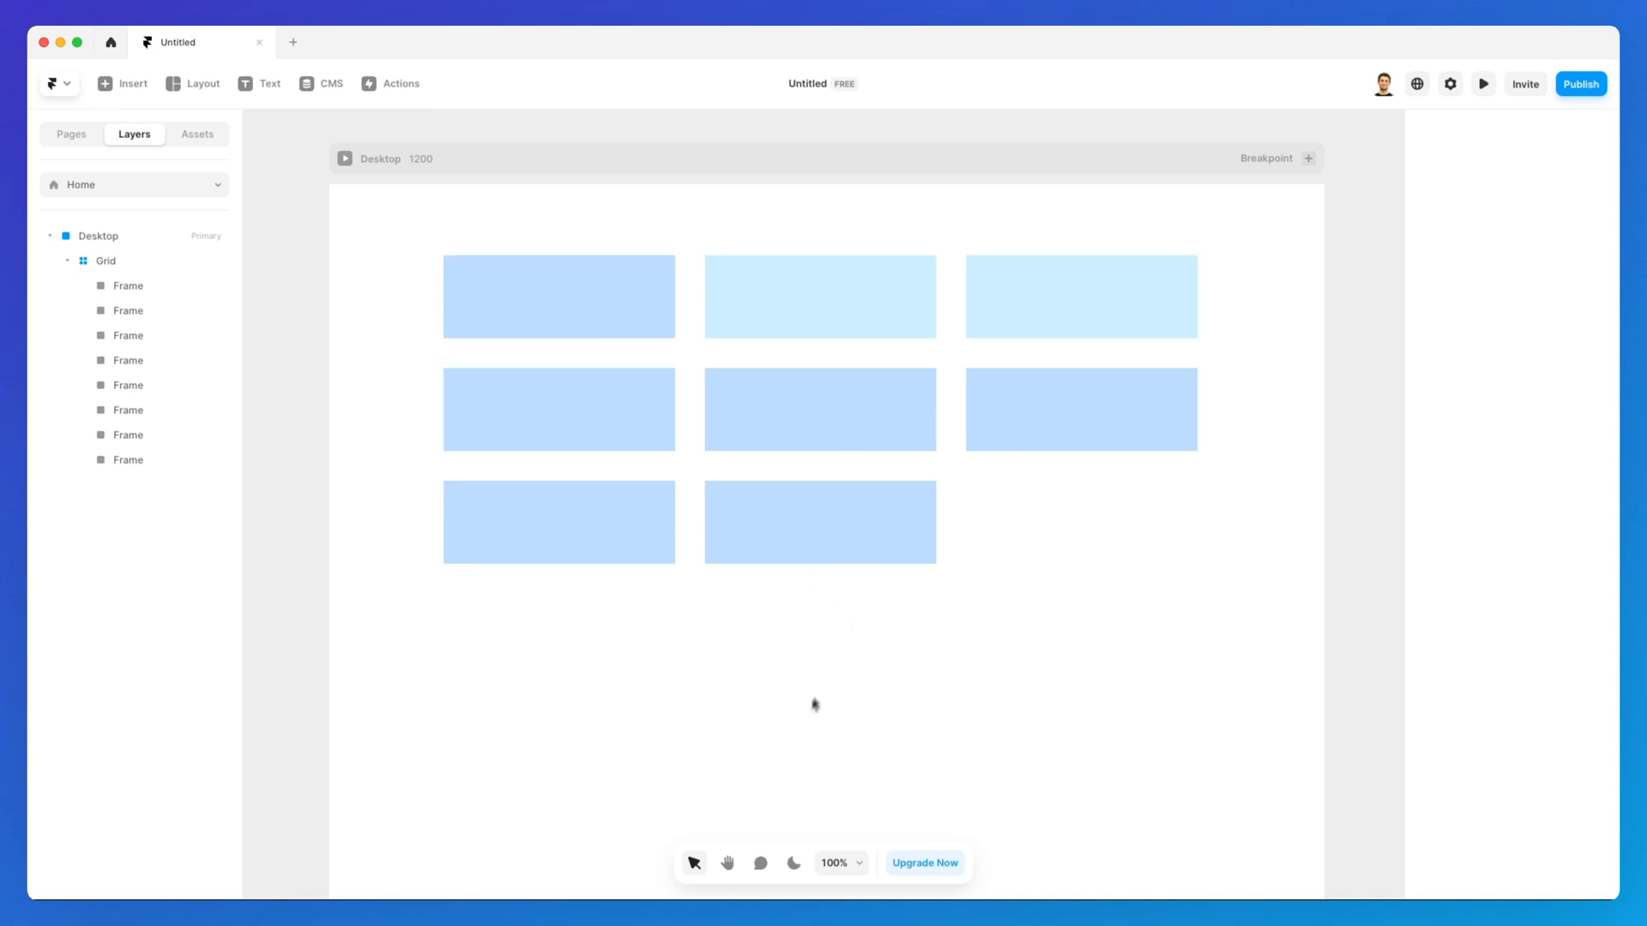